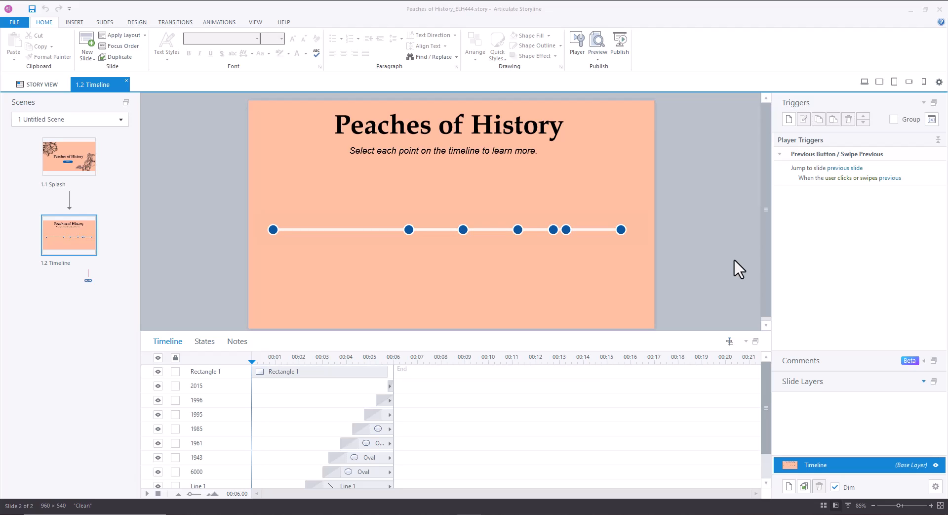
pyautogui.moveTo(774, 218)
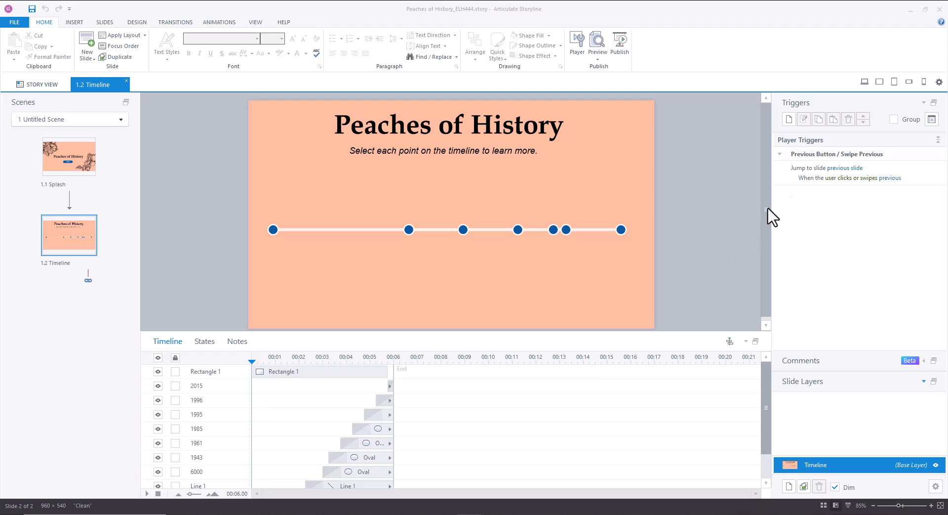
pyautogui.moveTo(890, 127)
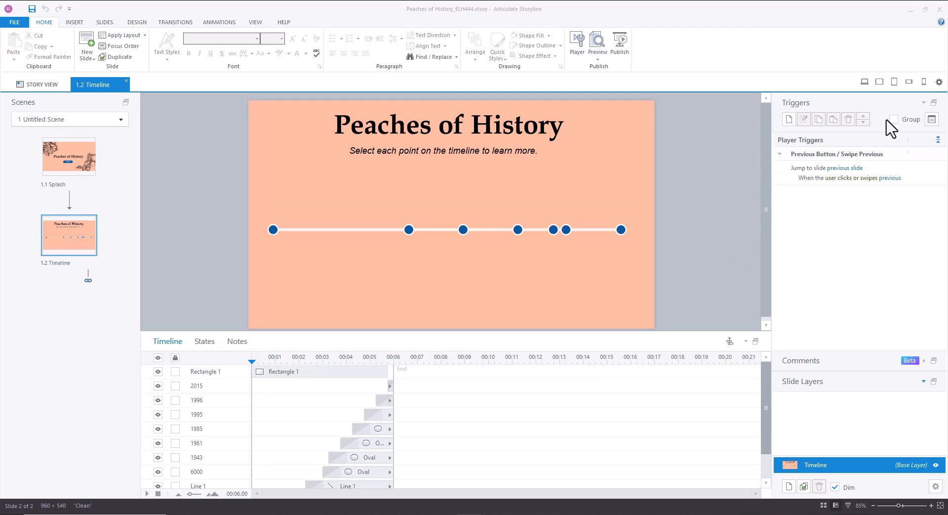
pyautogui.moveTo(908, 236)
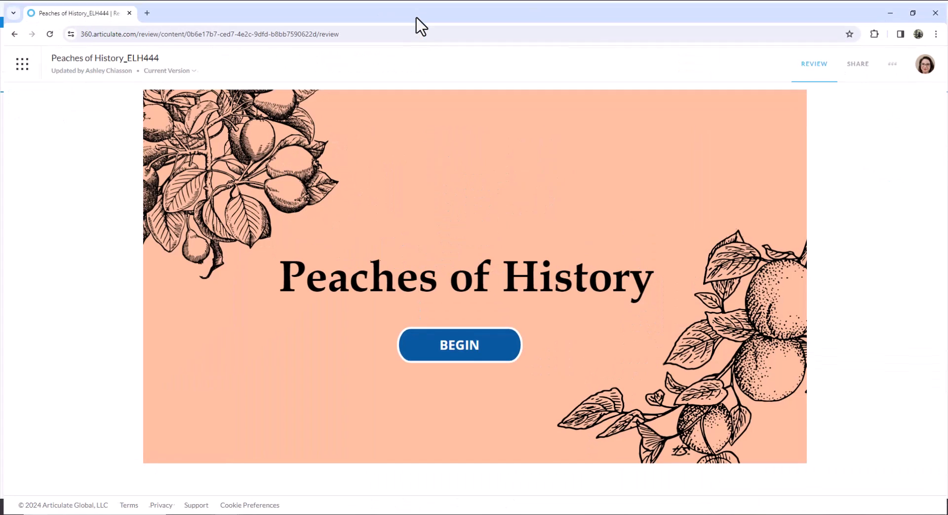
pyautogui.moveTo(501, 417)
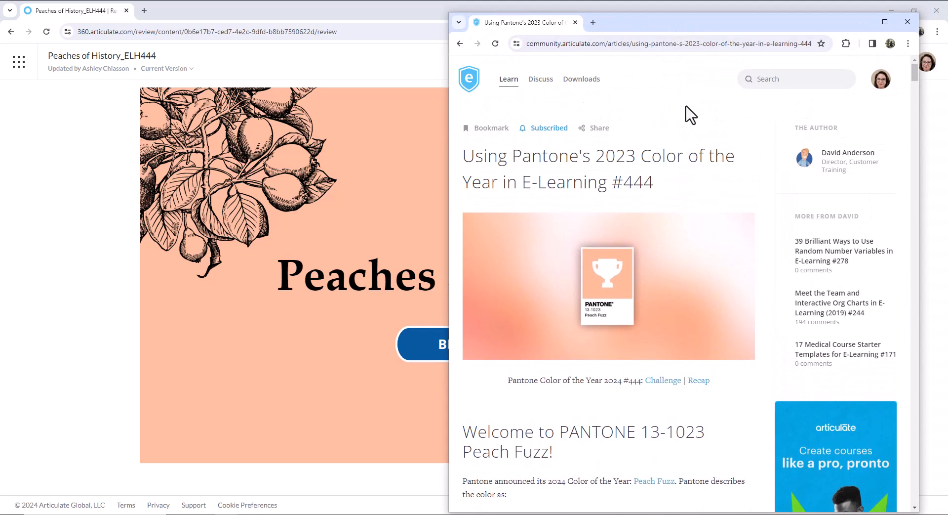
pyautogui.moveTo(638, 181)
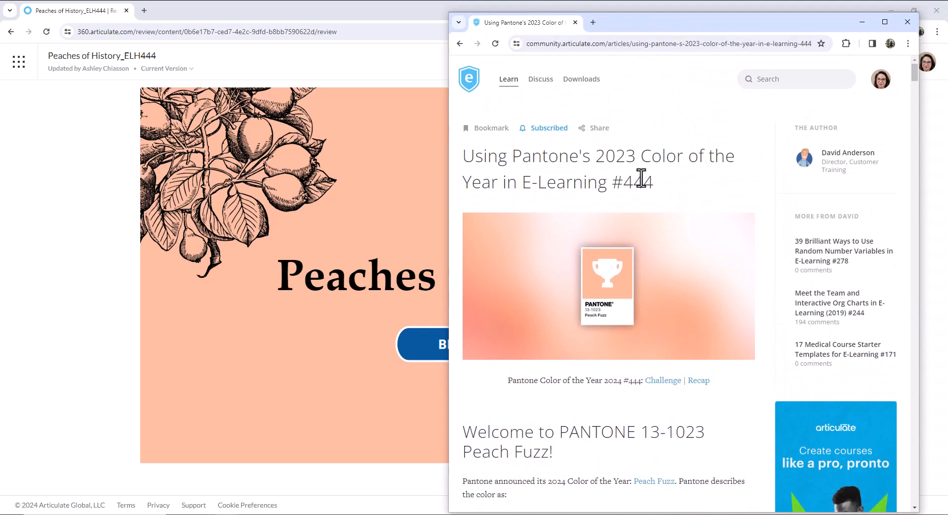
pyautogui.moveTo(656, 264)
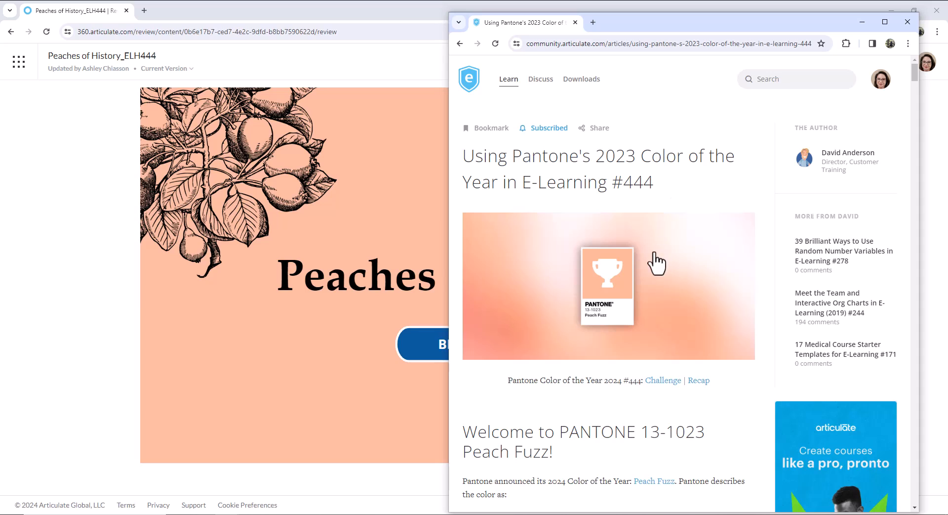
pyautogui.moveTo(611, 302)
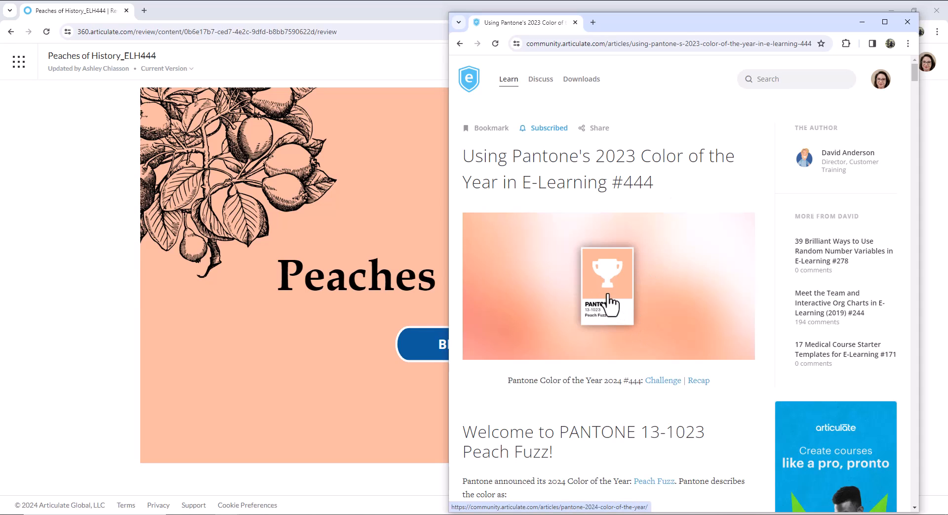
pyautogui.moveTo(647, 34)
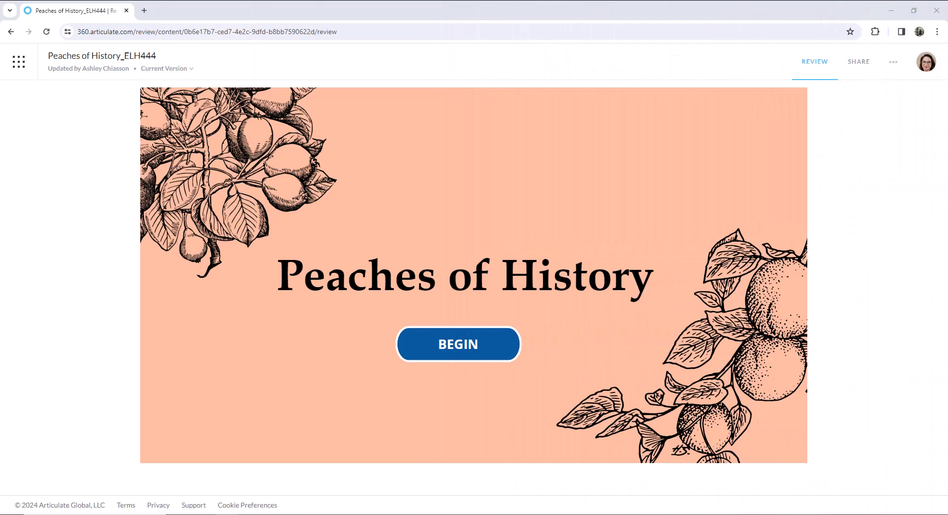
pyautogui.moveTo(574, 223)
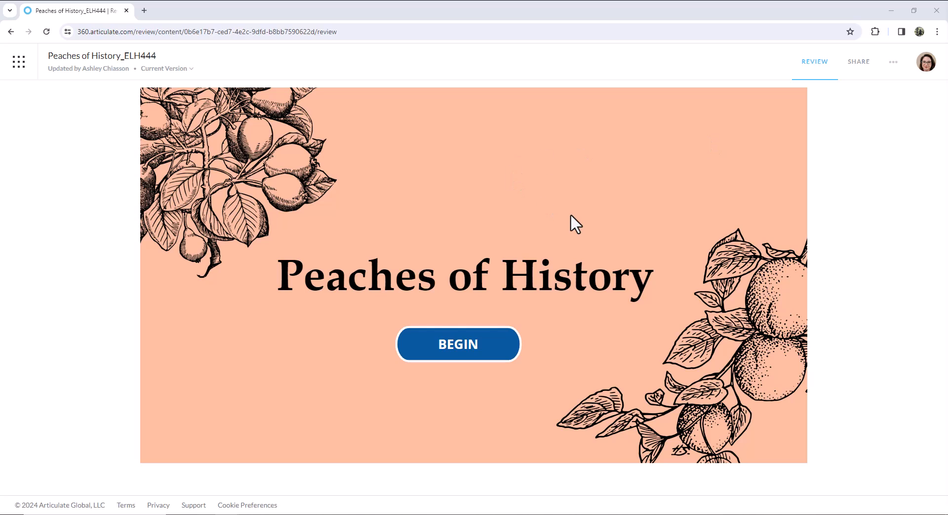
pyautogui.moveTo(563, 255)
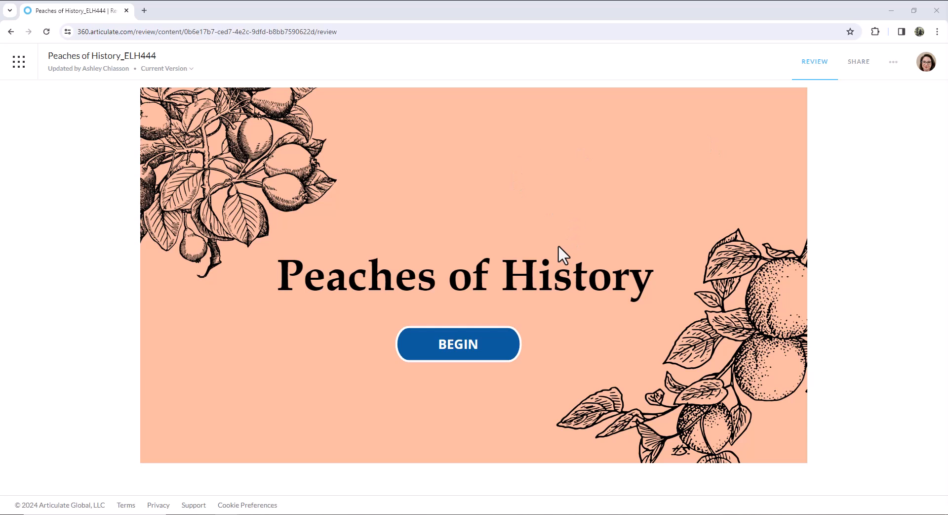
pyautogui.moveTo(196, 369)
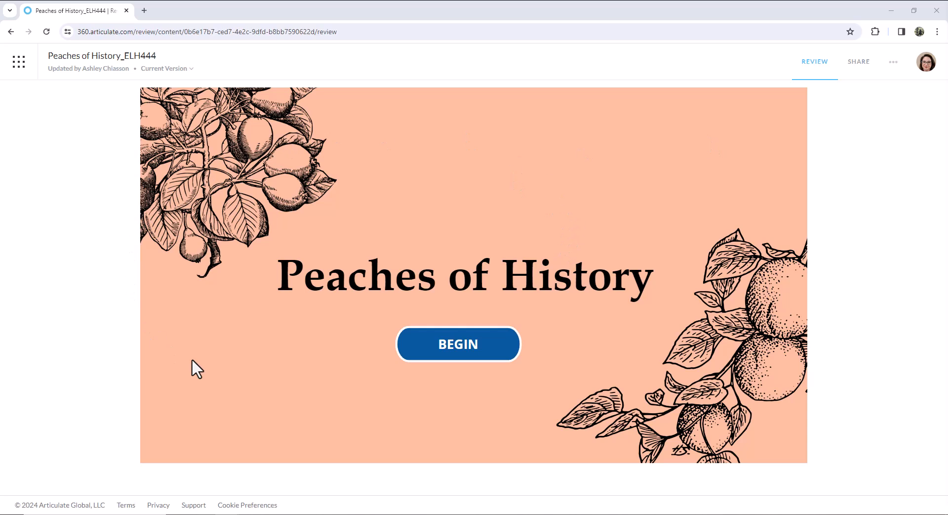
pyautogui.moveTo(482, 400)
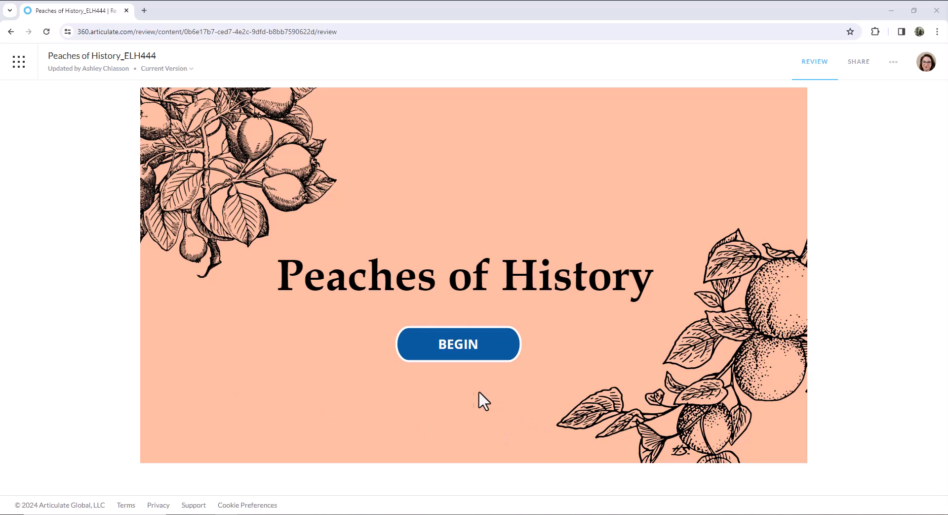
pyautogui.moveTo(318, 487)
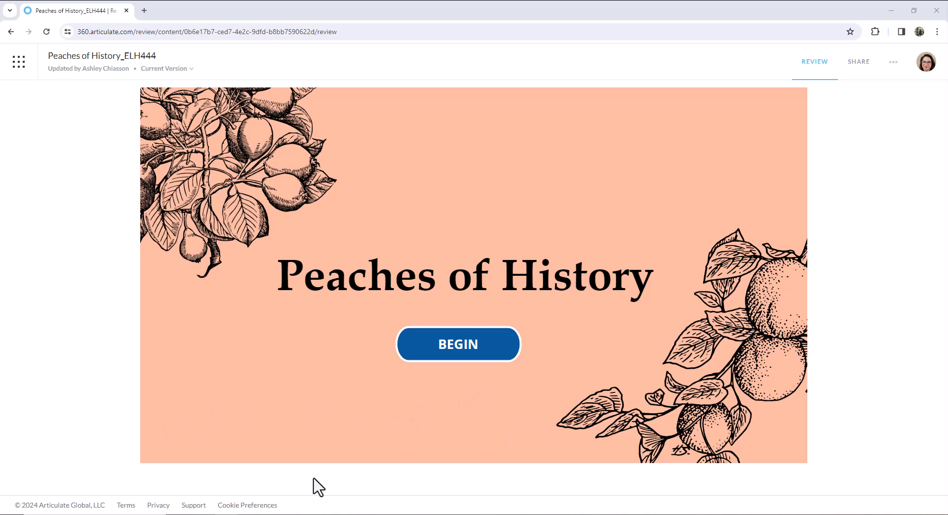
pyautogui.moveTo(370, 471)
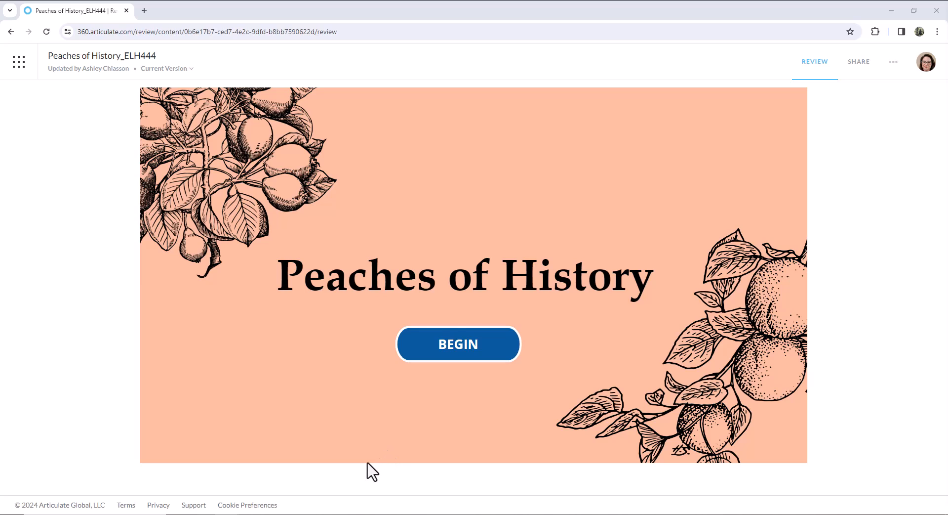
pyautogui.moveTo(251, 267)
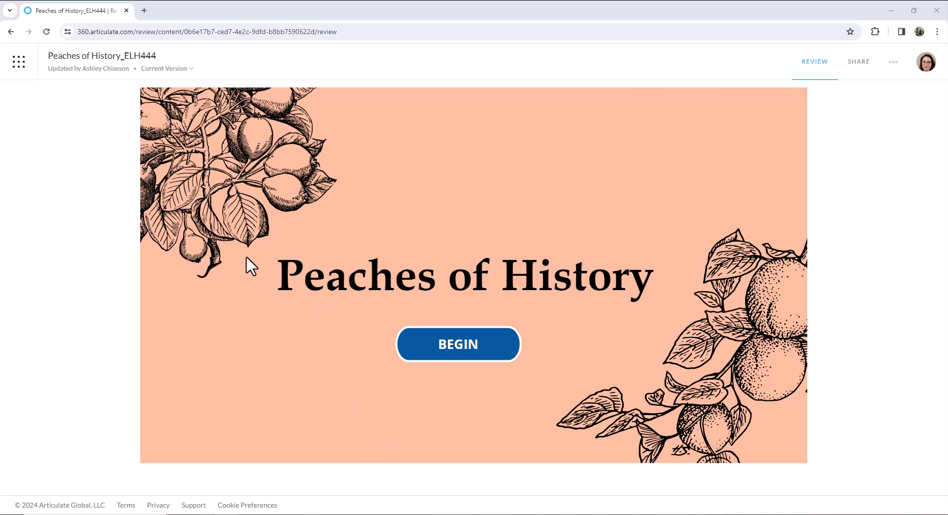
pyautogui.moveTo(200, 251)
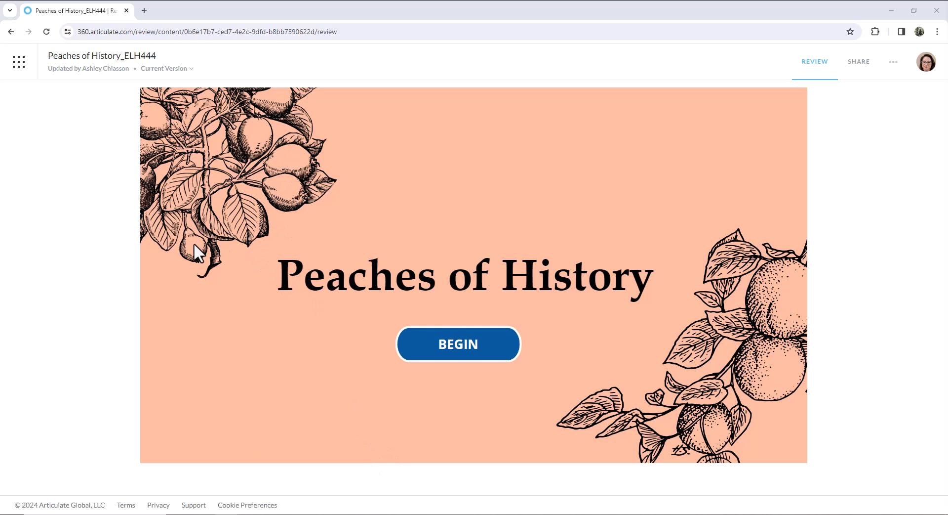
pyautogui.moveTo(792, 452)
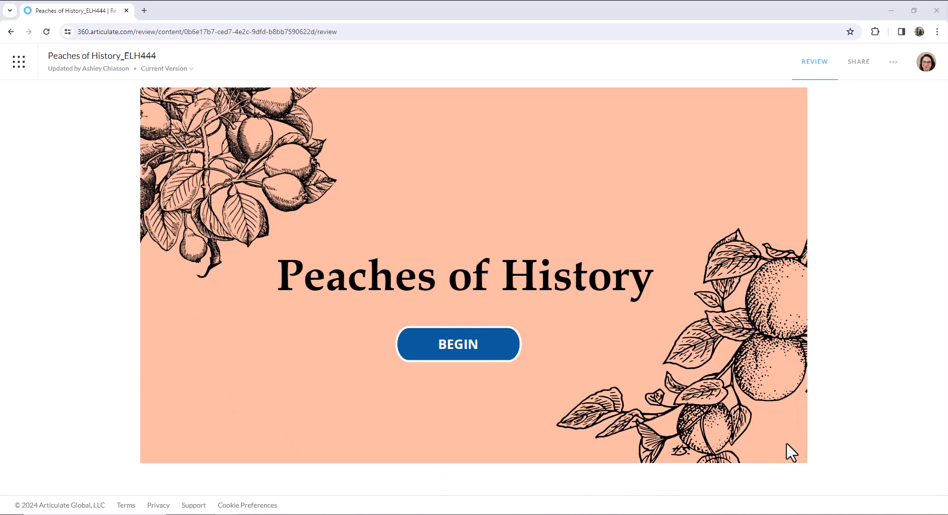
pyautogui.moveTo(638, 489)
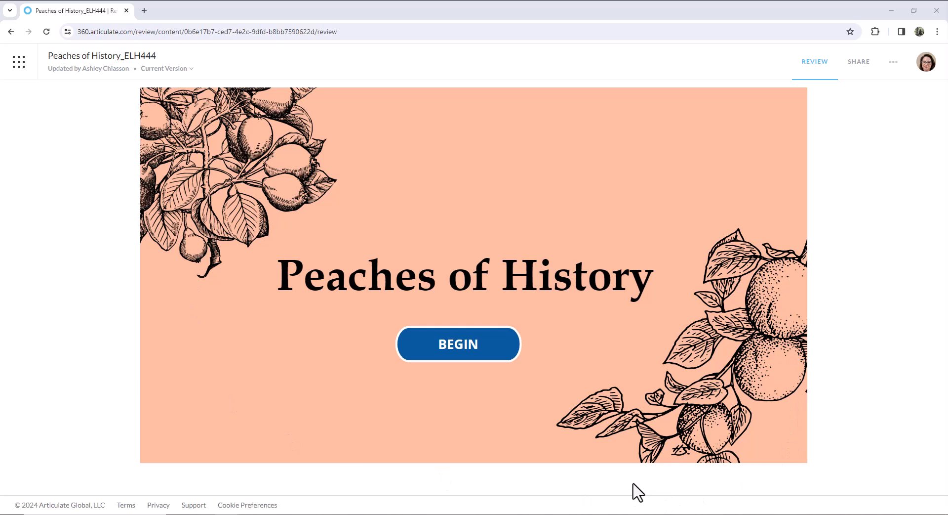
pyautogui.moveTo(493, 462)
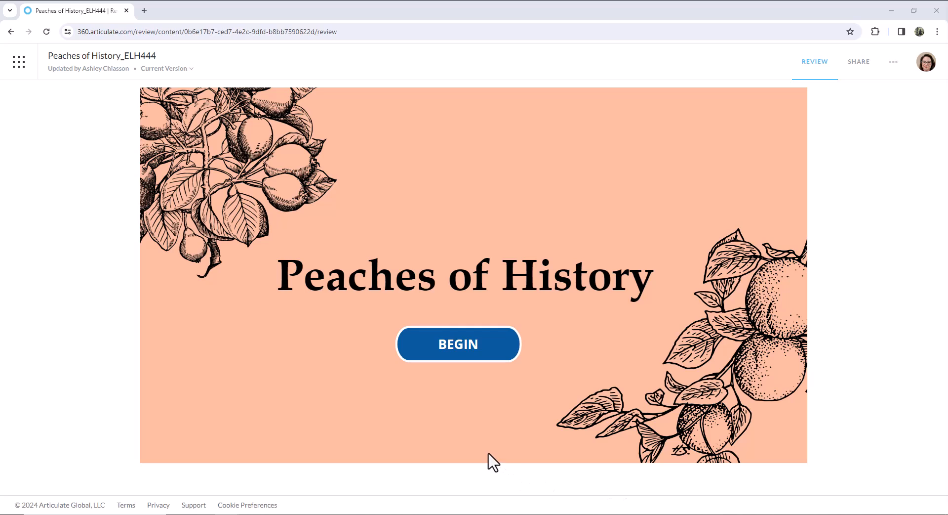
pyautogui.moveTo(485, 459)
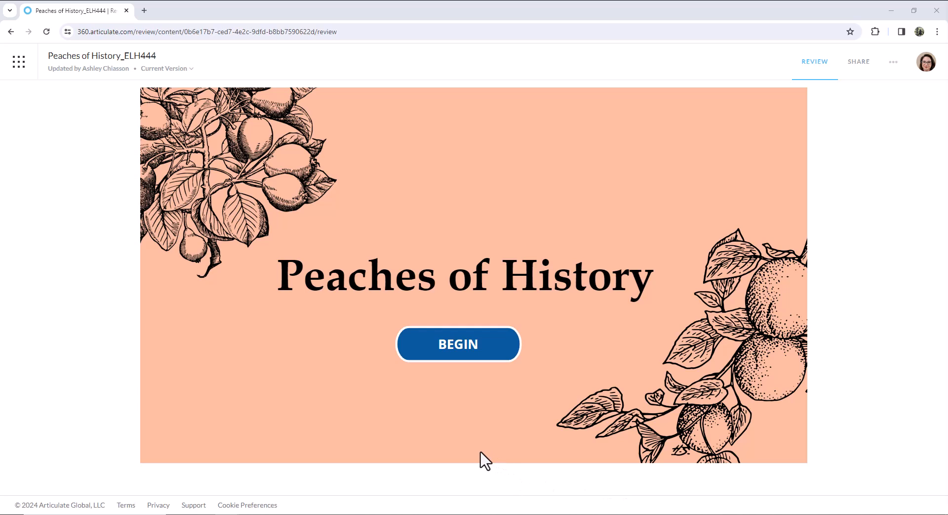
pyautogui.moveTo(477, 455)
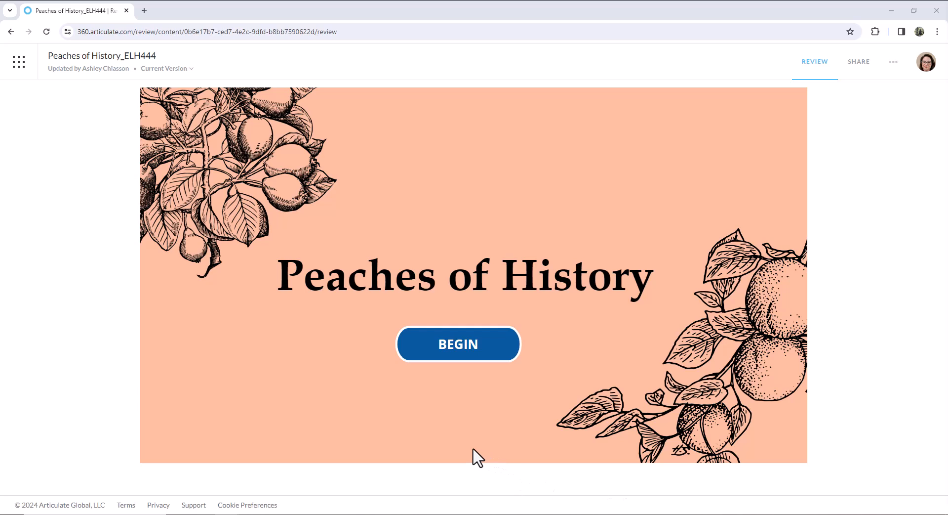
pyautogui.moveTo(409, 444)
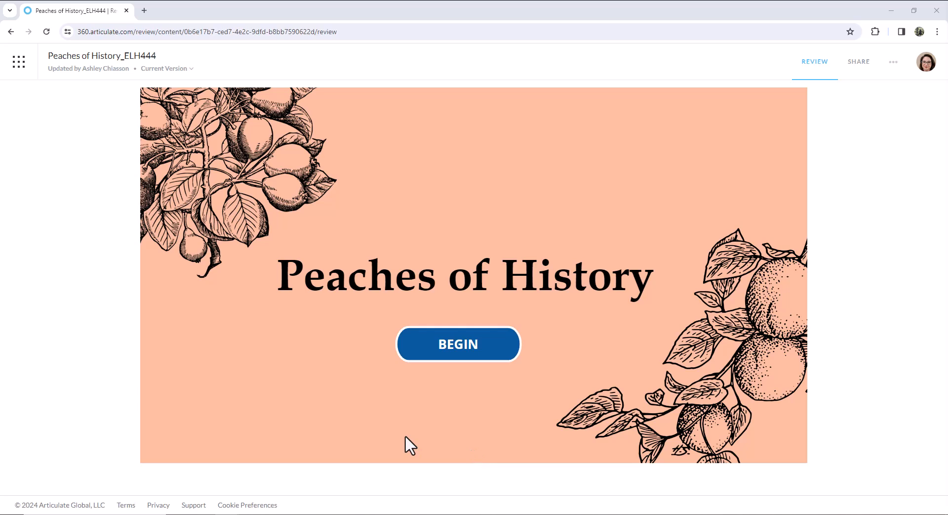
pyautogui.moveTo(380, 399)
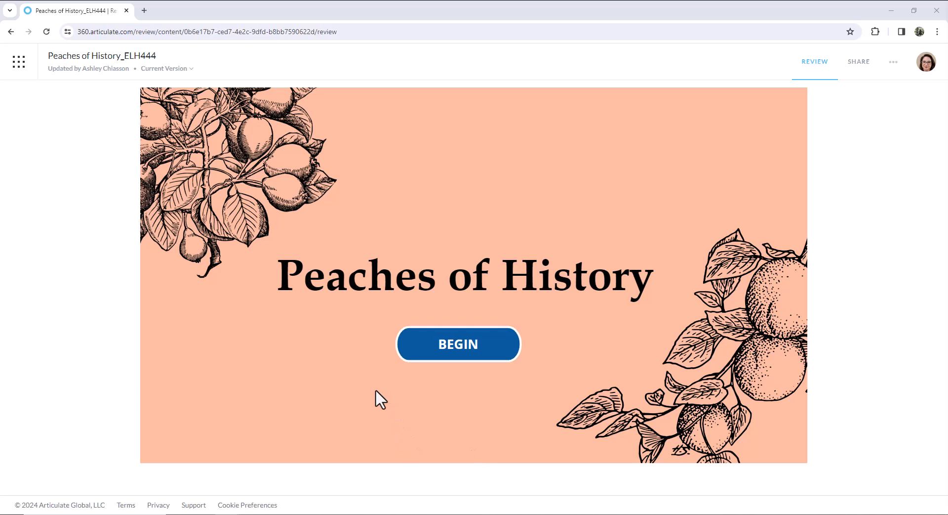
pyautogui.moveTo(415, 355)
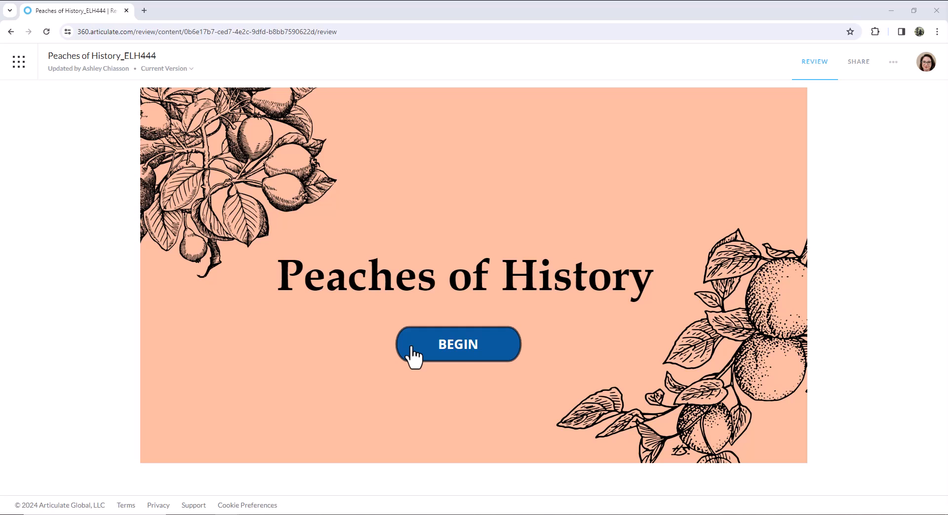
# - Begin the course from the title slide to reach the timeline slide
pyautogui.click(458, 343)
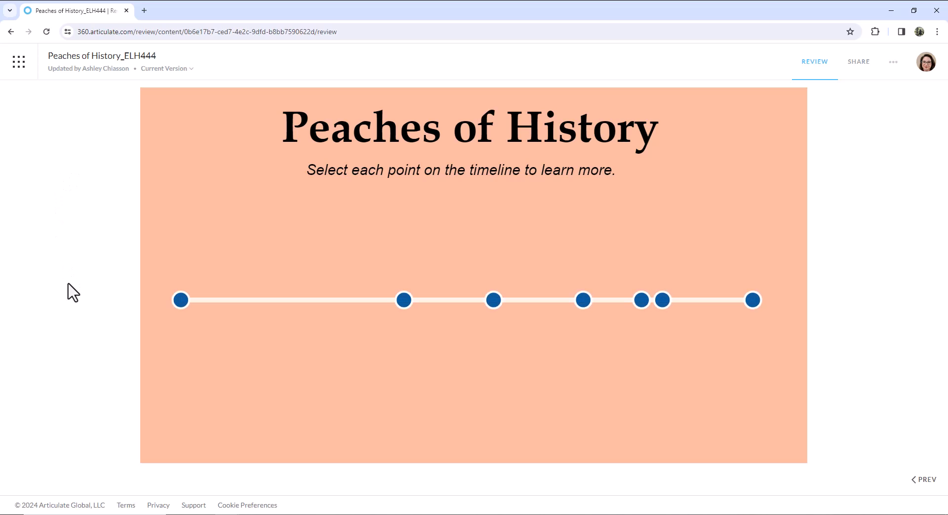
pyautogui.moveTo(373, 201)
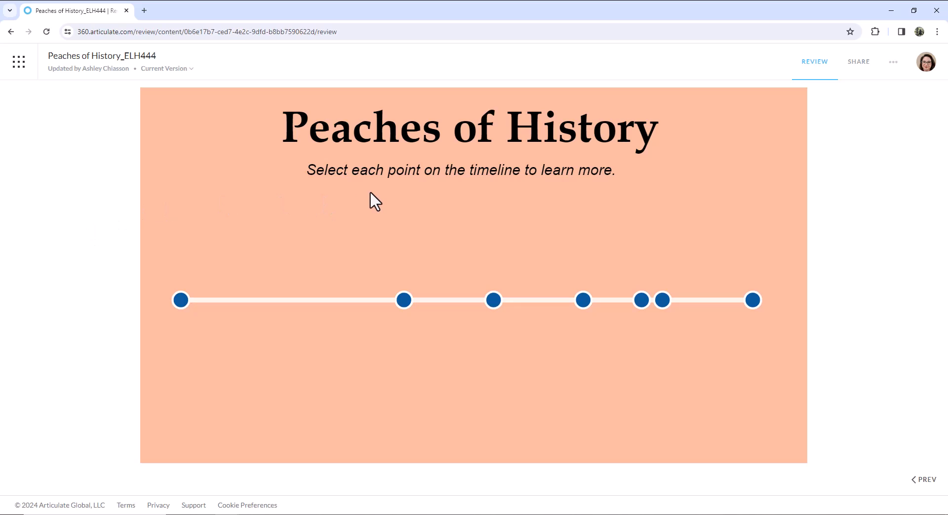
pyautogui.moveTo(170, 265)
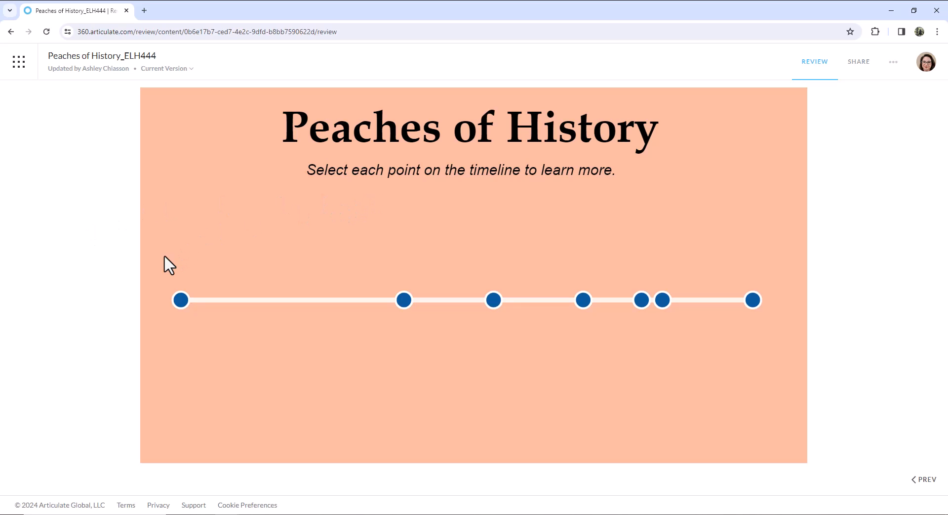
pyautogui.moveTo(115, 318)
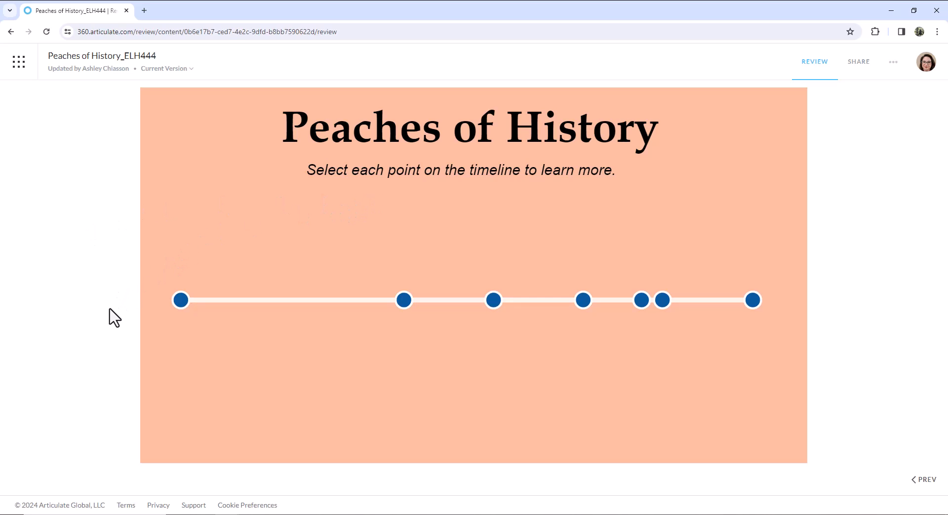
pyautogui.moveTo(123, 321)
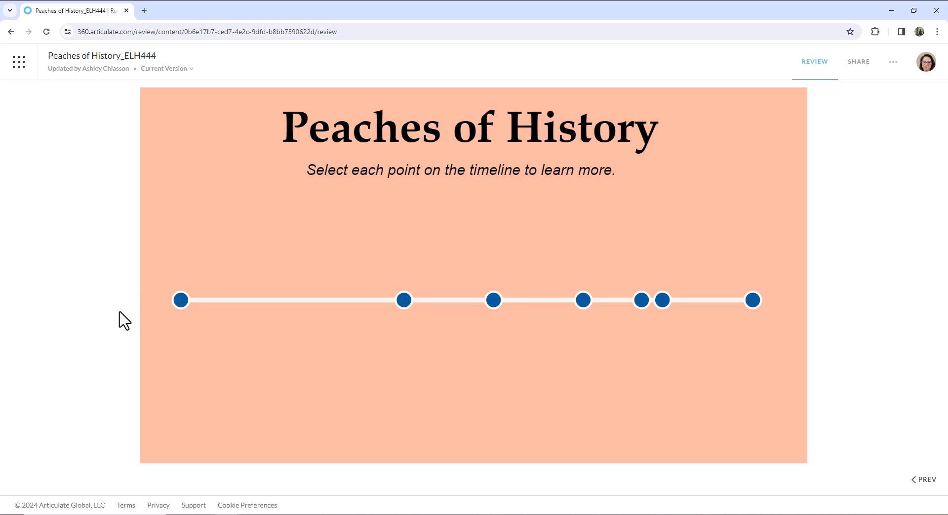
pyautogui.moveTo(119, 327)
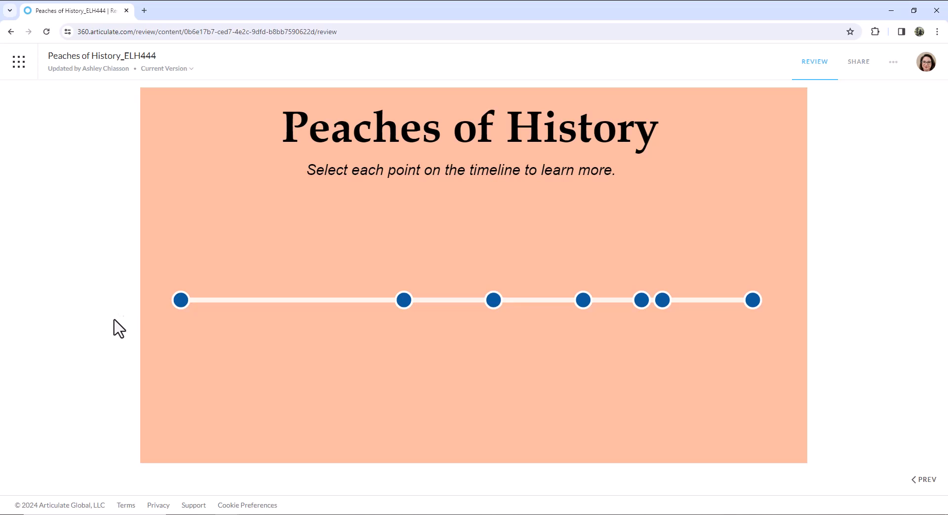
# - View the 6000 BC, 1943, 1961, 1985, 1995, 1996 and 2015 timeline entries
pyautogui.click(180, 300)
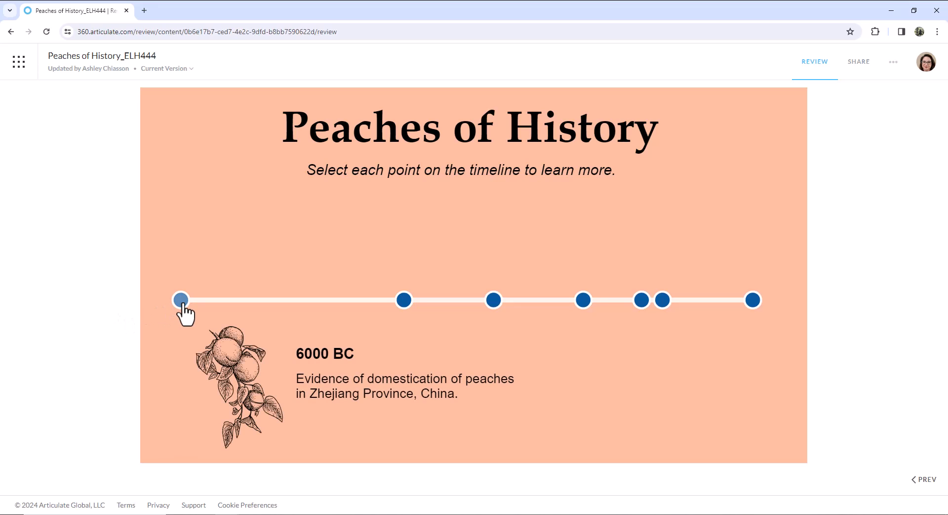
pyautogui.moveTo(404, 312)
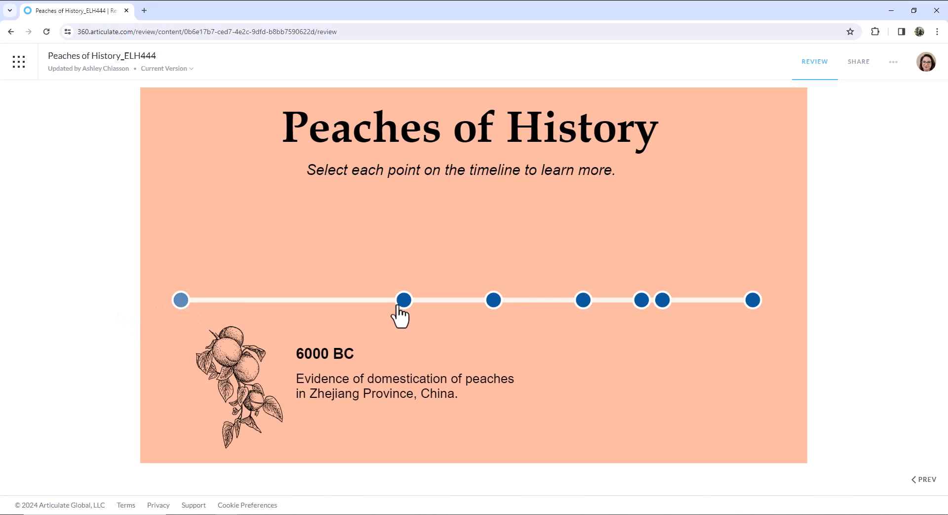
pyautogui.click(493, 299)
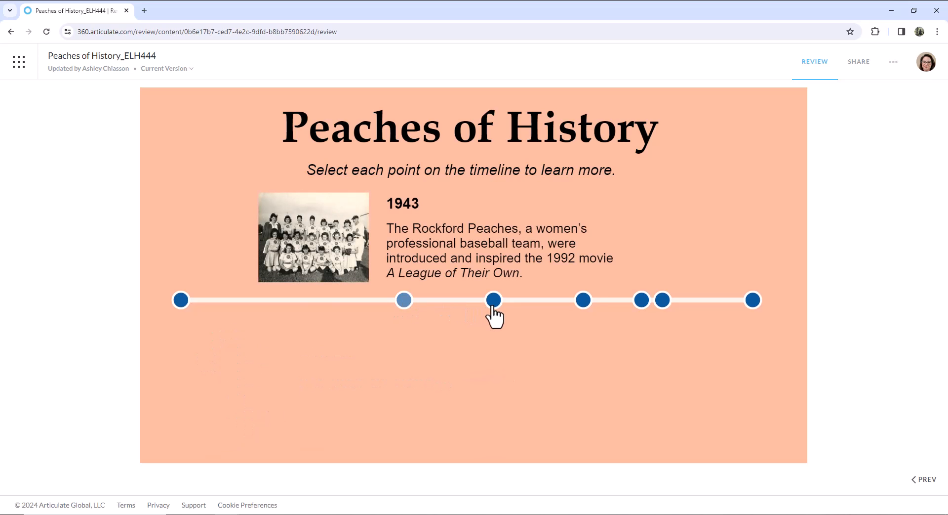
pyautogui.click(493, 300)
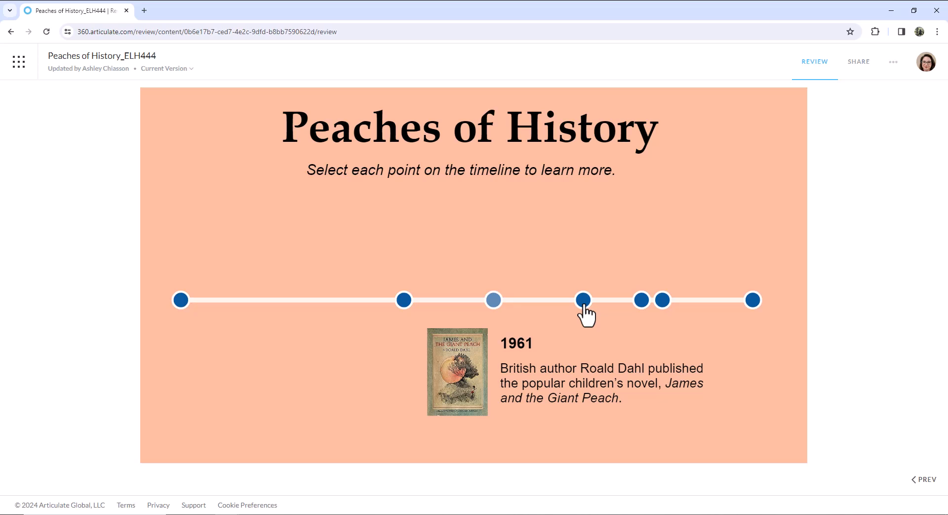
pyautogui.click(641, 300)
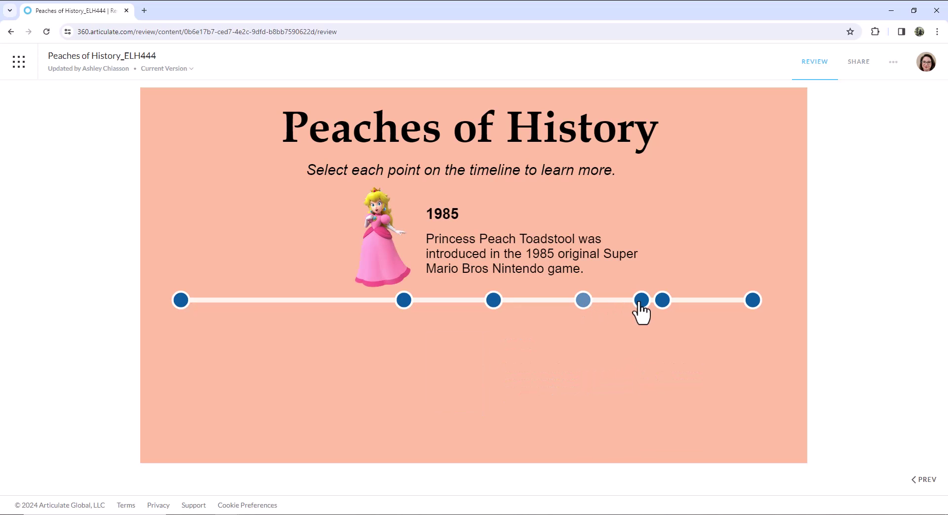
pyautogui.click(641, 299)
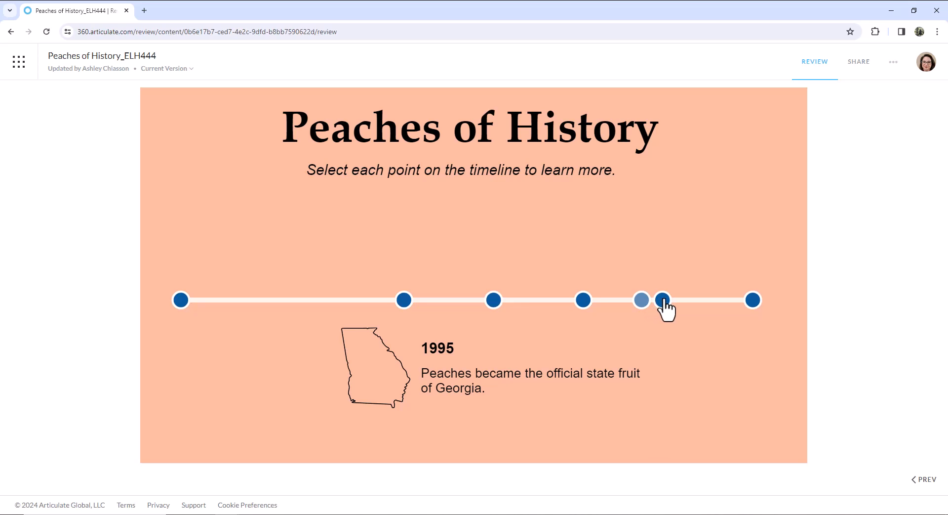
pyautogui.click(662, 299)
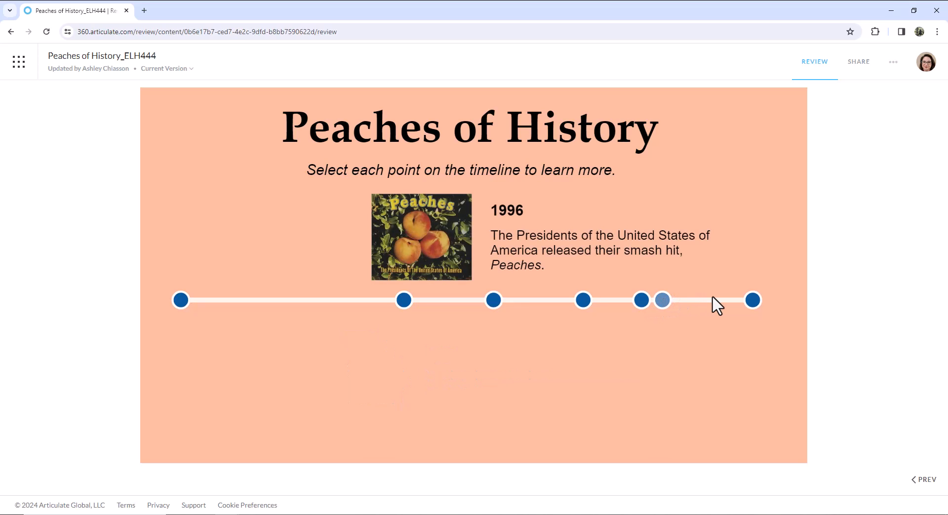
pyautogui.moveTo(721, 304)
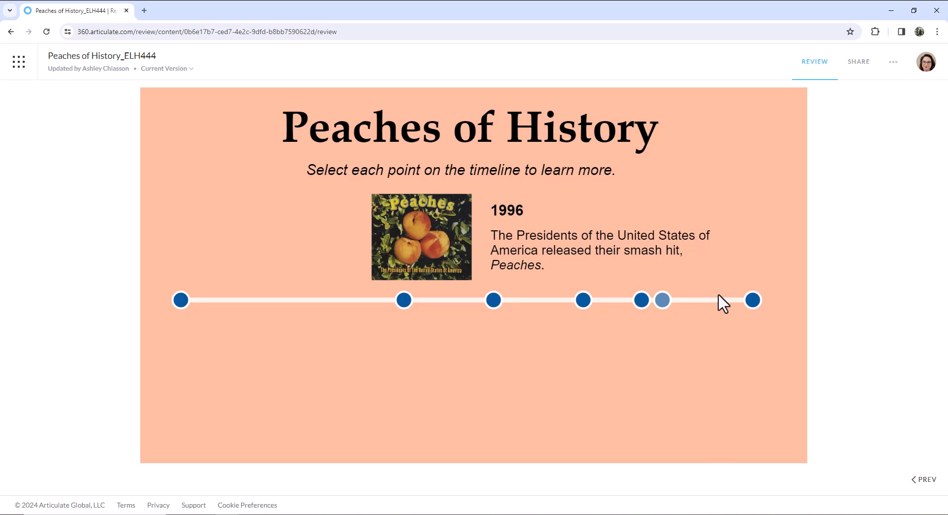
pyautogui.click(752, 300)
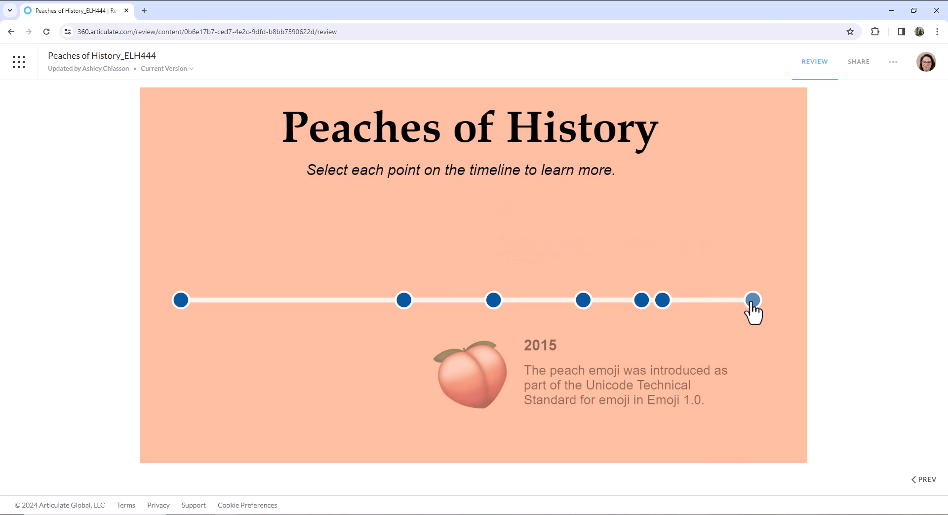
pyautogui.click(752, 299)
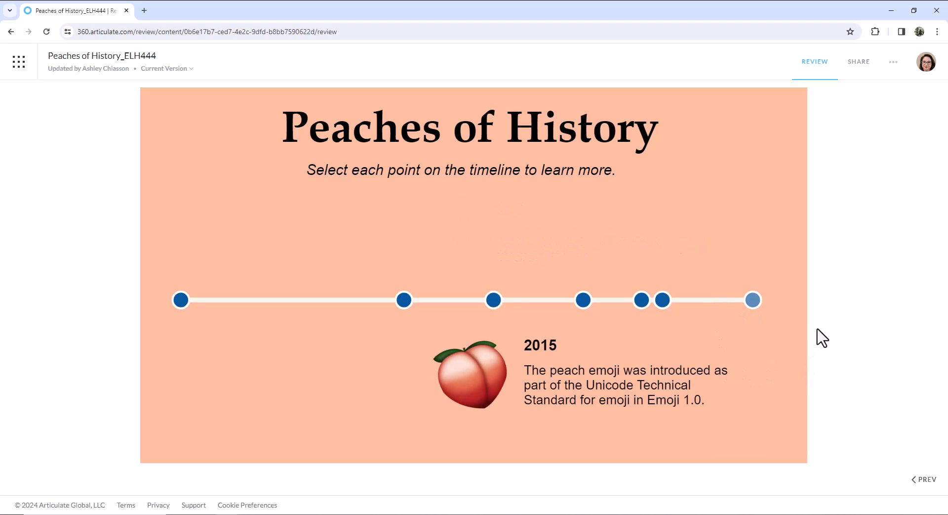
pyautogui.moveTo(822, 384)
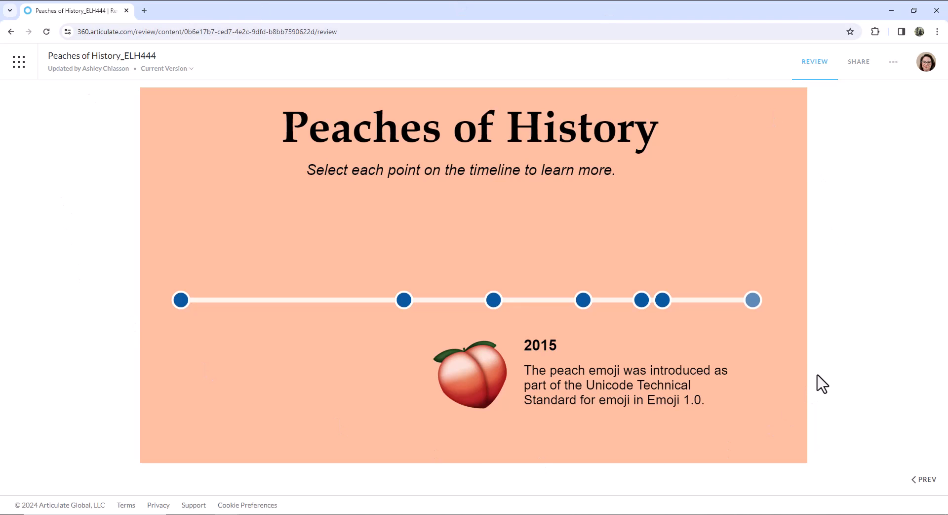
pyautogui.moveTo(461, 220)
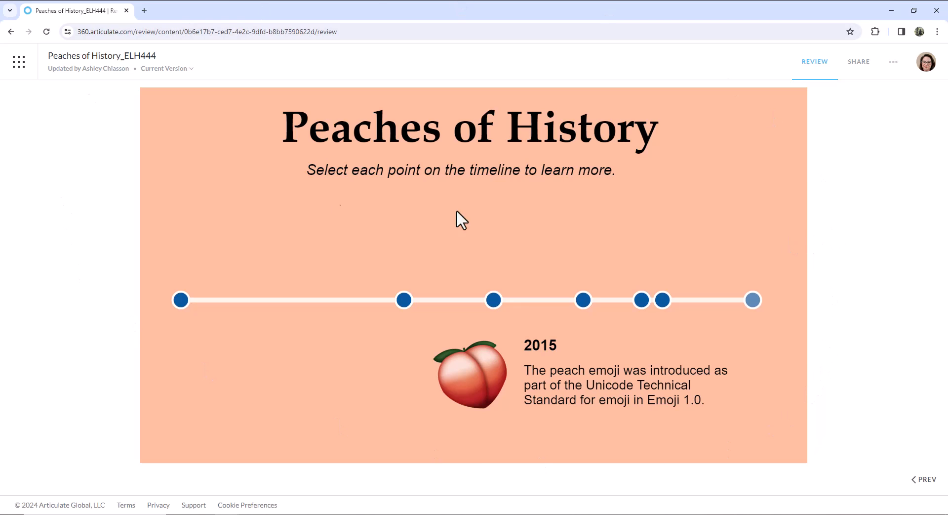
pyautogui.moveTo(666, 352)
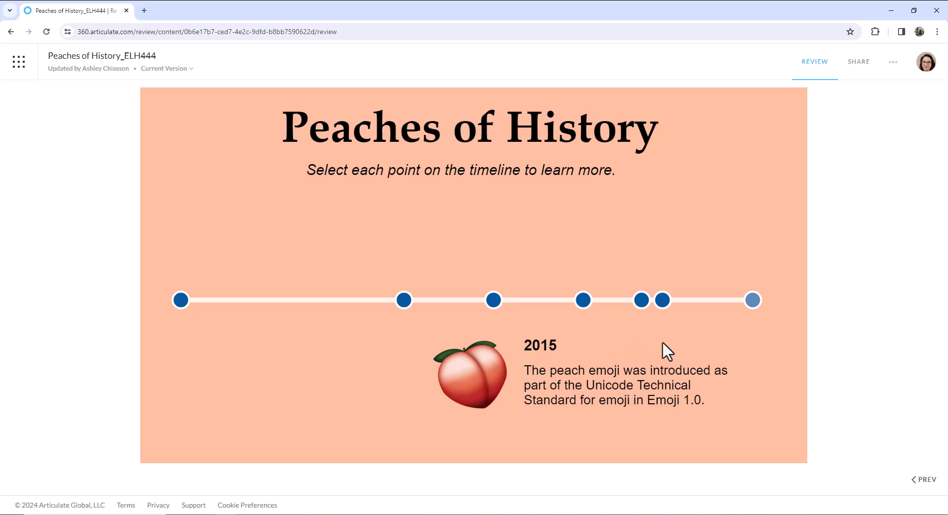
pyautogui.moveTo(914, 11)
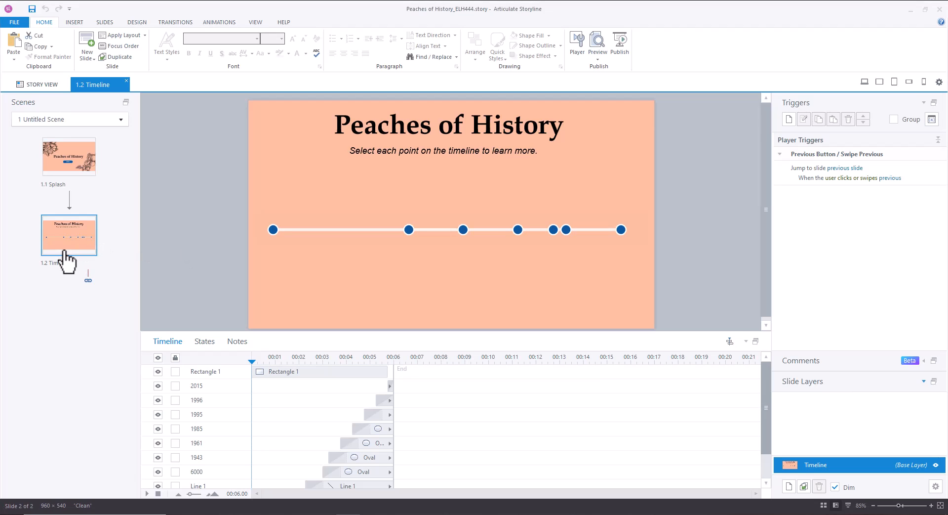
# - Insert a Blank layout slide as slide 1.3 in the Peaches of History scene
pyautogui.click(105, 22)
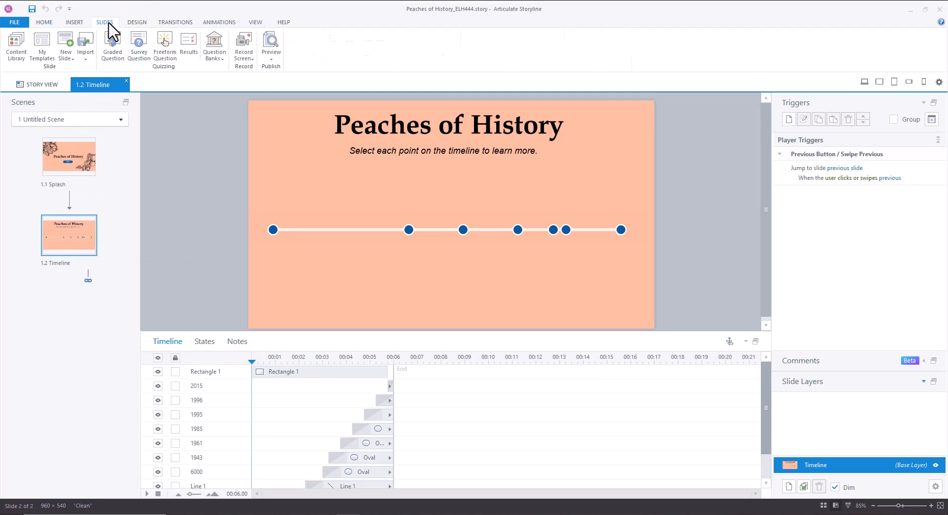
pyautogui.click(65, 45)
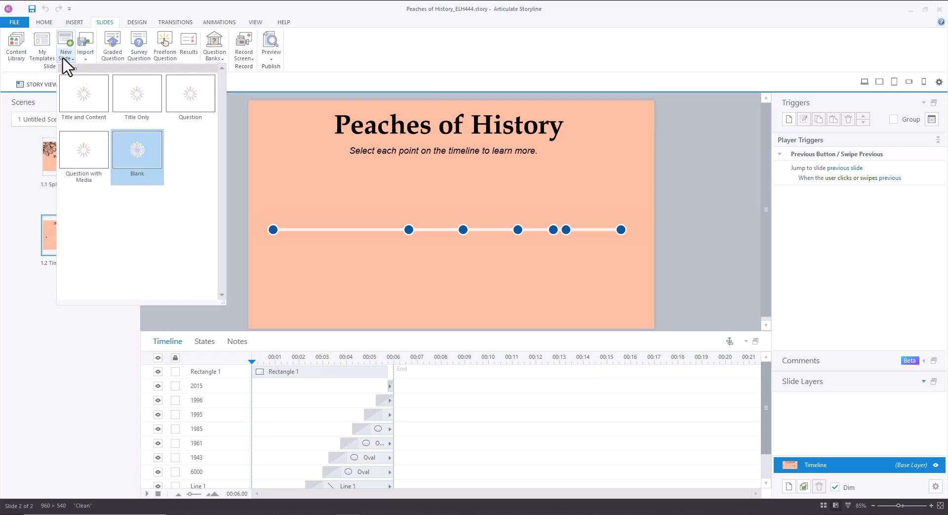
pyautogui.click(137, 149)
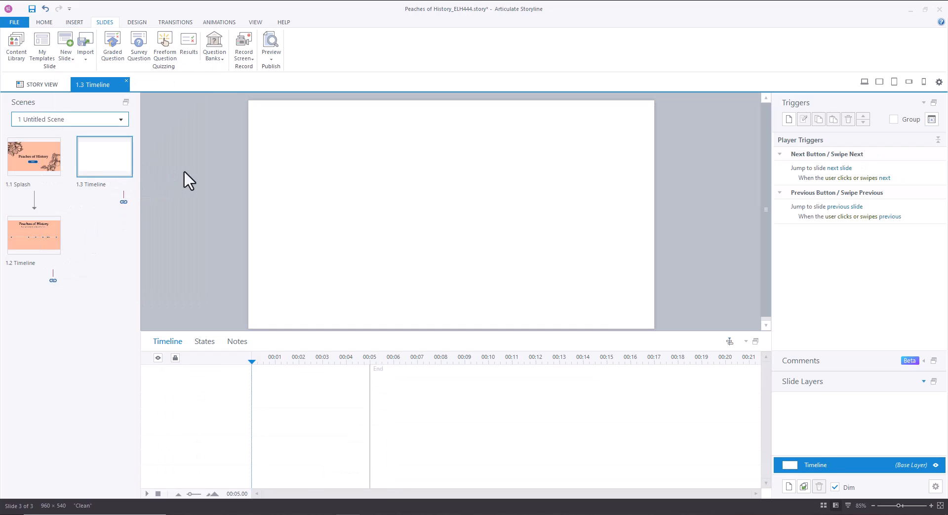
pyautogui.moveTo(387, 196)
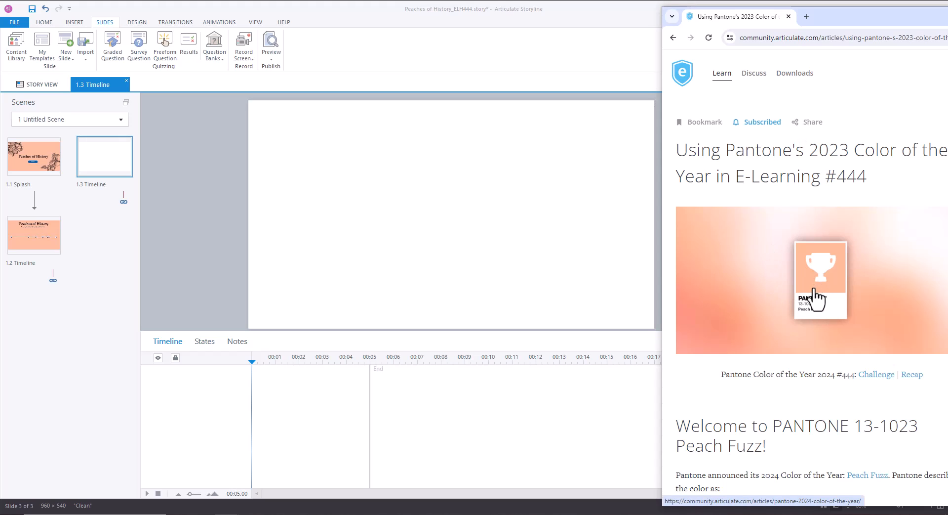
pyautogui.moveTo(849, 307)
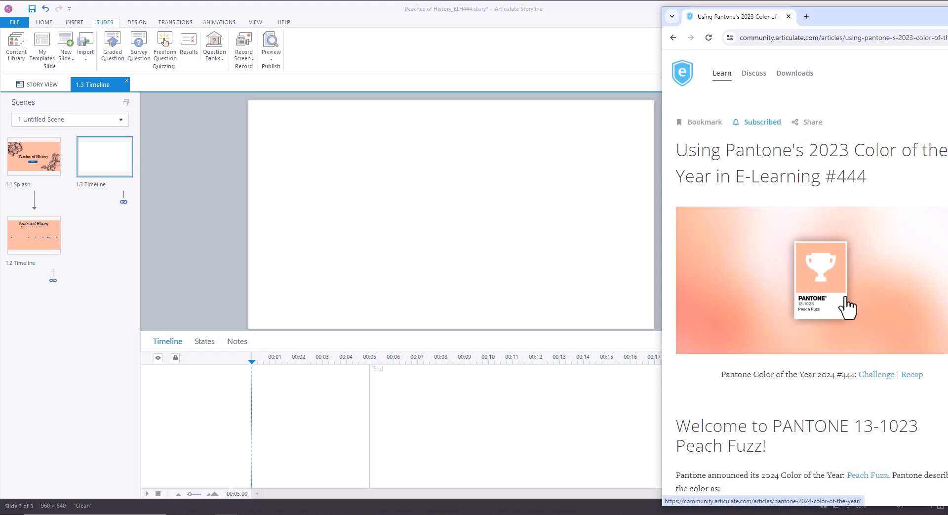
pyautogui.moveTo(802, 302)
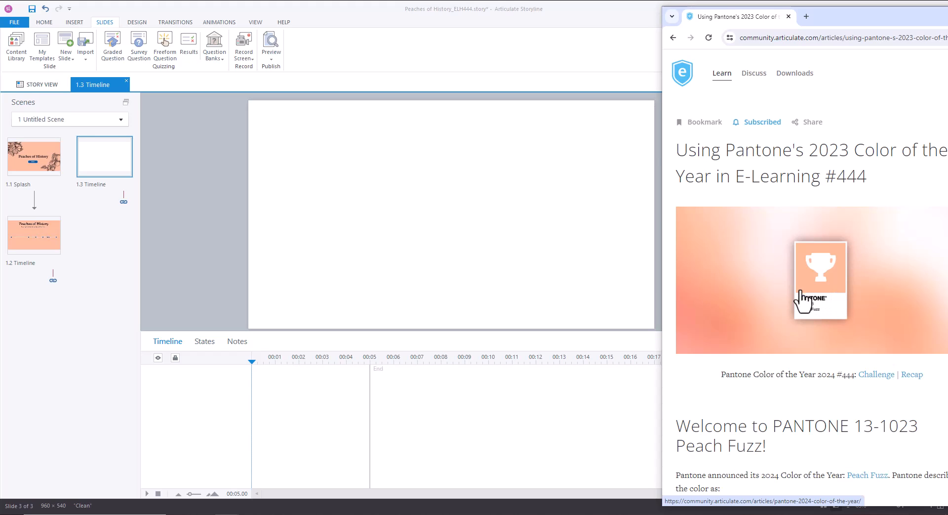
pyautogui.moveTo(801, 293)
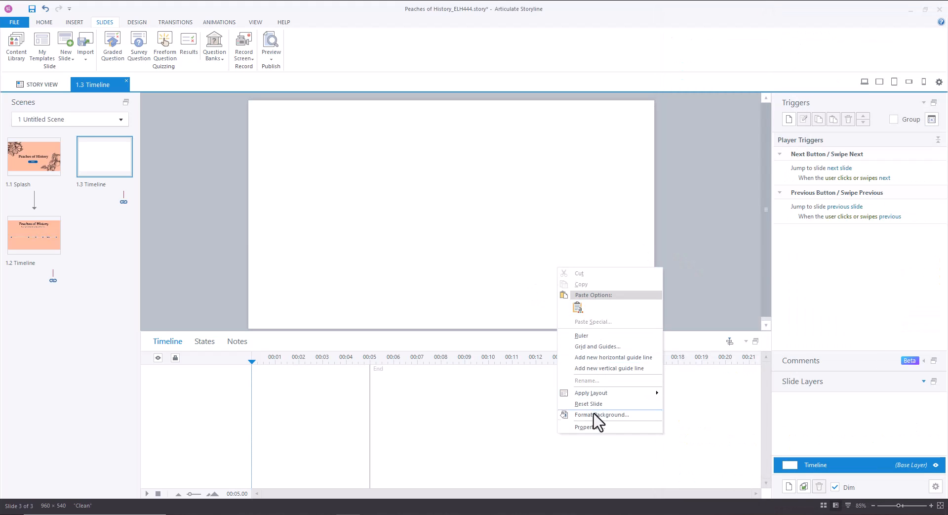
pyautogui.moveTo(601, 414)
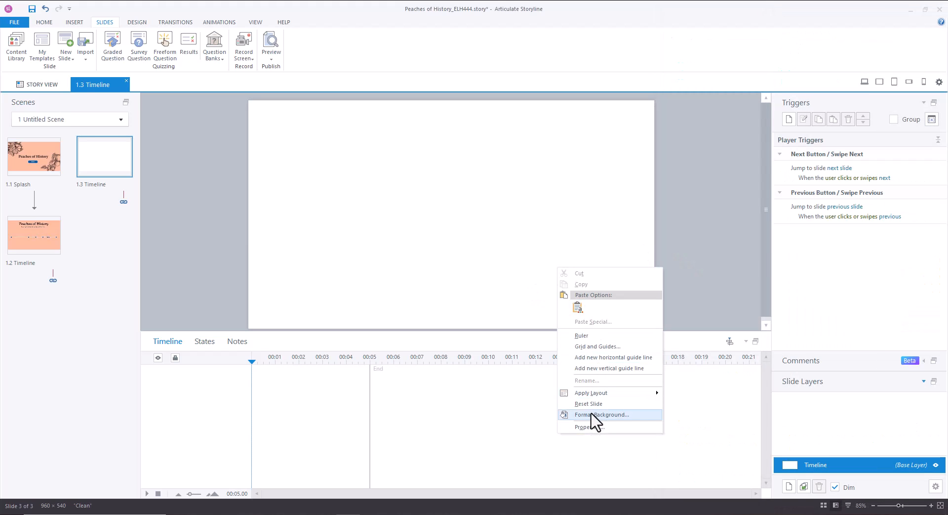
# - Set slide 1.3's background to the peach colour #FEBC97
pyautogui.click(601, 414)
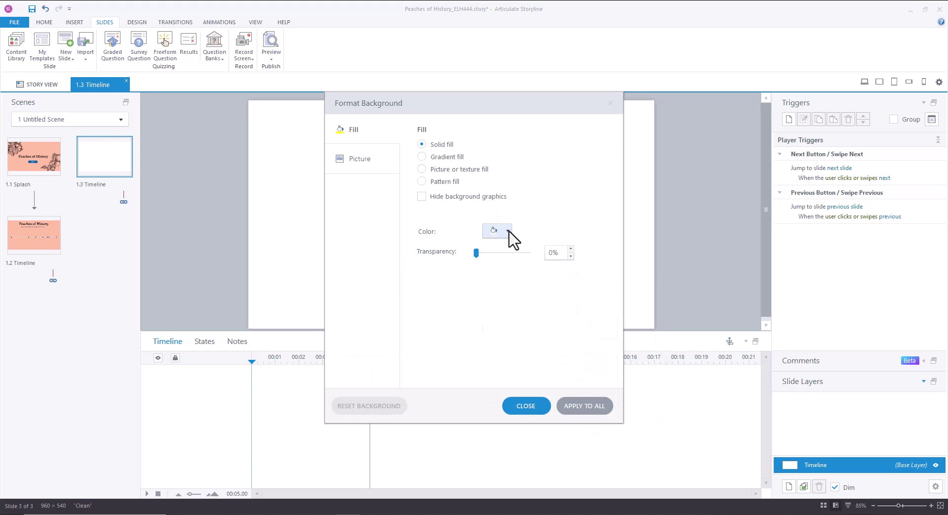
pyautogui.click(494, 231)
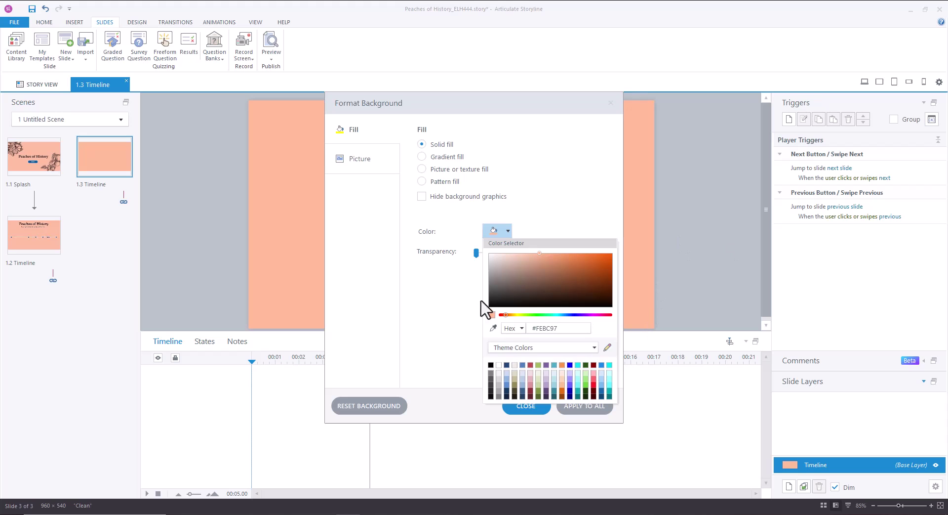
pyautogui.click(525, 406)
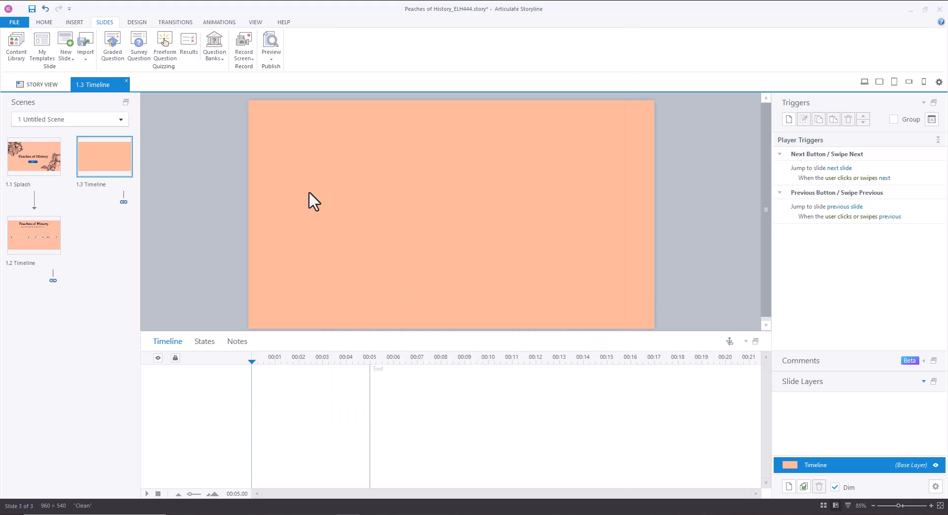
# - Add the Peaches of History title text box, then select slide 1.2
pyautogui.click(73, 21)
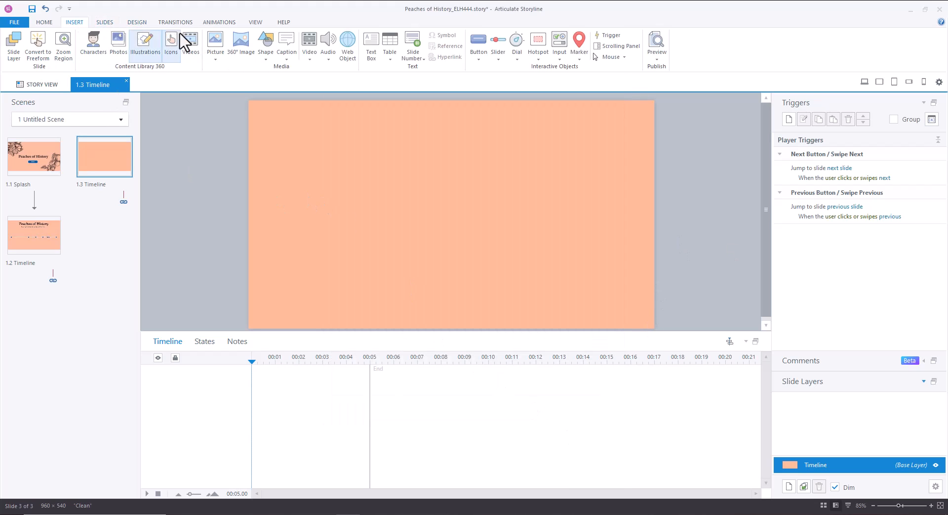
pyautogui.click(370, 42)
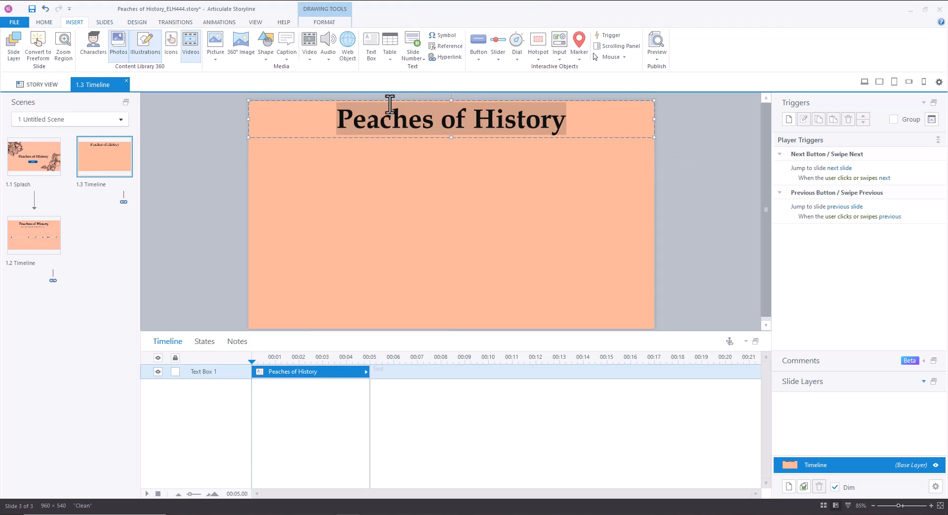
pyautogui.click(34, 235)
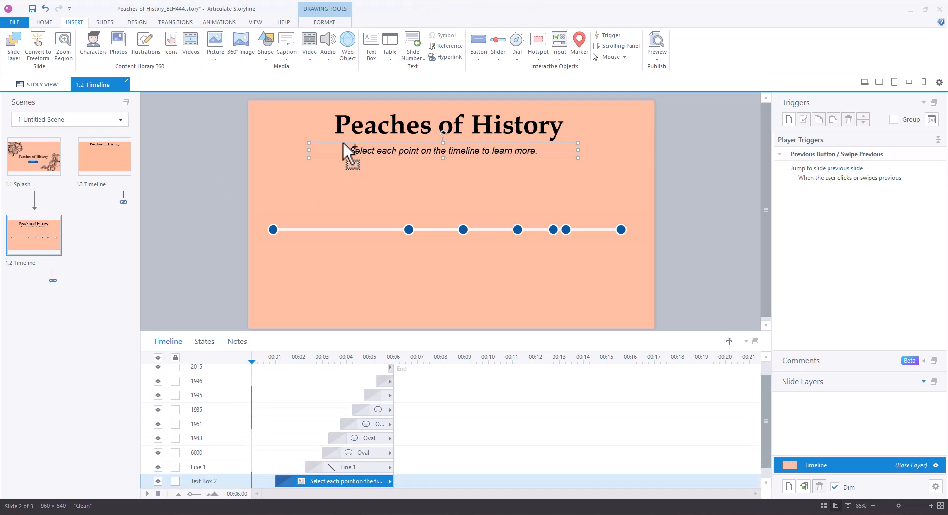
# - On slide 1.3, draw the timeline line and begin setting its outline colour
pyautogui.click(104, 156)
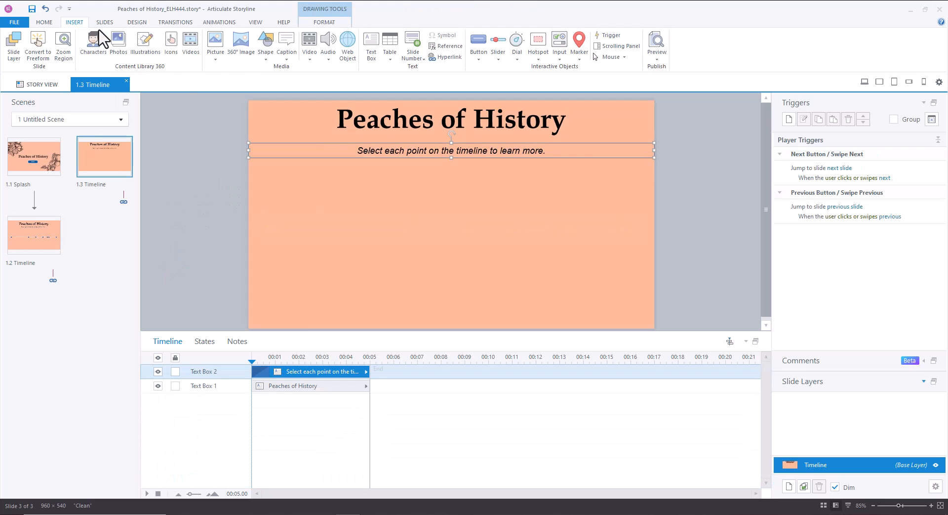
pyautogui.moveTo(268, 66)
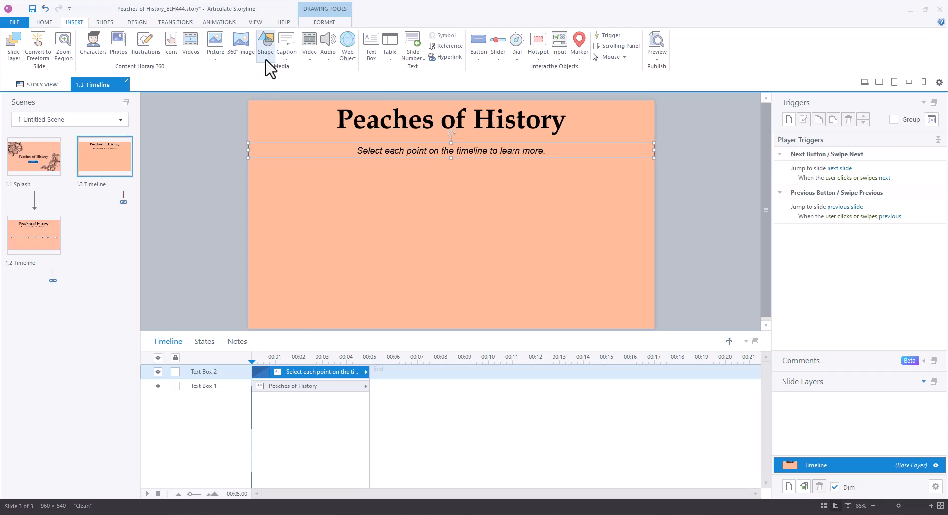
pyautogui.click(266, 43)
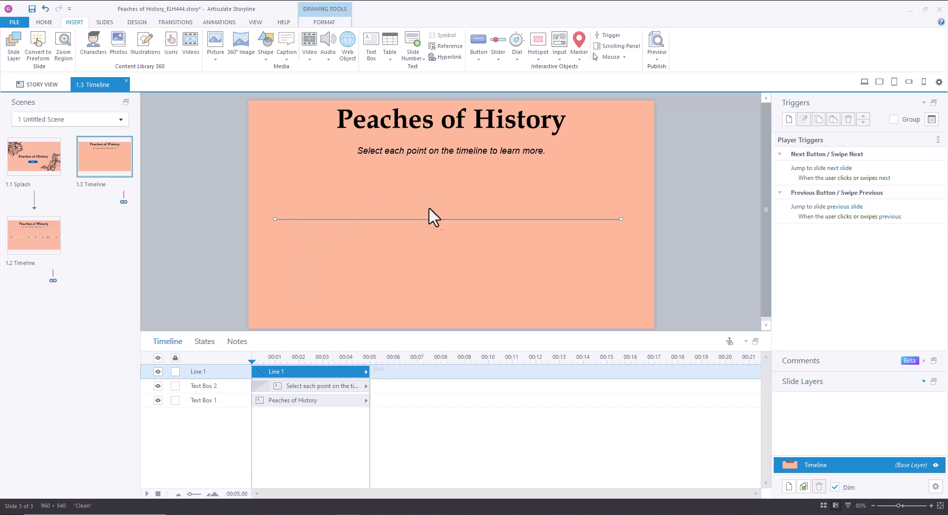
pyautogui.moveTo(300, 278)
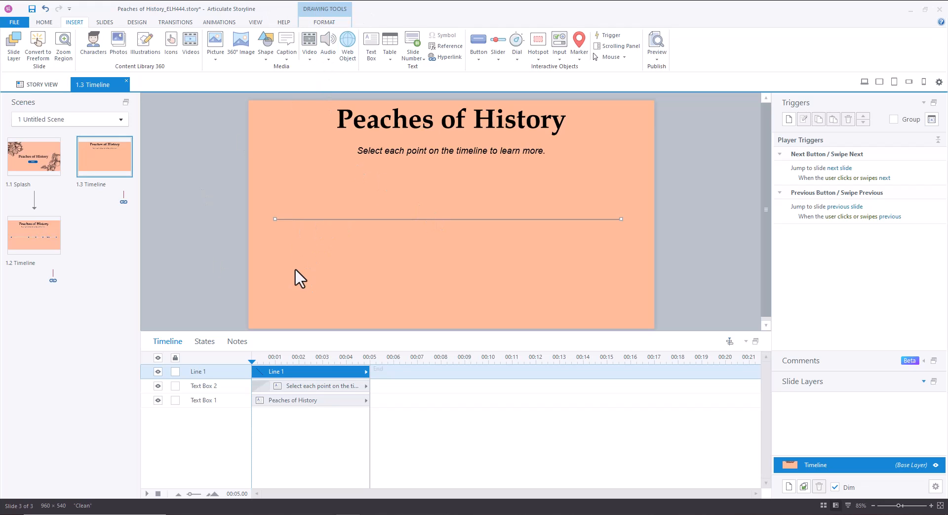
pyautogui.moveTo(456, 228)
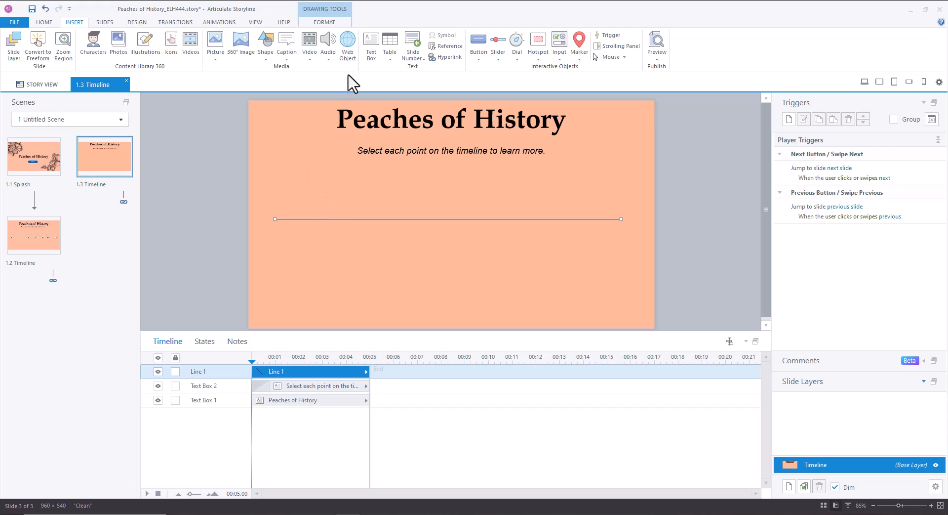
pyautogui.moveTo(301, 46)
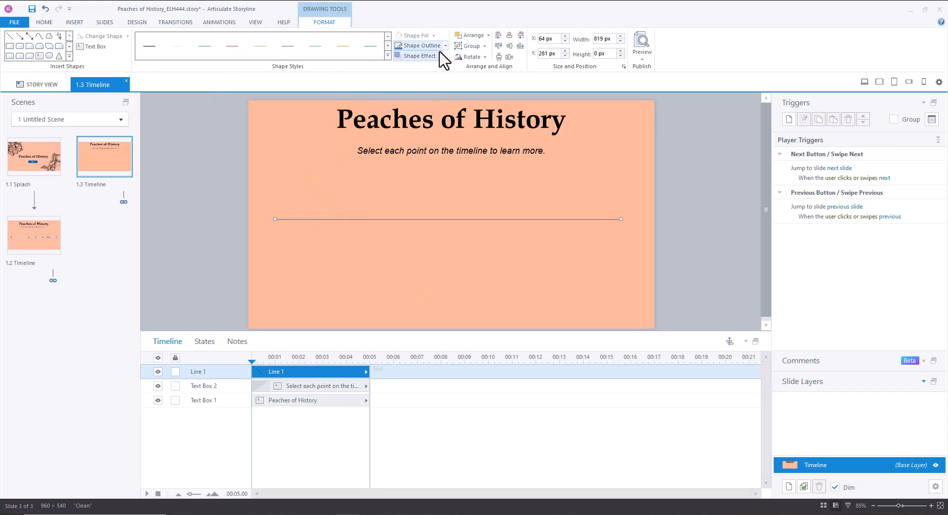
pyautogui.moveTo(446, 47)
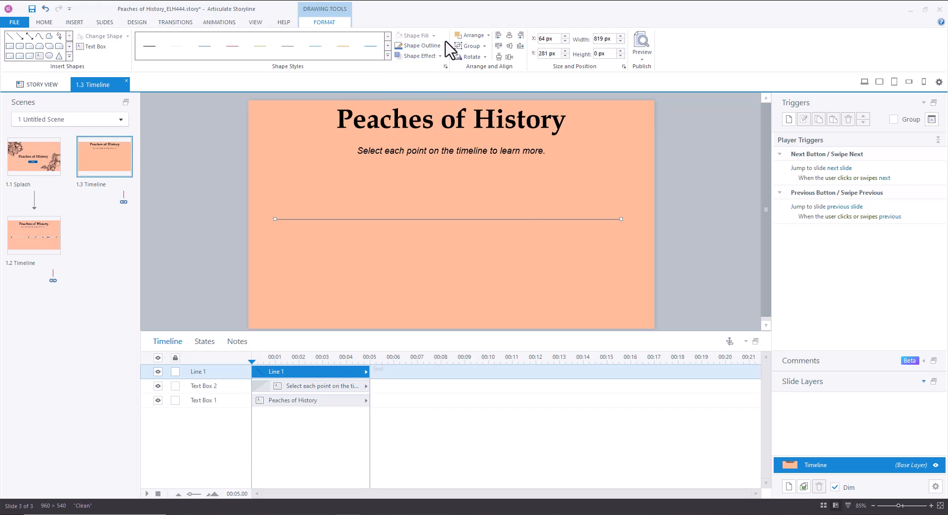
pyautogui.click(418, 45)
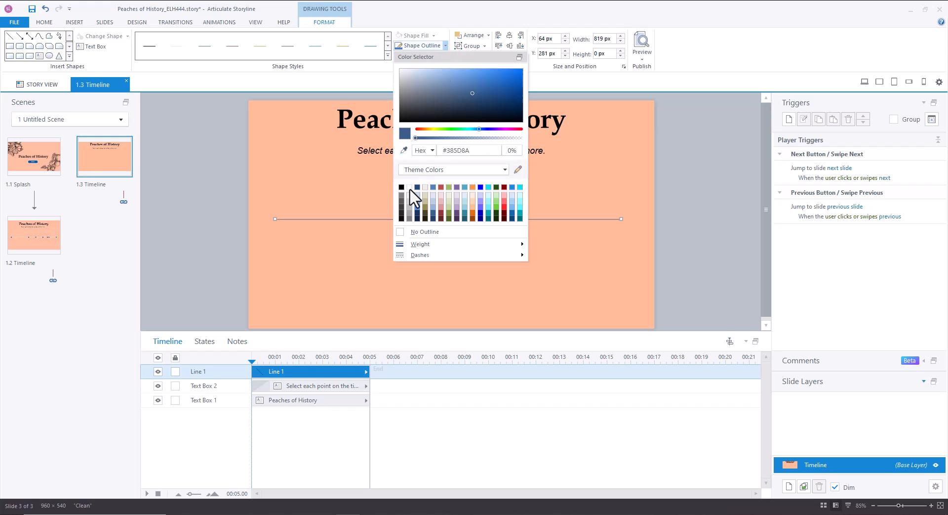
pyautogui.moveTo(414, 204)
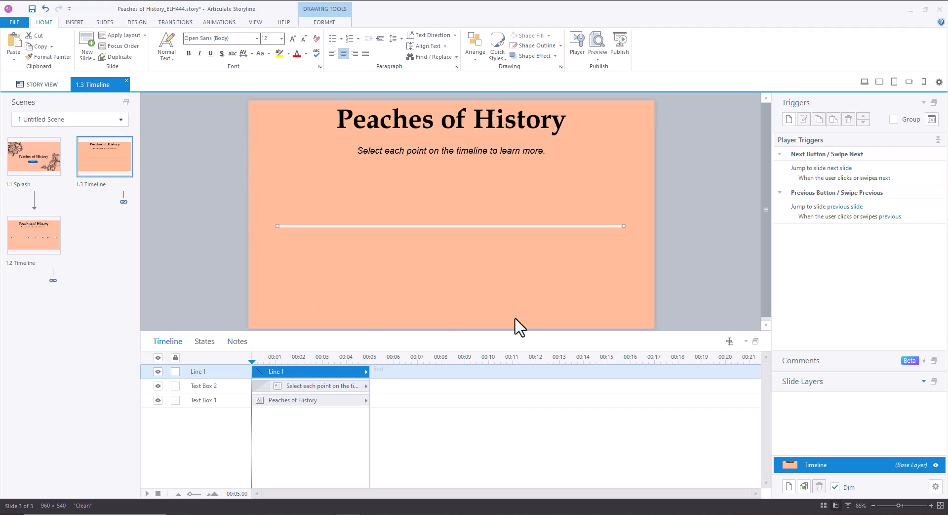
pyautogui.moveTo(623, 227)
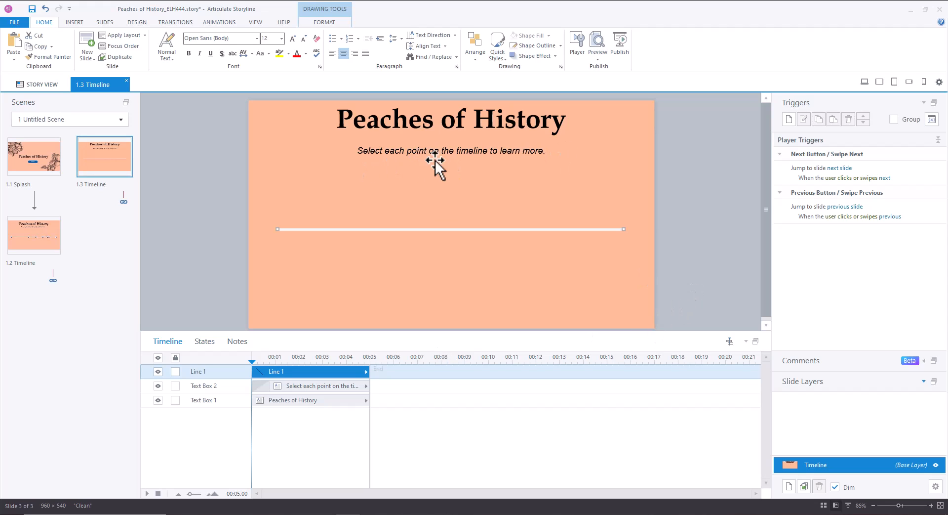
pyautogui.moveTo(648, 291)
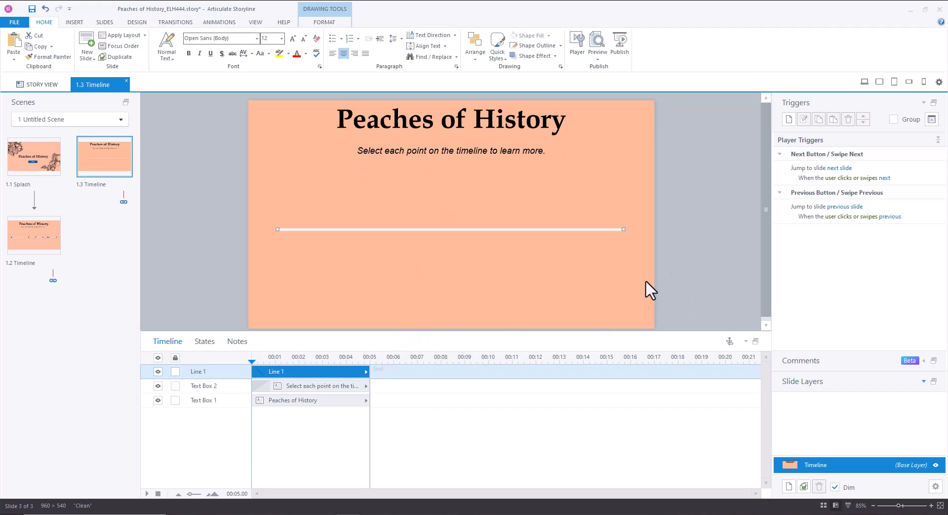
pyautogui.moveTo(716, 249)
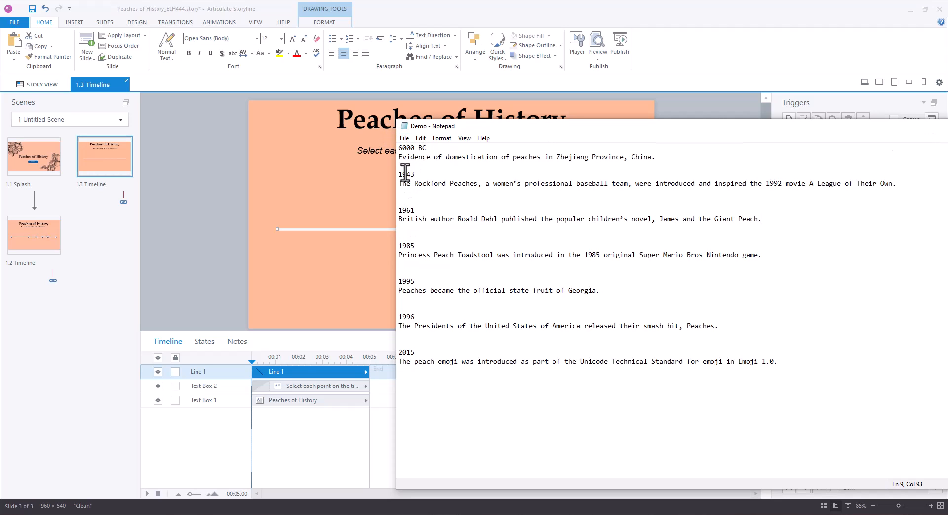
pyautogui.moveTo(404, 323)
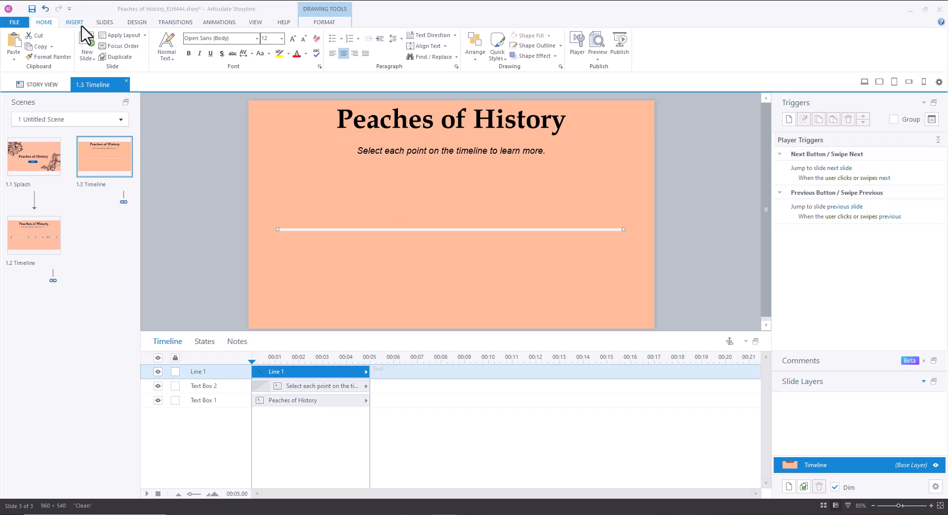
# - Draw a small oval on slide 1.3 and fill it dark blue
pyautogui.click(266, 46)
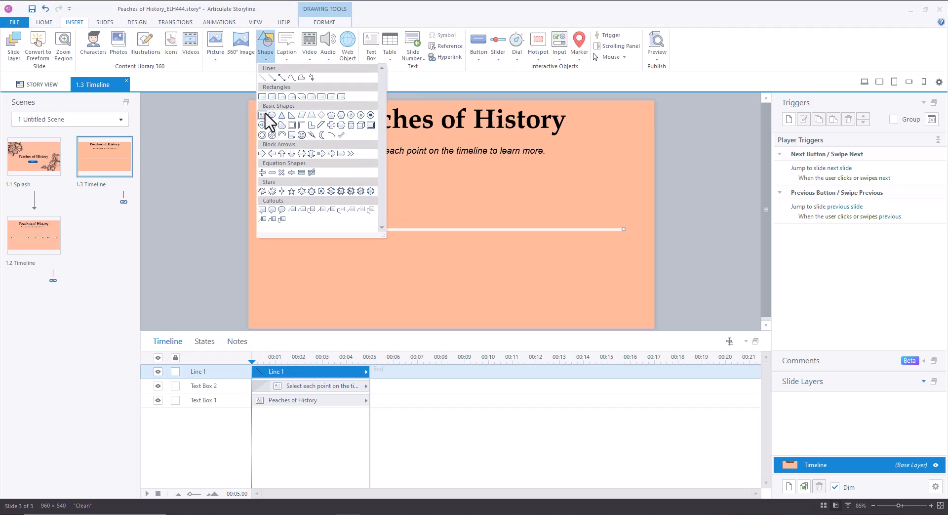
pyautogui.click(262, 116)
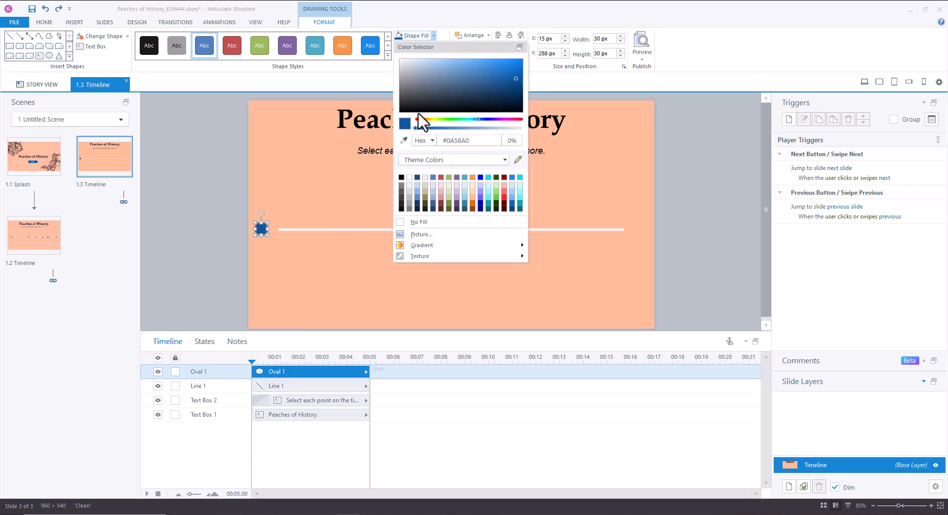
pyautogui.click(421, 46)
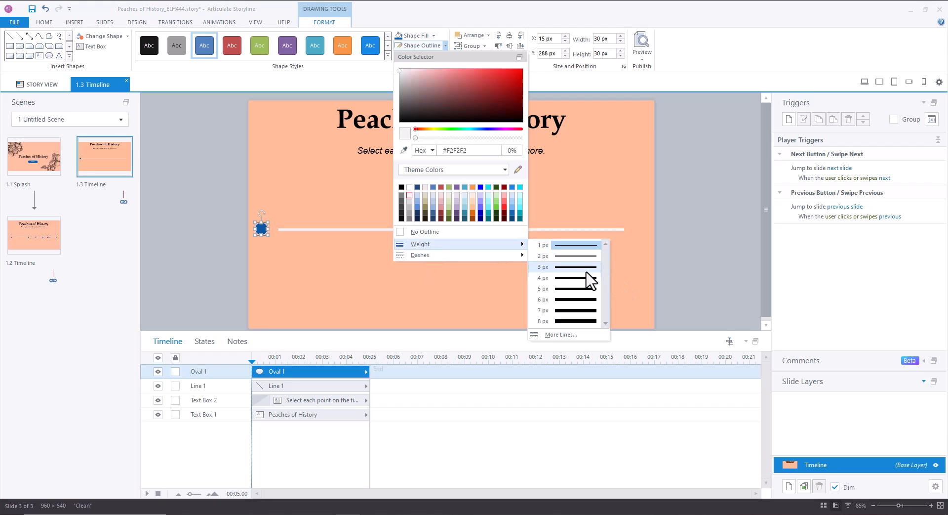
pyautogui.moveTo(589, 283)
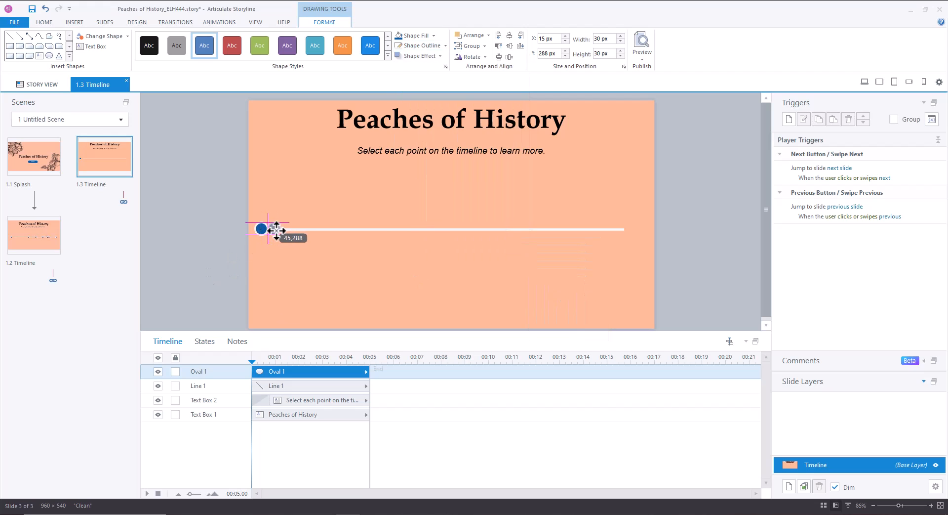
# - Place the blue circle at the line's left end and space copies along the line
pyautogui.moveTo(269, 228); pyautogui.dragTo(277, 230)
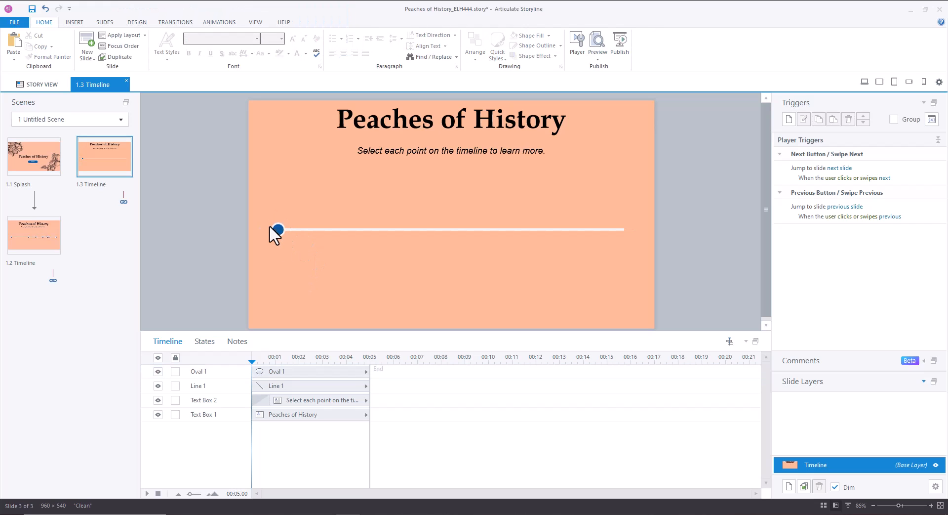
pyautogui.click(277, 230)
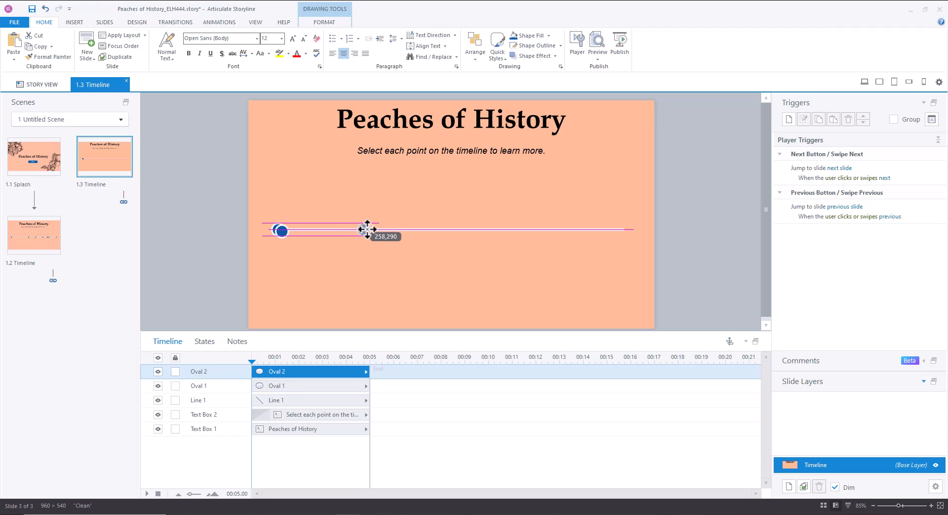
pyautogui.moveTo(366, 229); pyautogui.dragTo(399, 229)
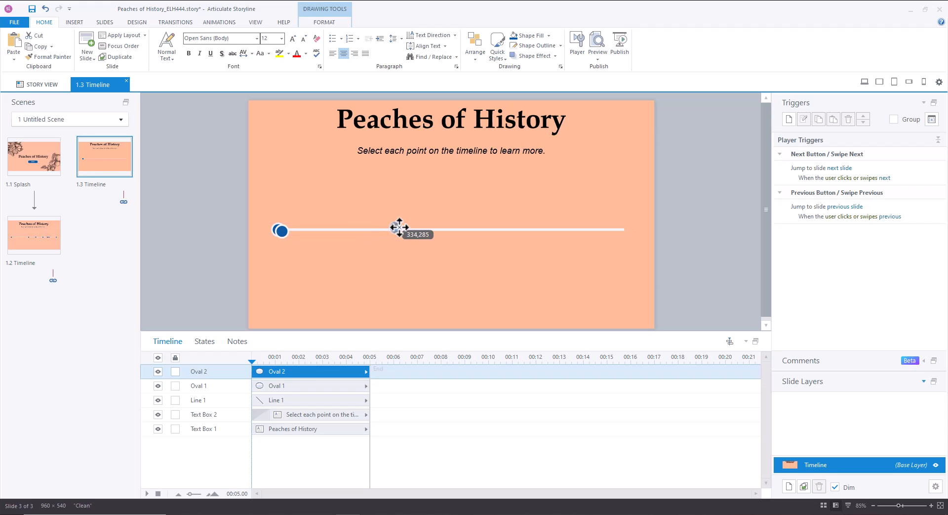
pyautogui.moveTo(400, 230); pyautogui.dragTo(393, 228)
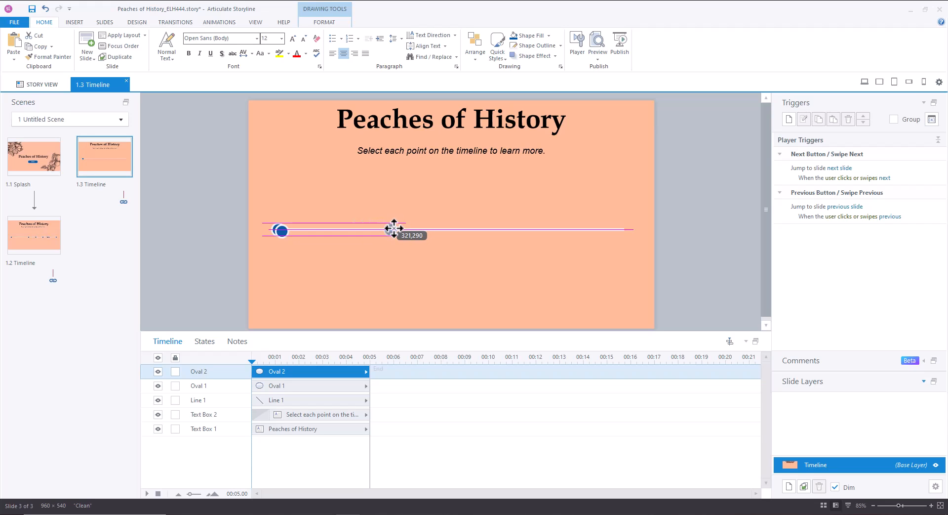
pyautogui.moveTo(394, 229); pyautogui.dragTo(404, 229)
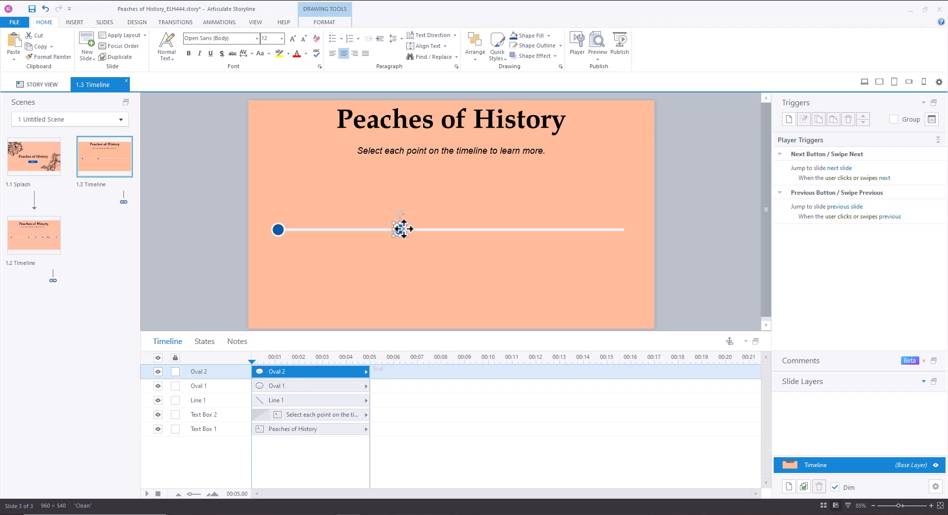
pyautogui.moveTo(401, 229); pyautogui.dragTo(571, 229)
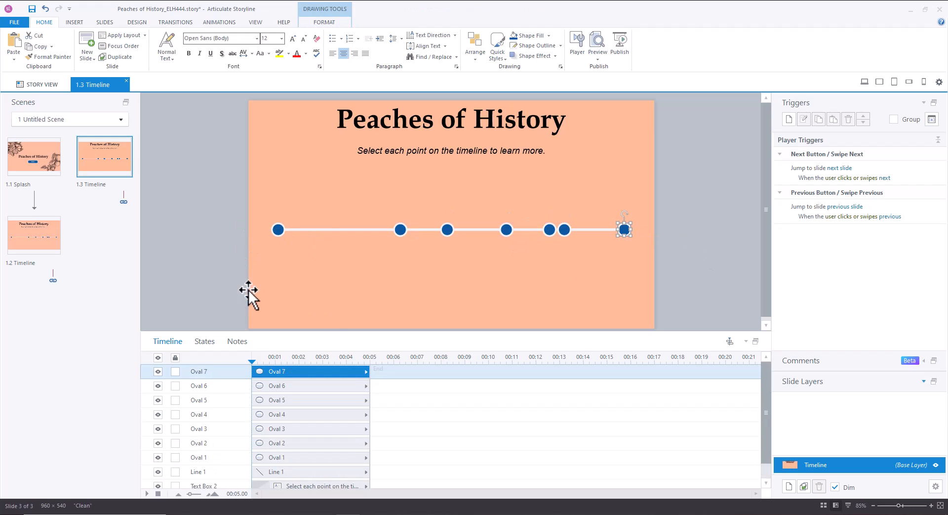
pyautogui.click(278, 229)
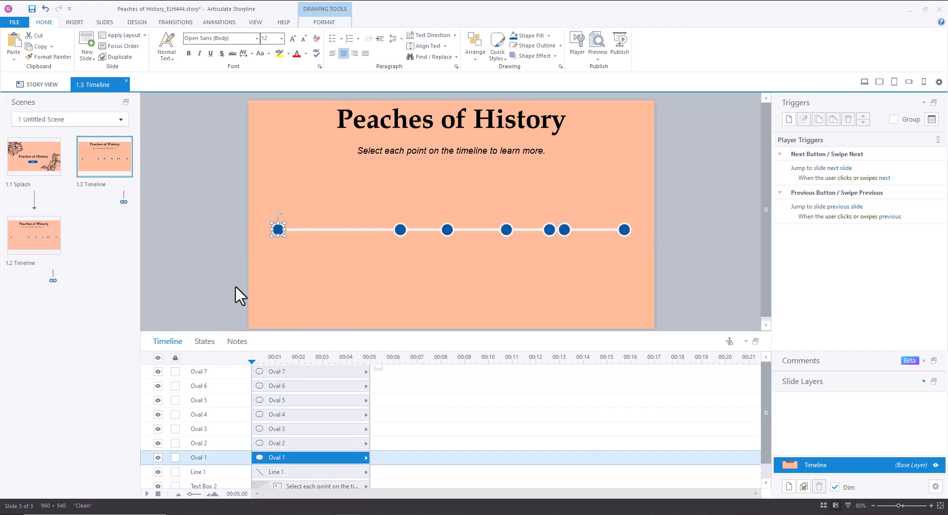
# - Add a Selected state to the first circle and fill it grey-blue
pyautogui.click(205, 341)
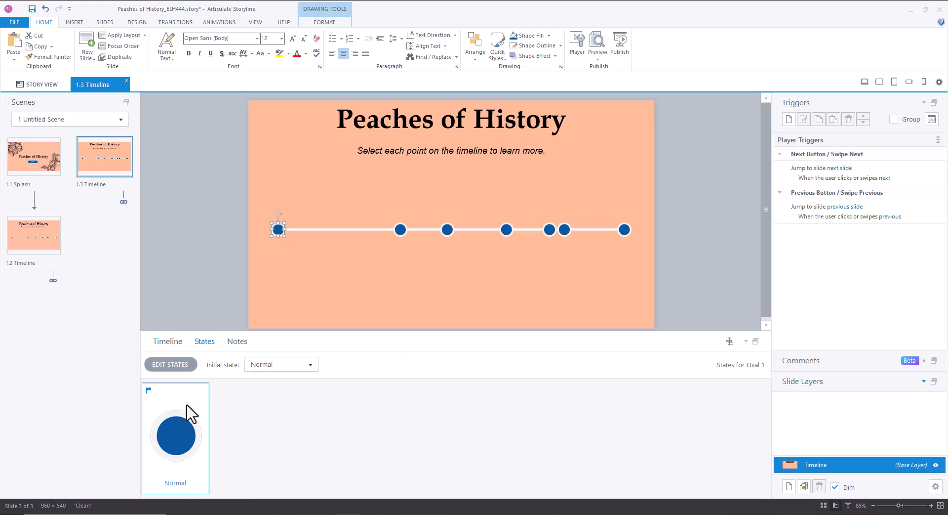
pyautogui.click(170, 363)
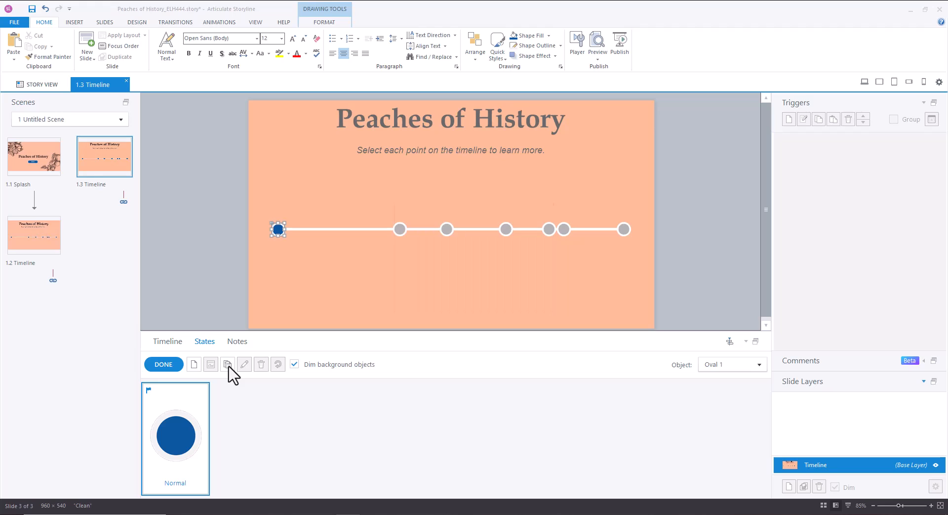
pyautogui.click(227, 363)
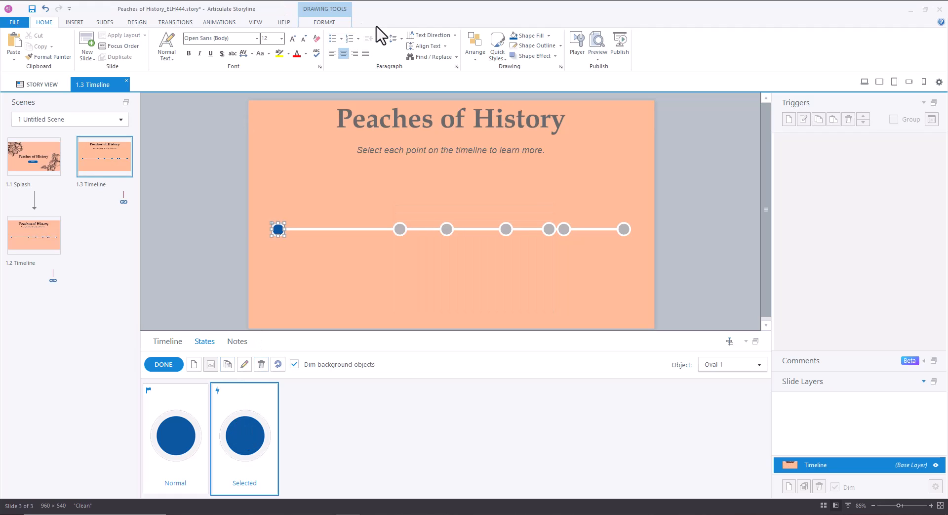
pyautogui.click(547, 36)
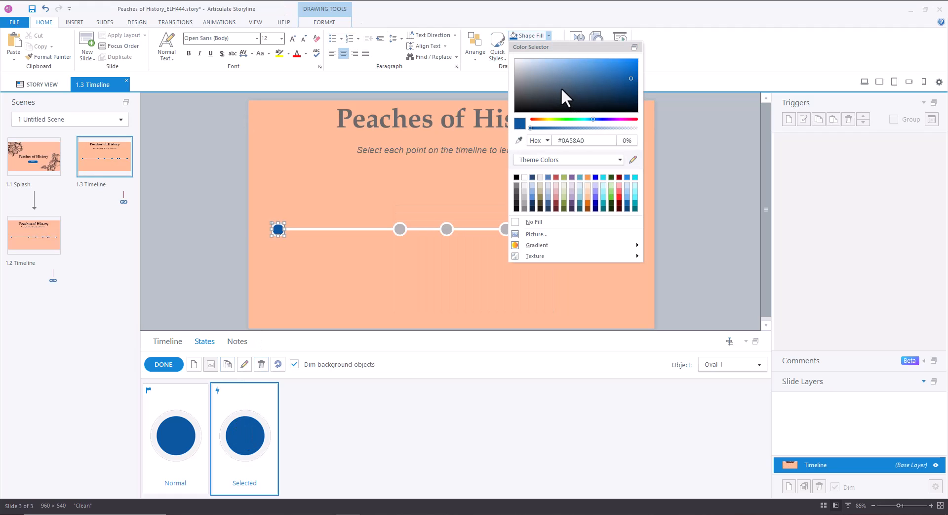
pyautogui.click(558, 85)
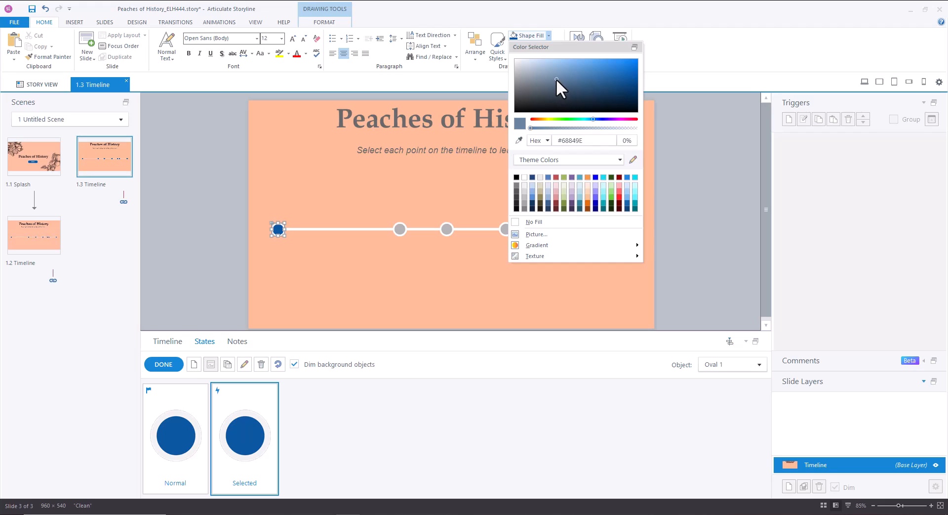
pyautogui.click(551, 86)
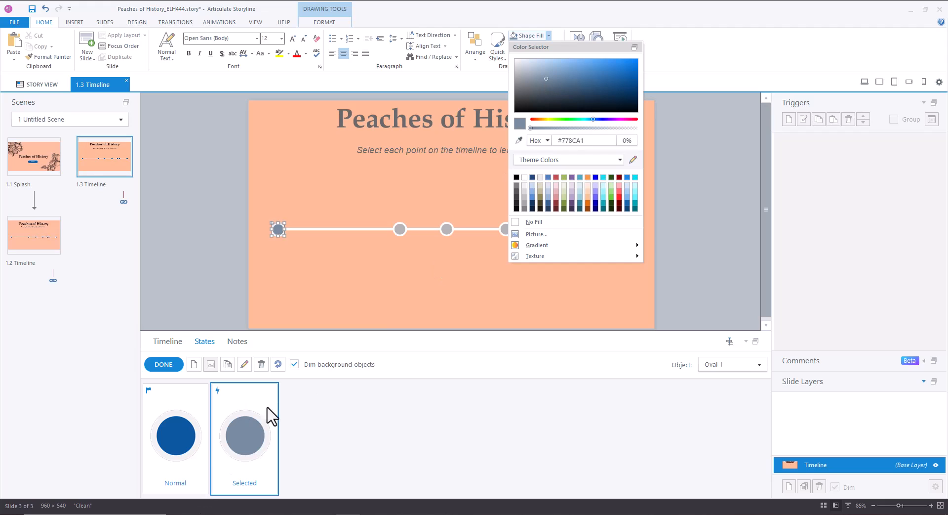
pyautogui.moveTo(241, 344)
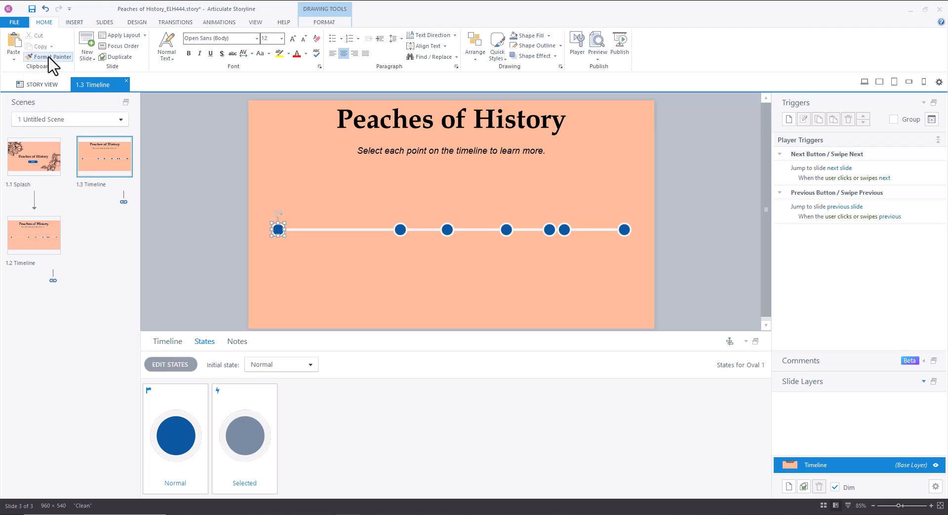
# - Format-paint the first circle's states onto the other ovals, then return to the Timeline panel
pyautogui.click(399, 229)
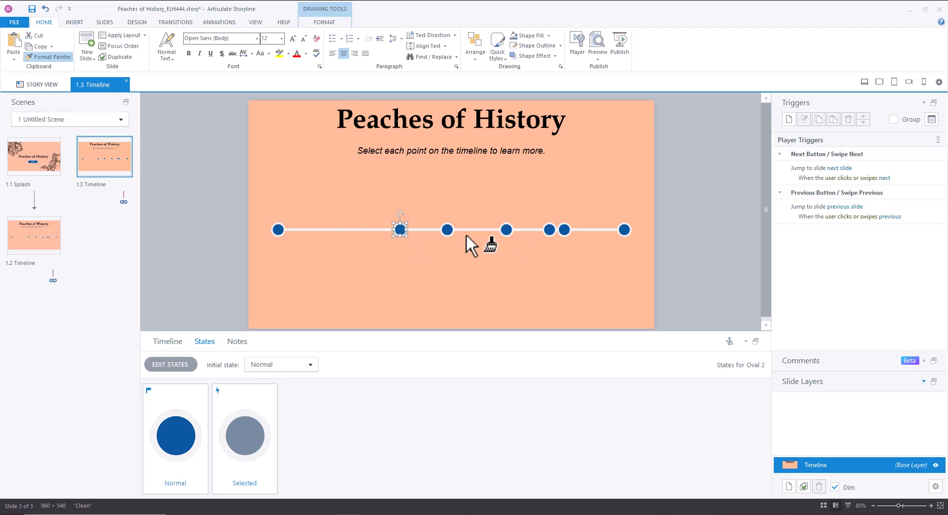
pyautogui.click(506, 229)
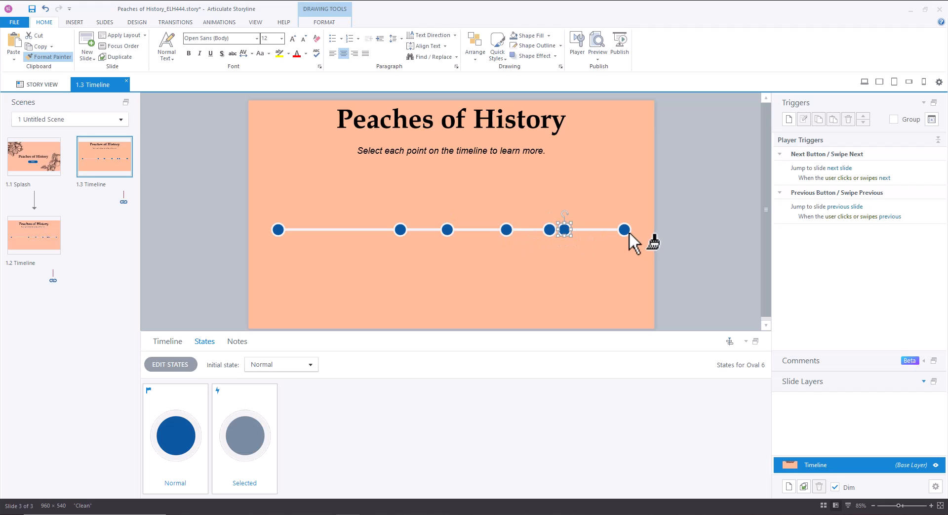
pyautogui.click(624, 228)
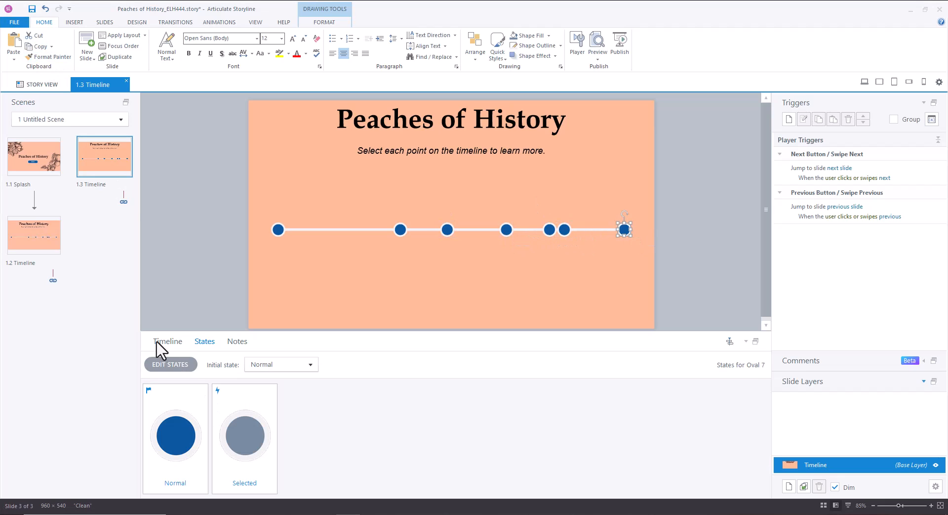
pyautogui.click(167, 341)
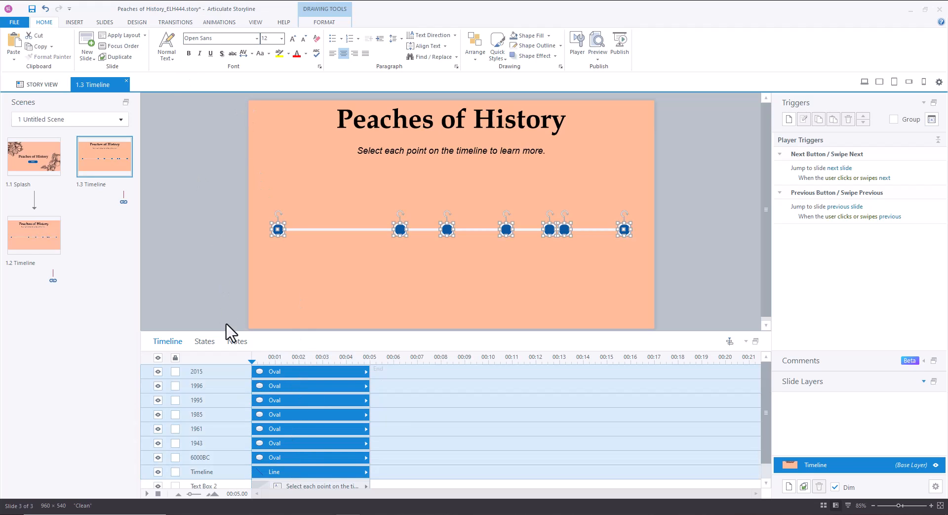
# - Show the Animations settings for the selected ovals
pyautogui.click(219, 22)
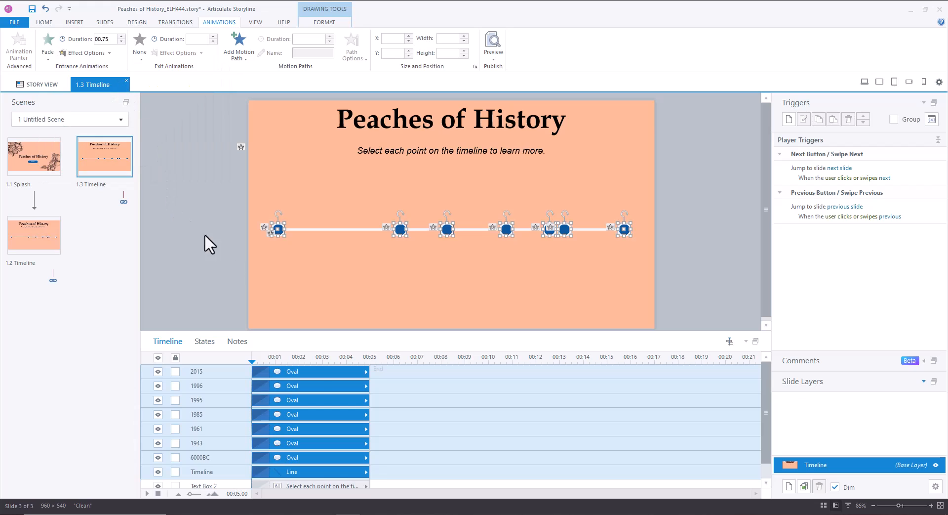
# - Stagger the line and oval timeline bars so they fade in from 6000BC through 2015
pyautogui.click(202, 471)
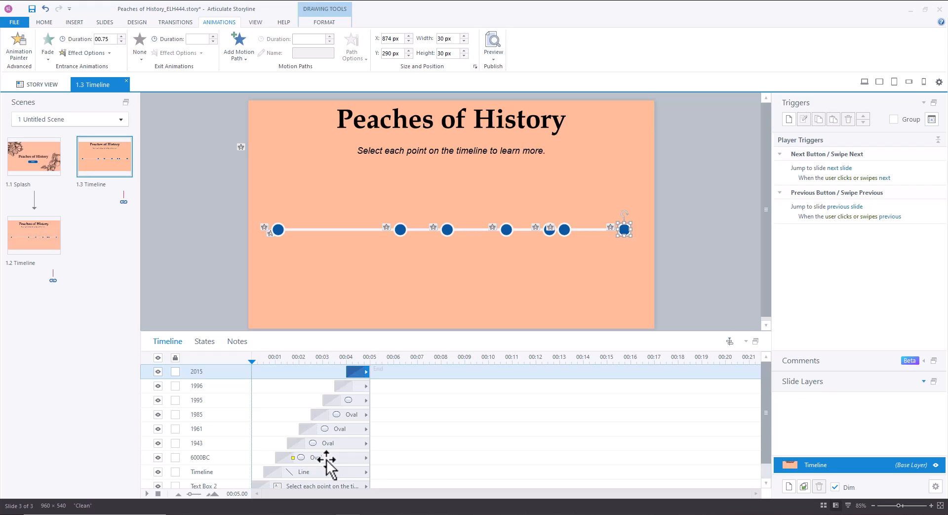
pyautogui.moveTo(329, 460)
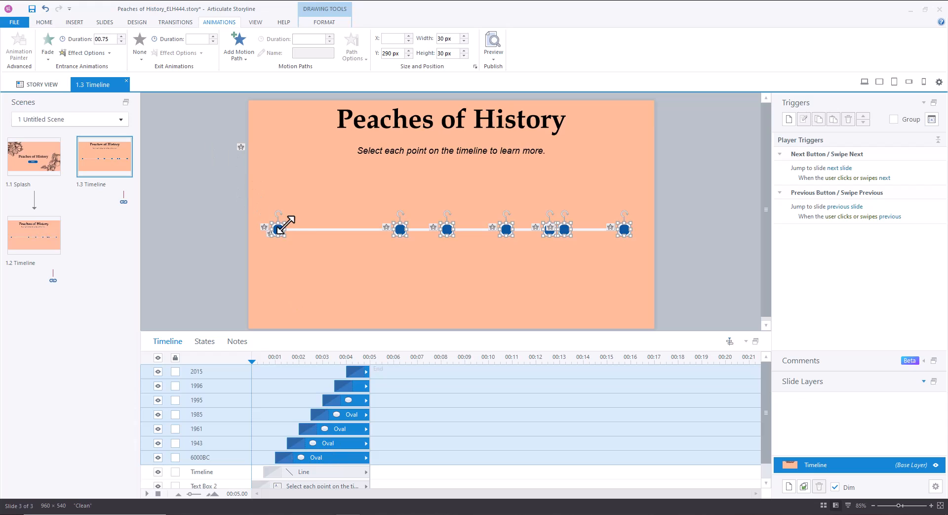
# - Add the selected timeline ovals to Button Set 1, then select the 6000BC oval
pyautogui.rightClick(278, 227)
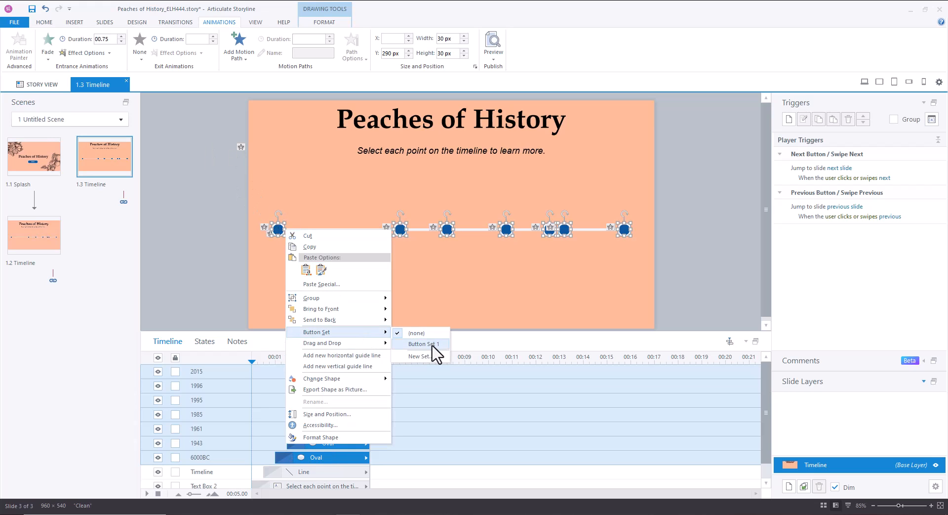
pyautogui.click(421, 343)
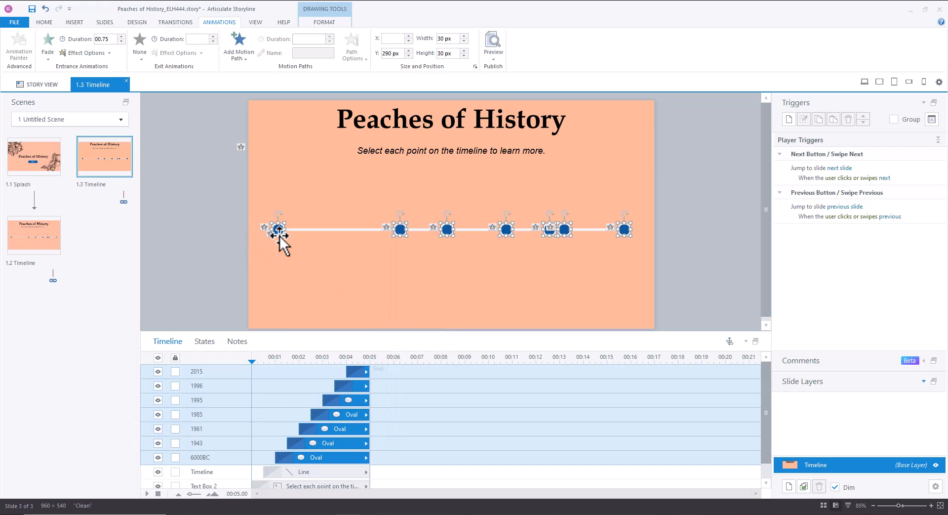
pyautogui.moveTo(571, 236)
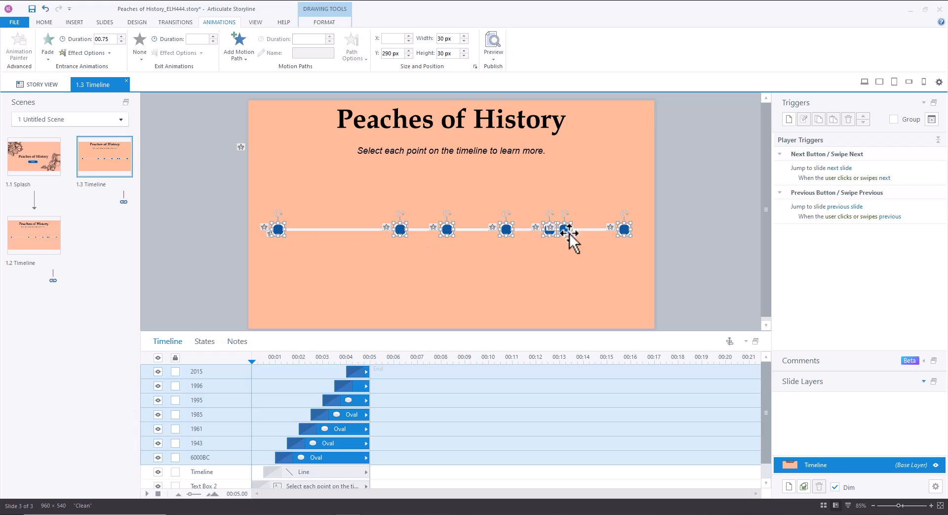
pyautogui.moveTo(599, 272)
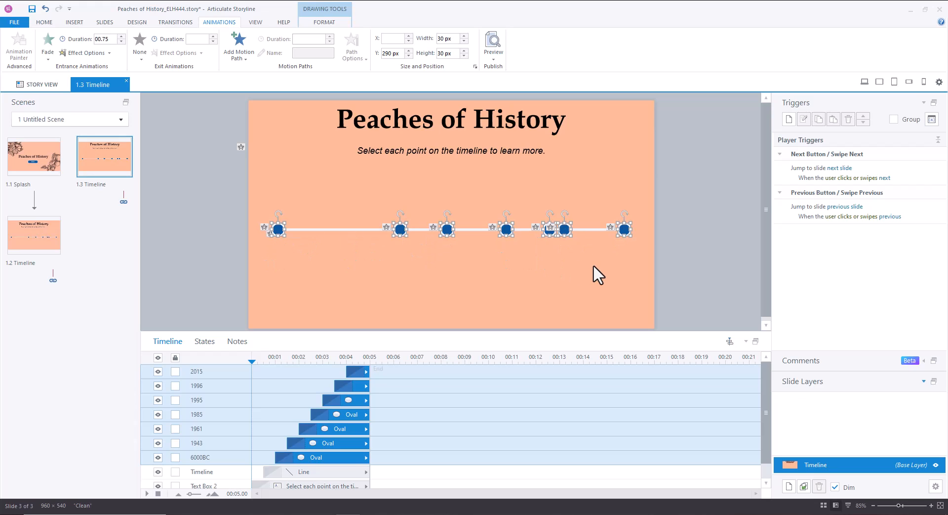
pyautogui.moveTo(691, 245)
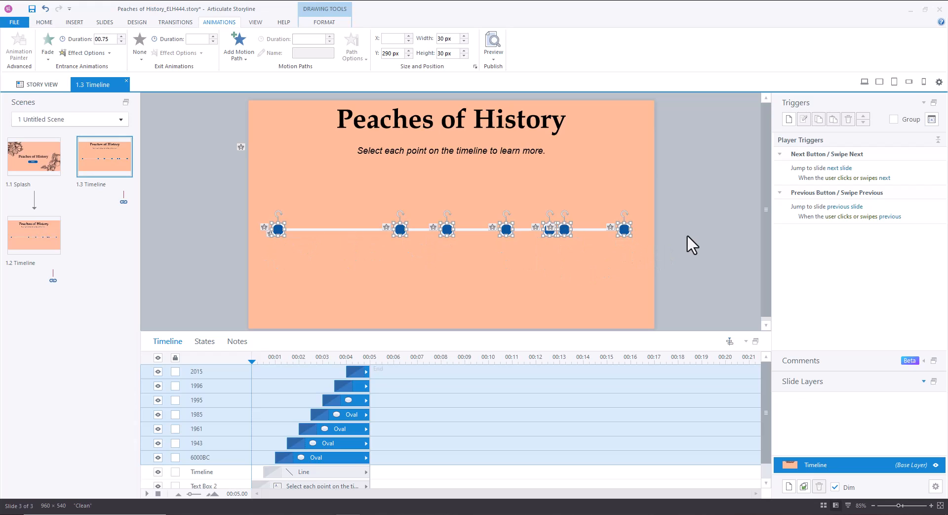
pyautogui.moveTo(709, 240)
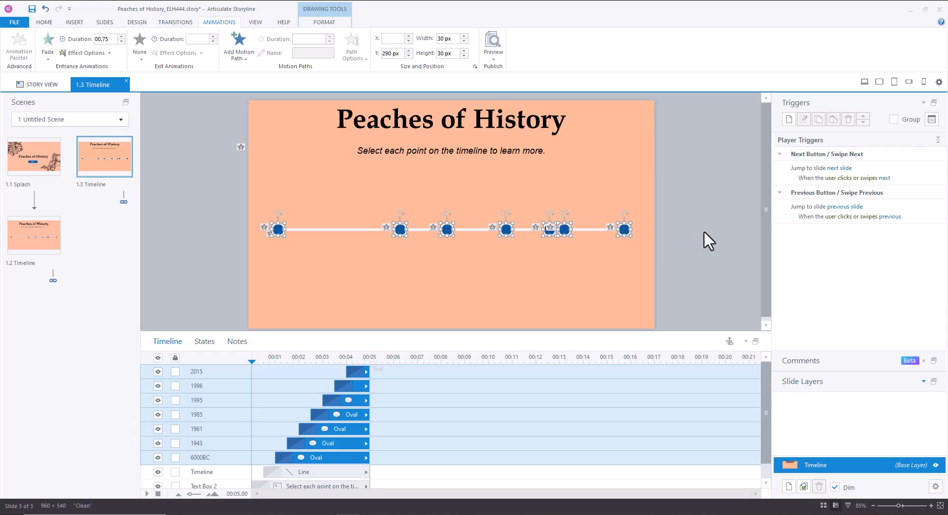
pyautogui.moveTo(835, 307)
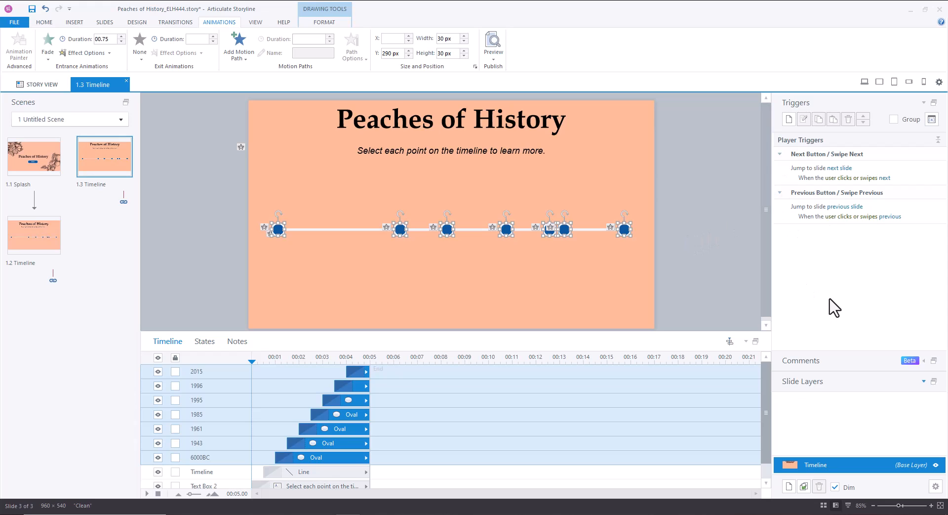
pyautogui.click(700, 248)
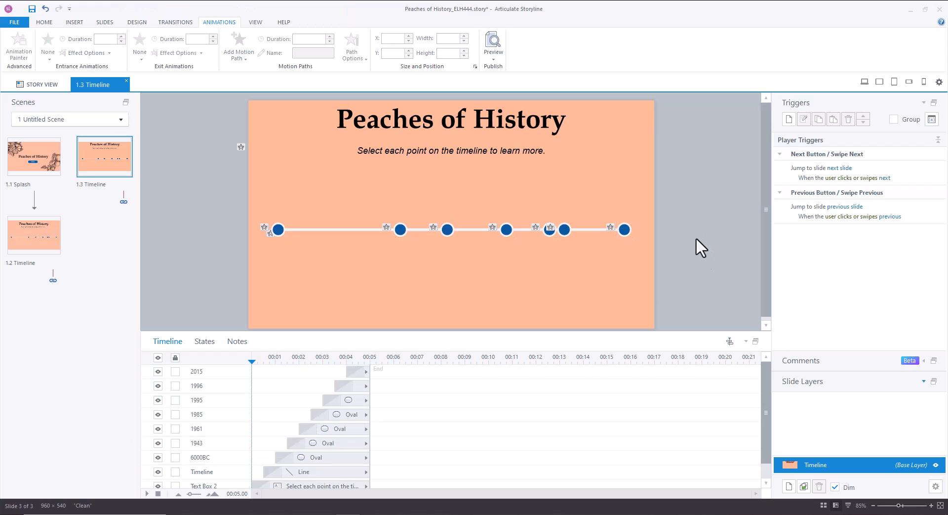
pyautogui.moveTo(529, 255)
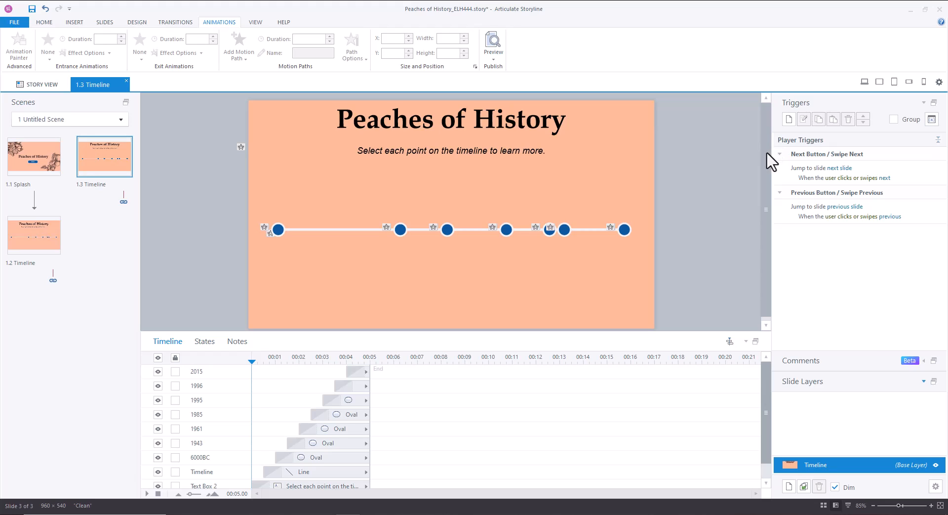
pyautogui.moveTo(800, 134)
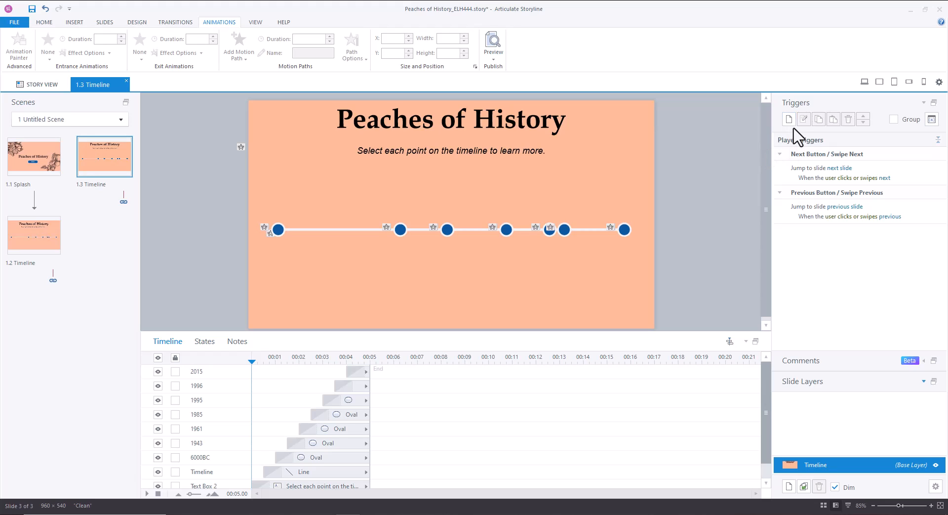
pyautogui.moveTo(789, 119)
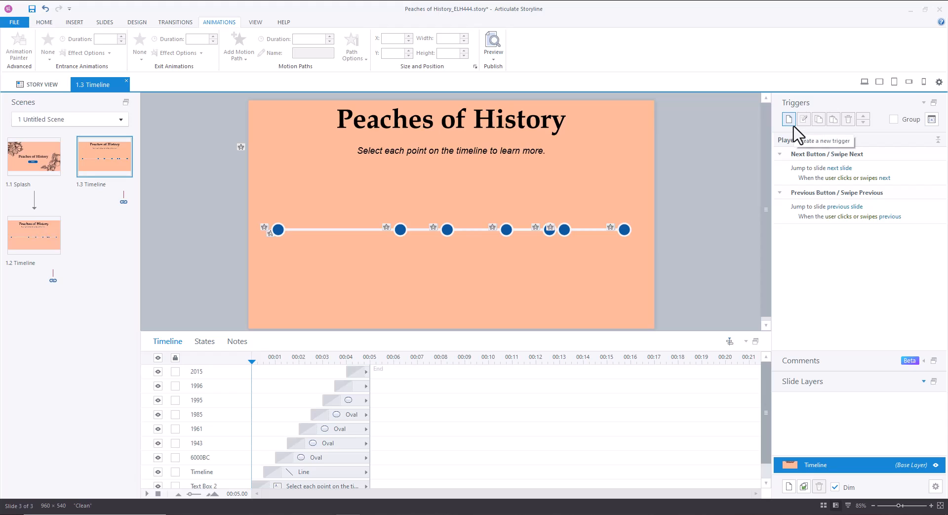
pyautogui.moveTo(703, 175)
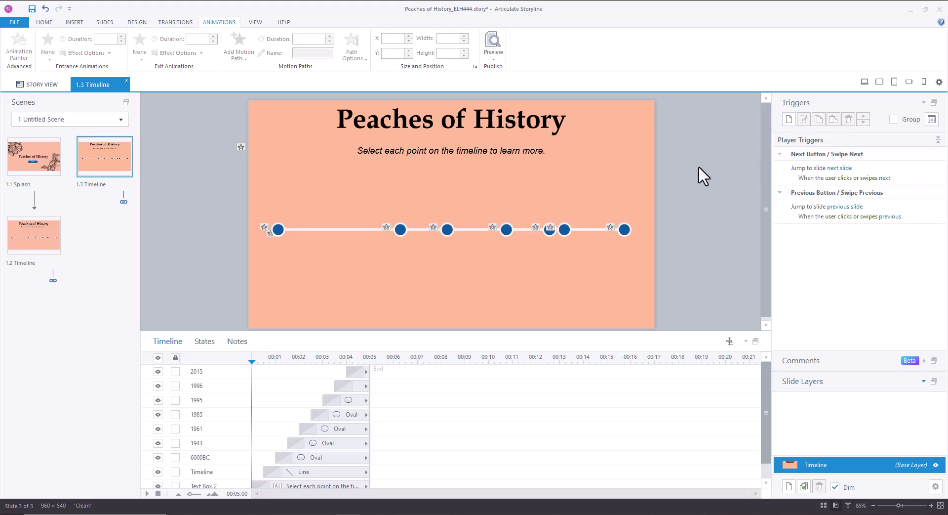
pyautogui.moveTo(191, 351)
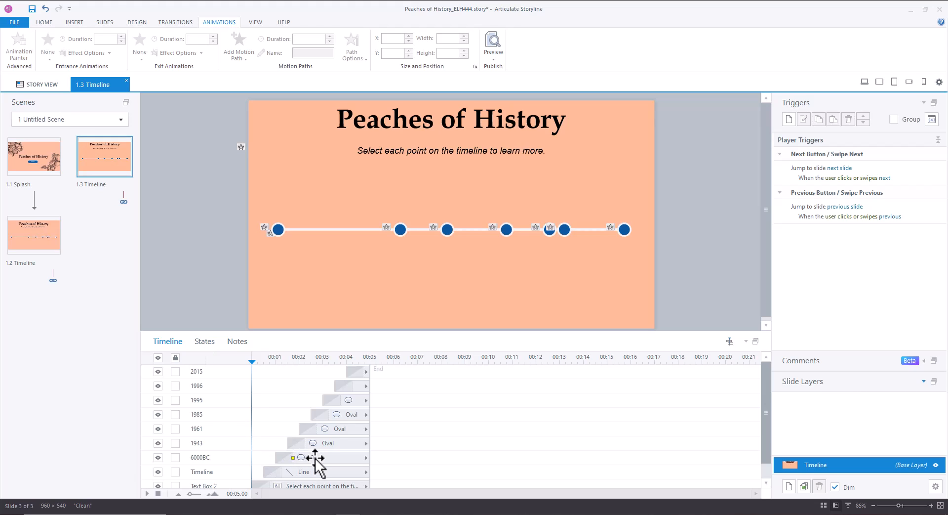
pyautogui.click(314, 456)
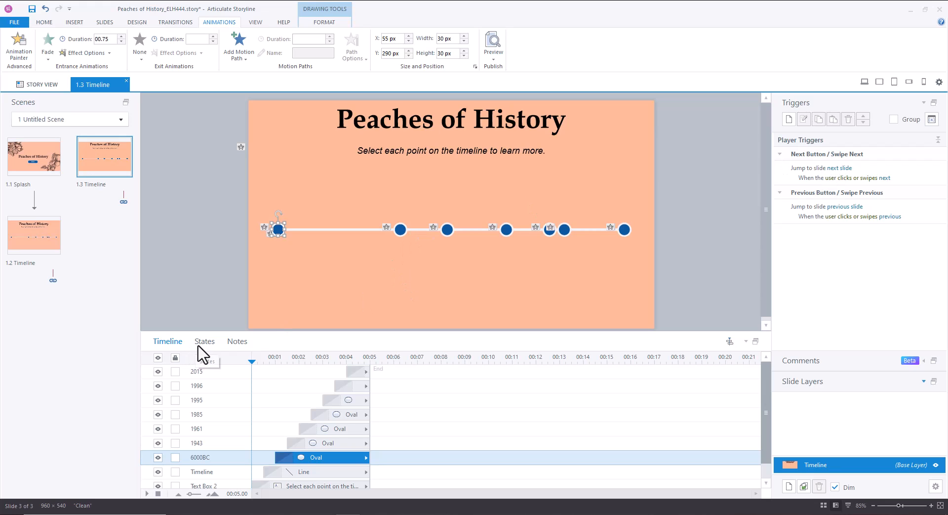
pyautogui.moveTo(208, 353)
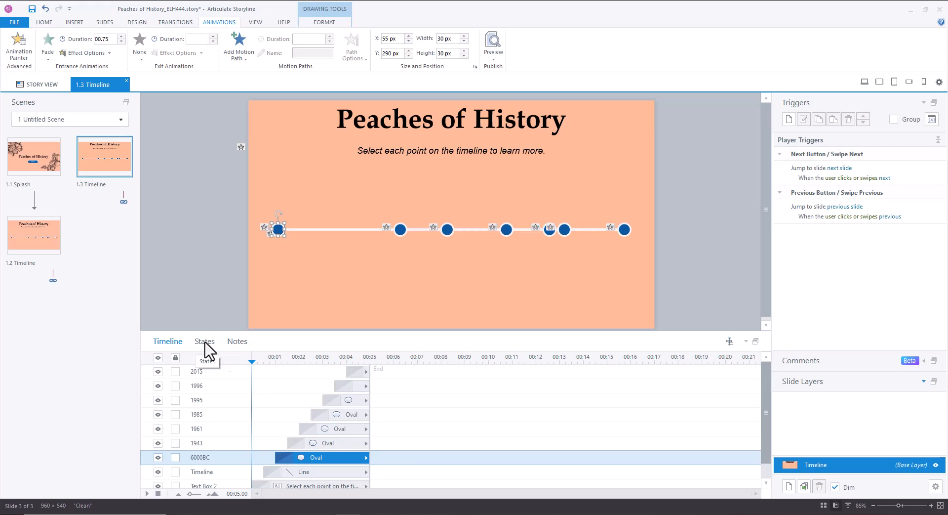
# - Insert the Media Library peach tree into the 6000BC Selected state, placed below and tilted
pyautogui.click(204, 341)
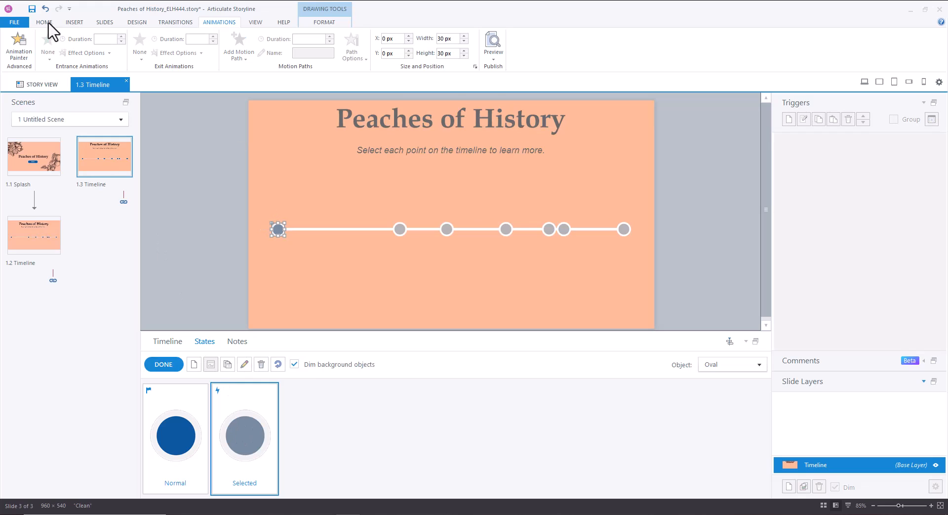
pyautogui.moveTo(75, 21)
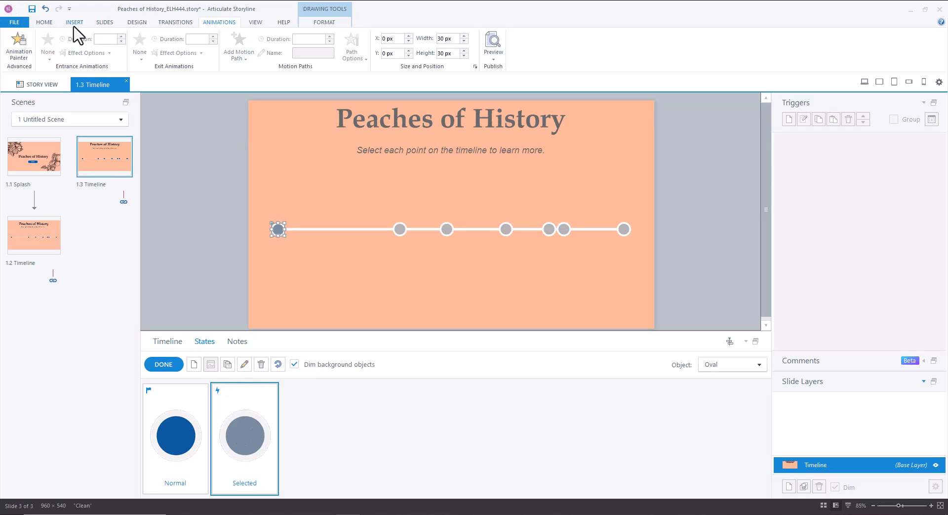
pyautogui.moveTo(259, 30)
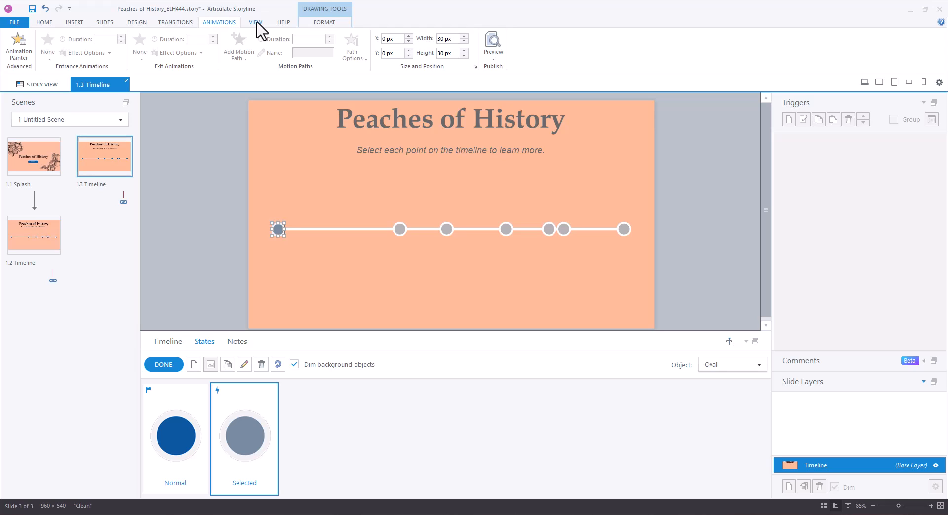
pyautogui.click(257, 21)
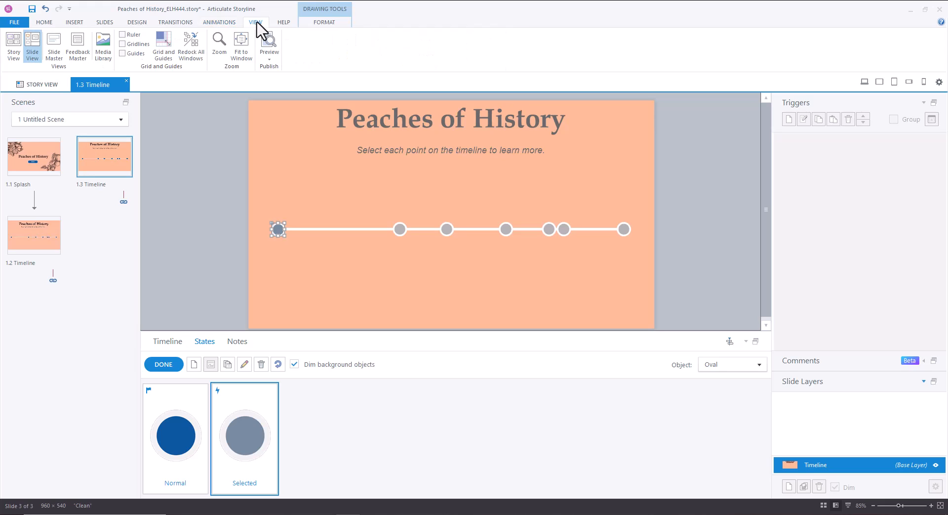
pyautogui.moveTo(103, 45)
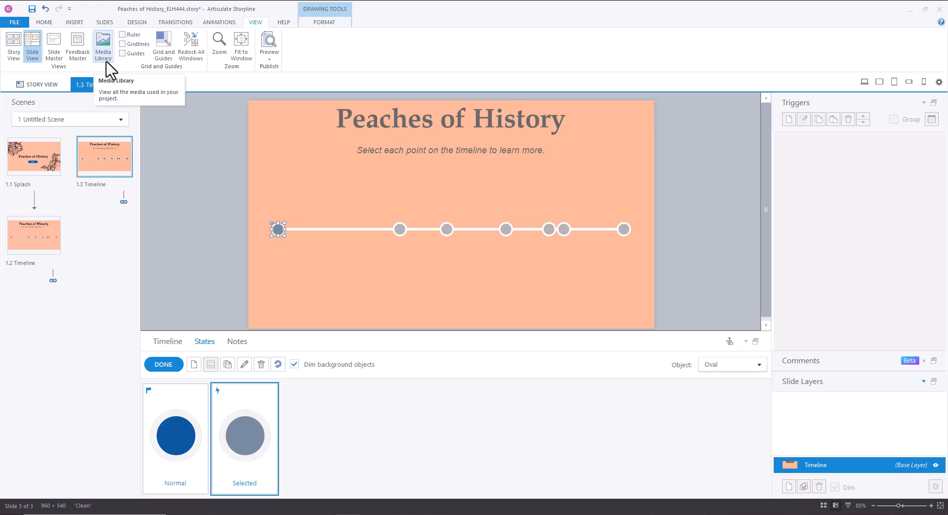
pyautogui.moveTo(258, 141)
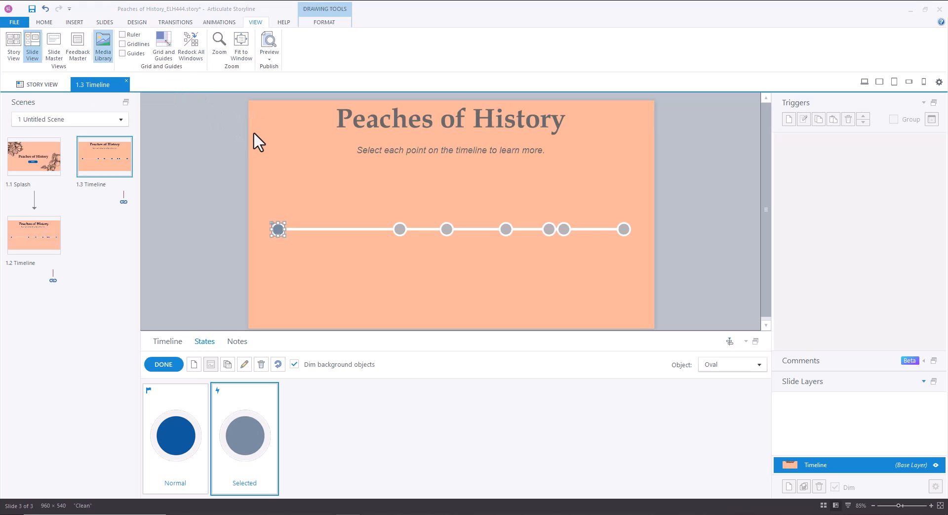
pyautogui.click(103, 46)
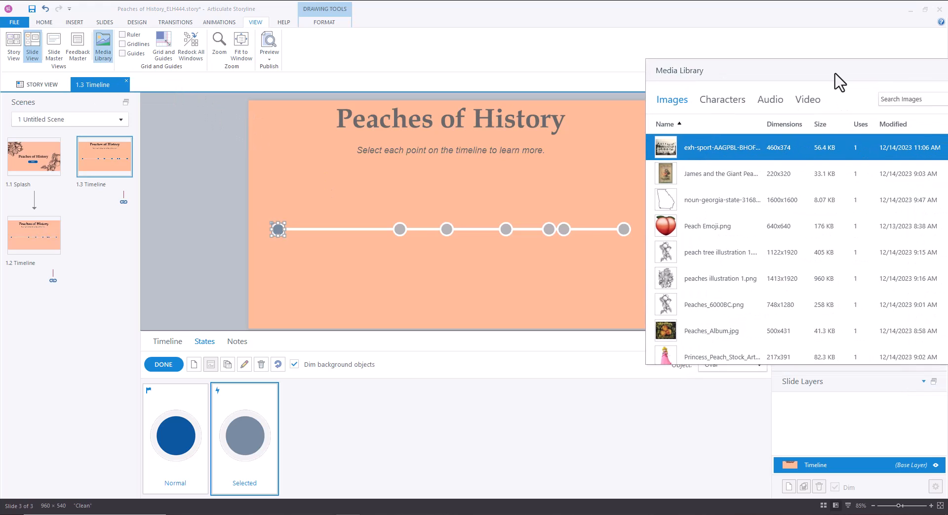
pyautogui.moveTo(722, 262)
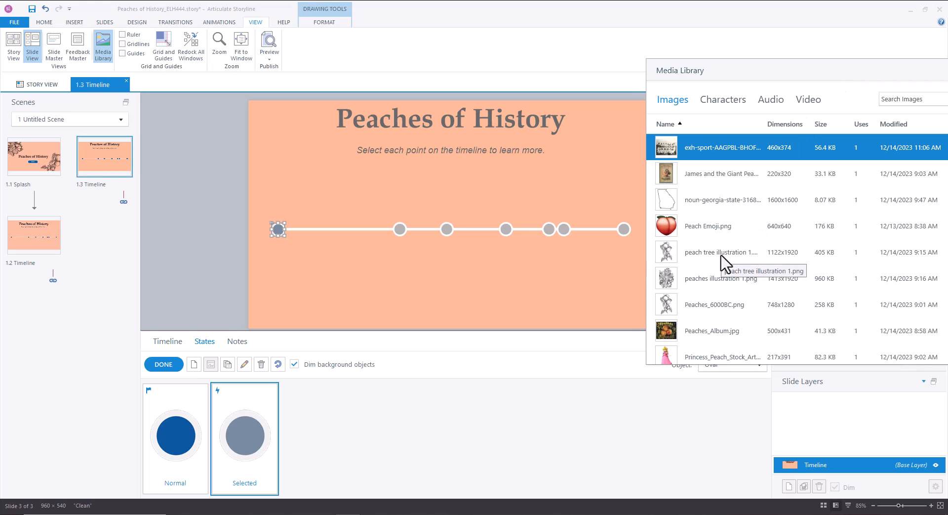
pyautogui.doubleClick(714, 304)
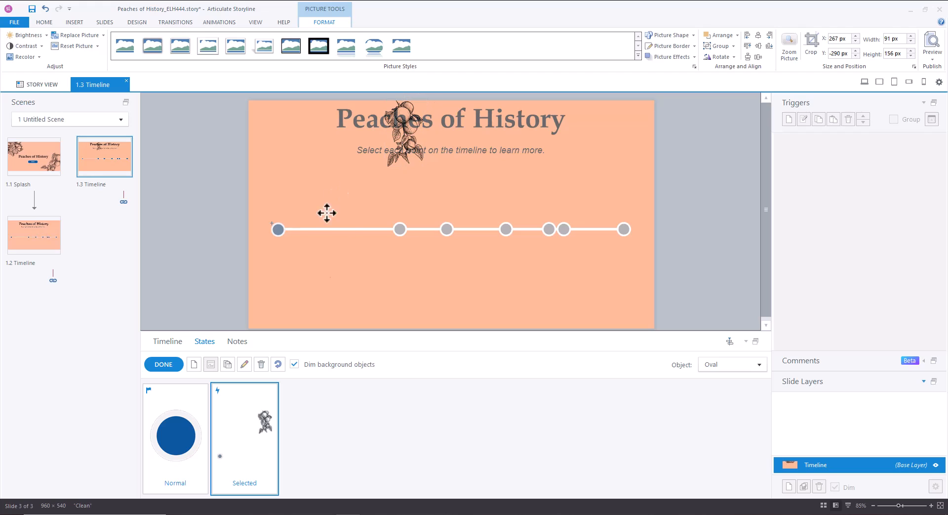
pyautogui.moveTo(399, 130); pyautogui.dragTo(276, 281)
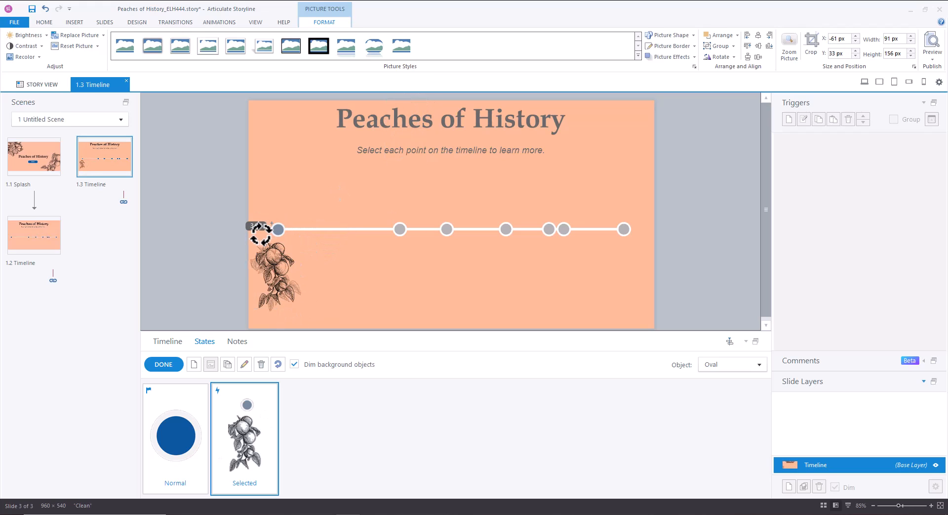
pyautogui.moveTo(272, 260); pyautogui.dragTo(285, 278)
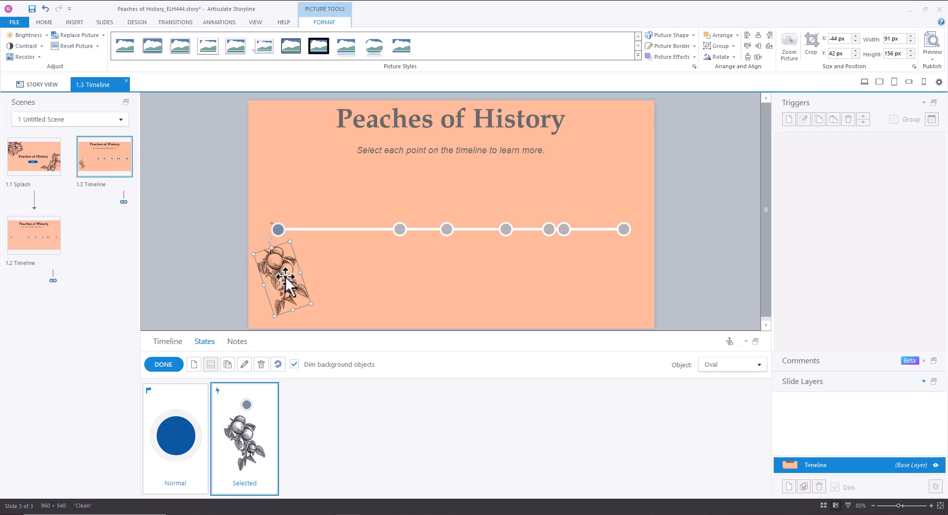
pyautogui.moveTo(73, 29)
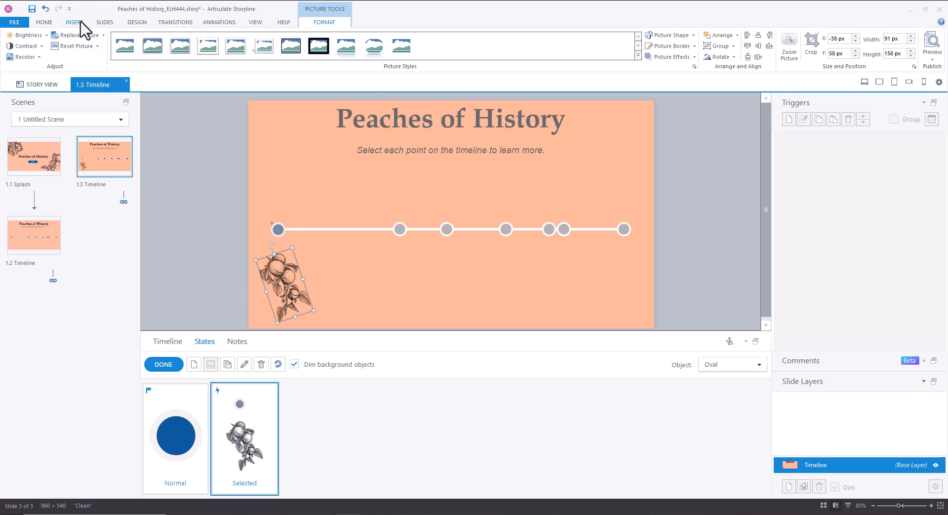
# - Add a '6000 BC' caption on peach domestication in Zhejiang, China, beside the peach drawing
pyautogui.click(74, 22)
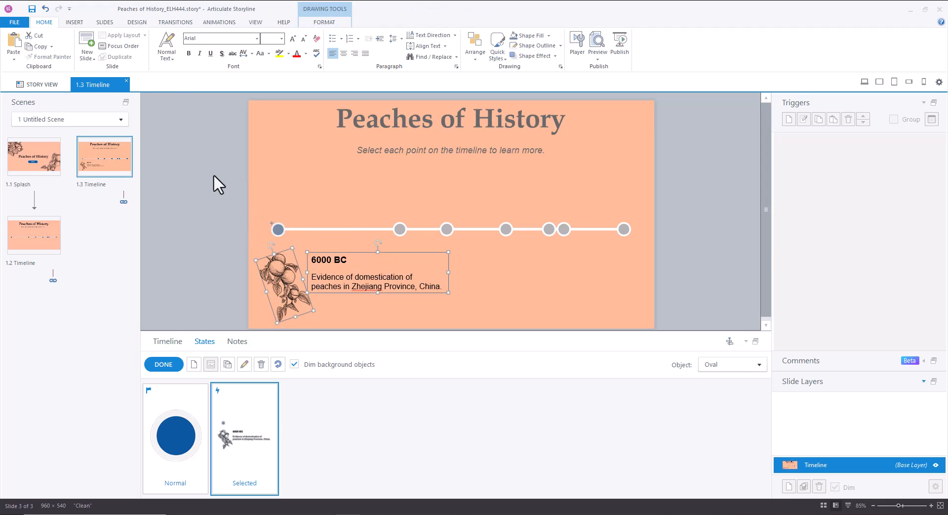
# - Apply a 0.75-second Fade entrance to the 6000 BC peach drawing and caption
pyautogui.click(218, 22)
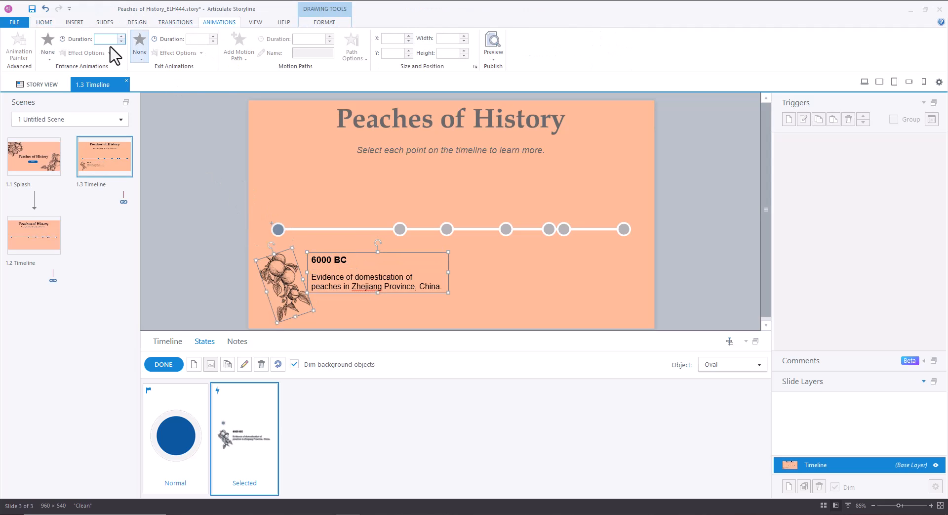
pyautogui.click(48, 45)
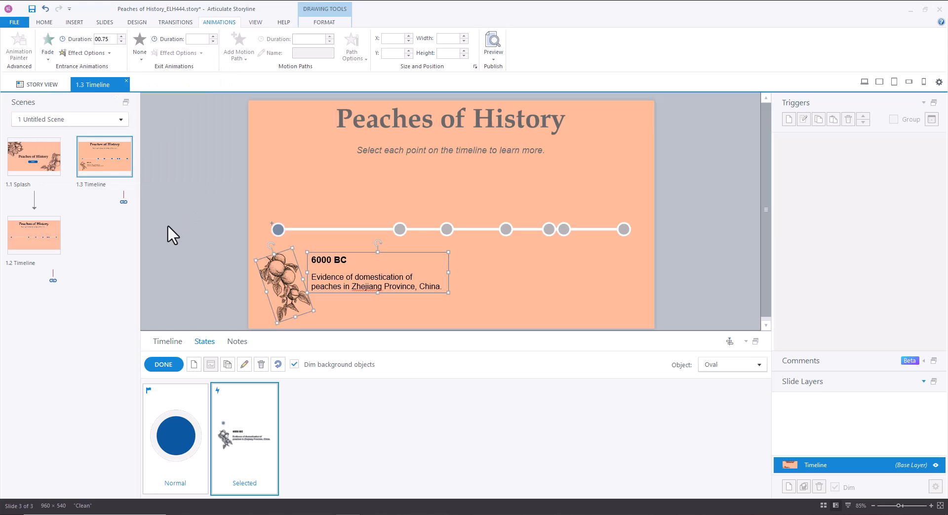
pyautogui.moveTo(254, 292)
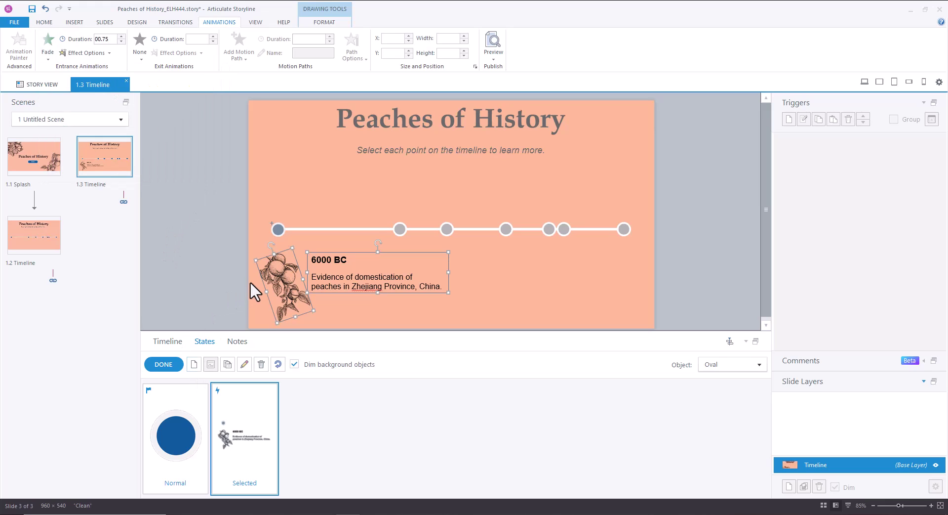
pyautogui.moveTo(300, 272)
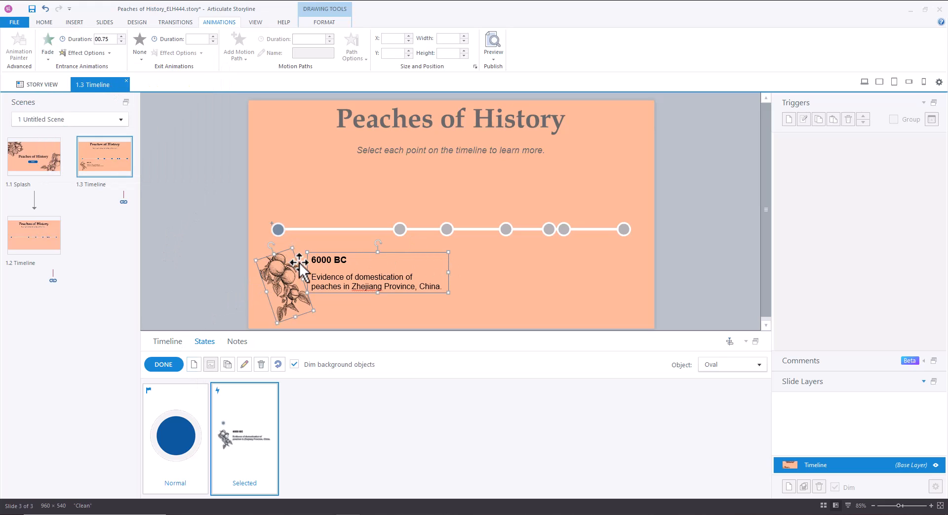
pyautogui.moveTo(392, 259)
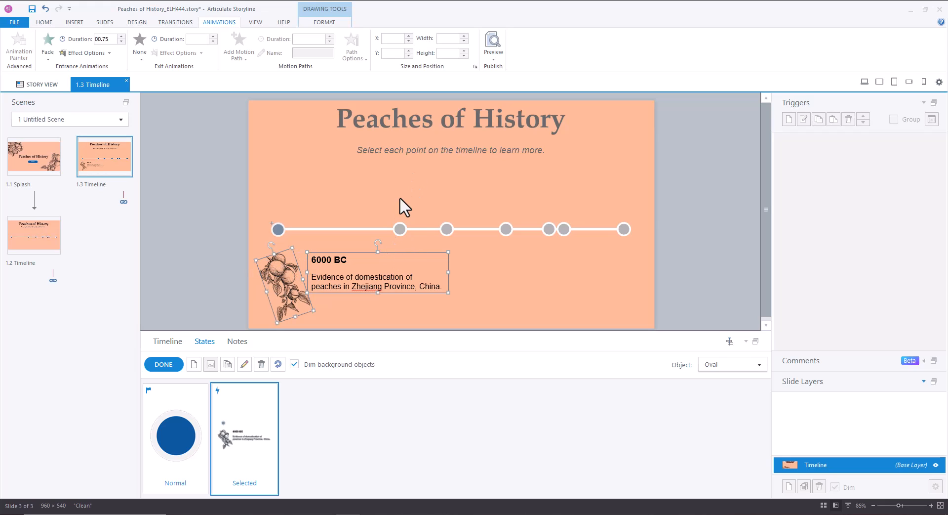
pyautogui.moveTo(414, 186)
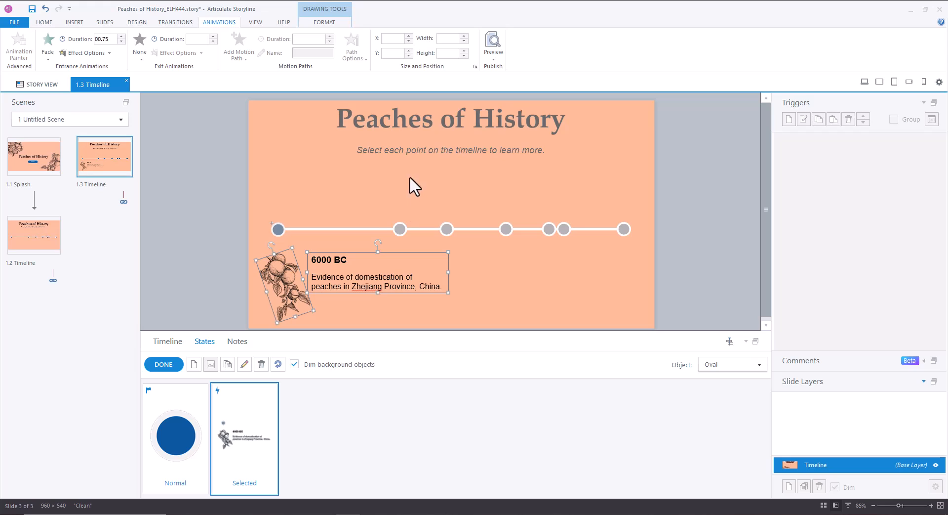
pyautogui.moveTo(346, 249)
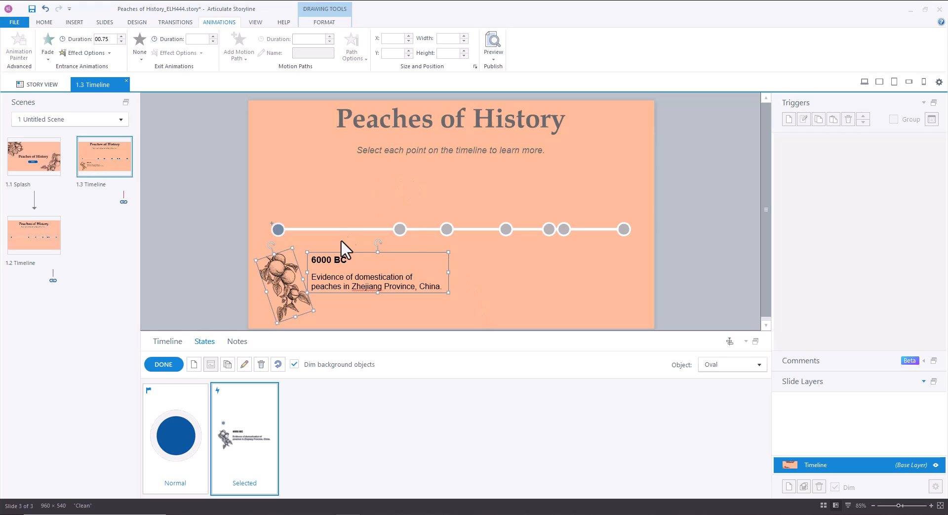
pyautogui.moveTo(290, 247)
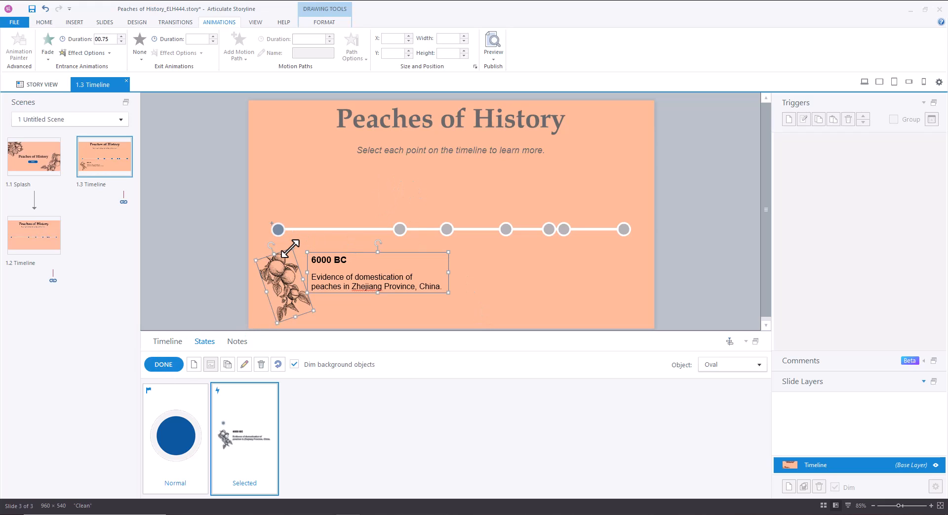
# - Apply the 0.75-second Fade entrance to the 1943, 1961 and 1995 Selected-state pictures and captions
pyautogui.click(163, 363)
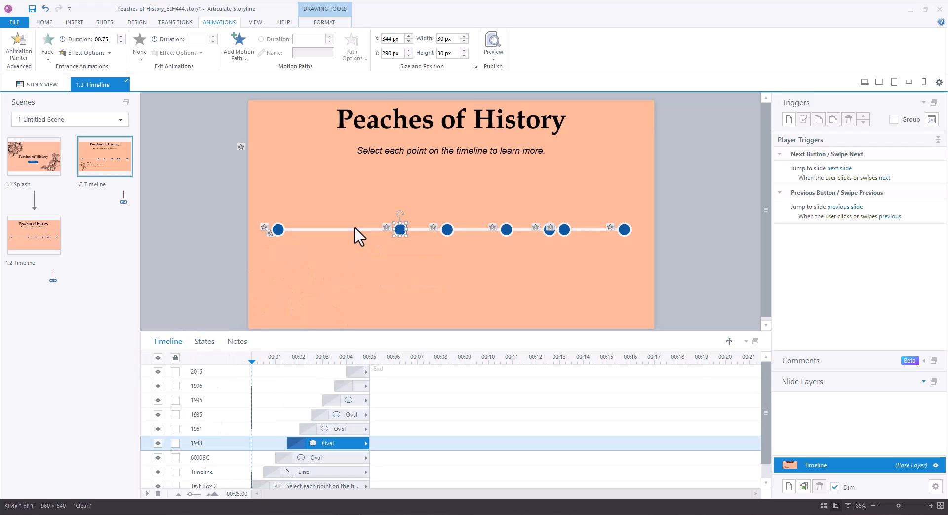
pyautogui.click(204, 340)
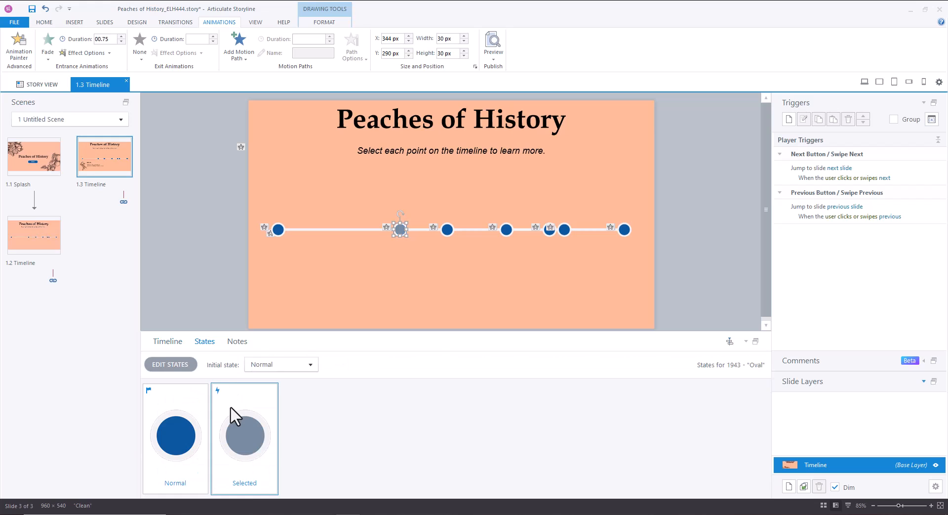
pyautogui.click(170, 364)
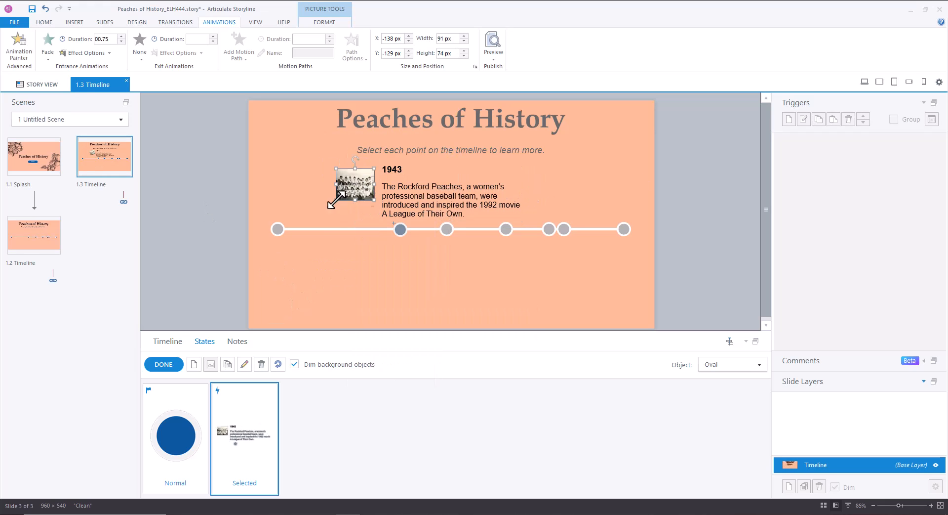
pyautogui.click(446, 229)
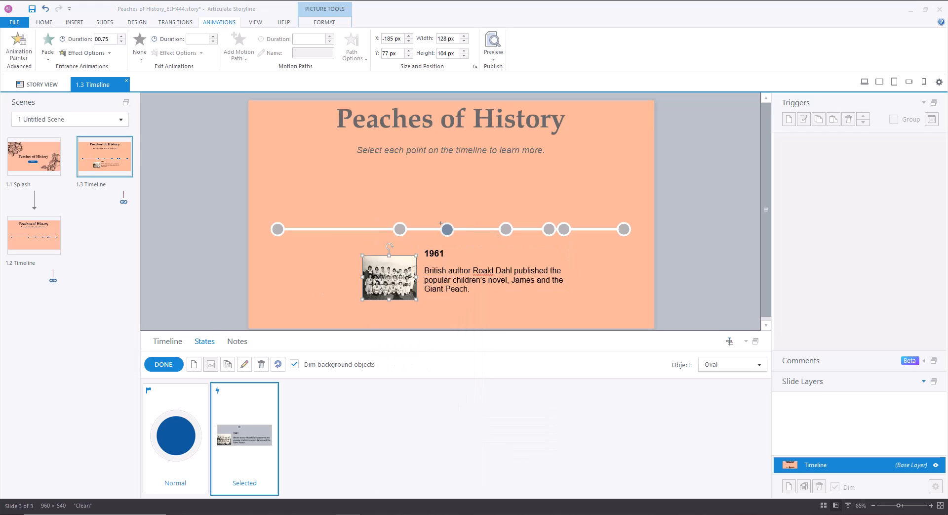
pyautogui.click(506, 229)
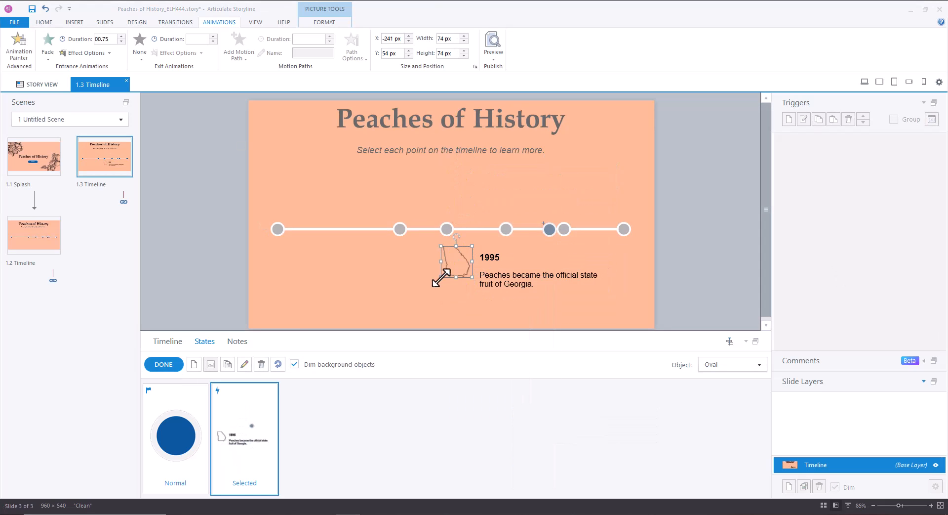
pyautogui.click(563, 229)
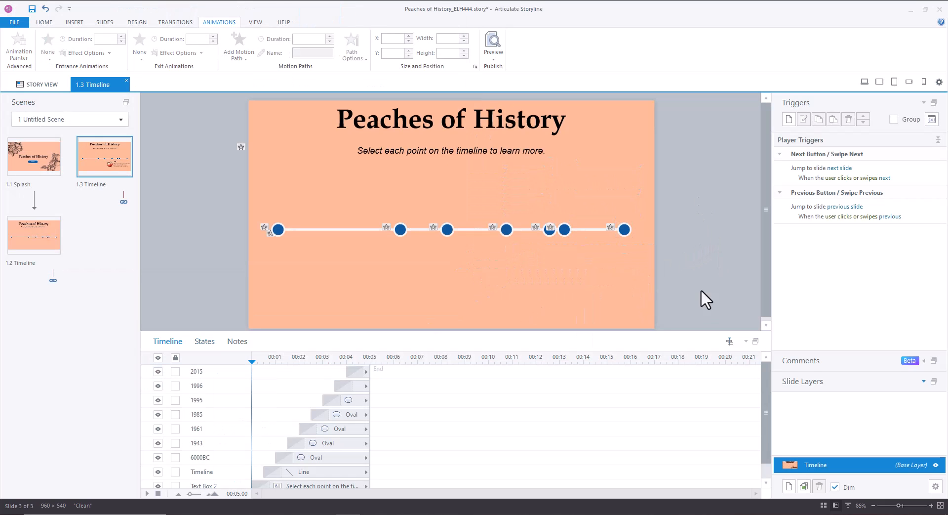
pyautogui.moveTo(132, 107)
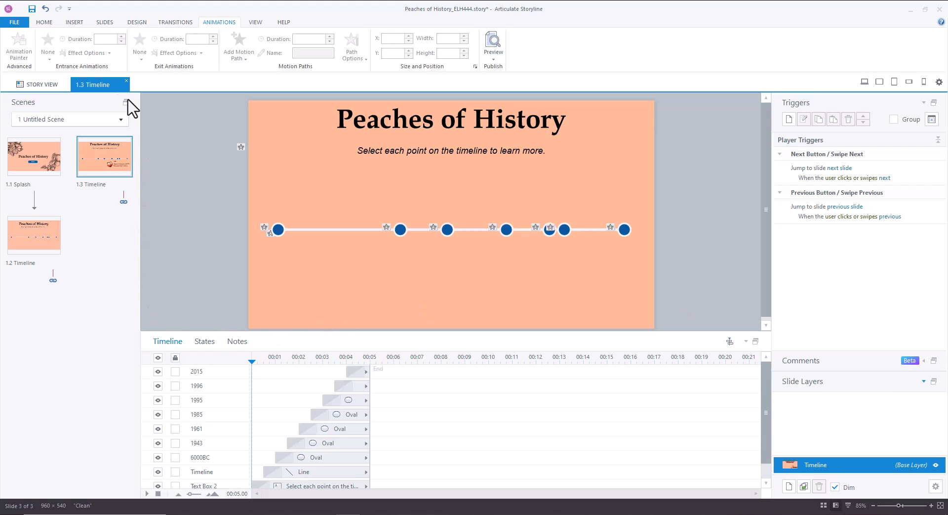
# - Pick the Rectangle shape tool from the Insert tab's Shape menu
pyautogui.click(74, 21)
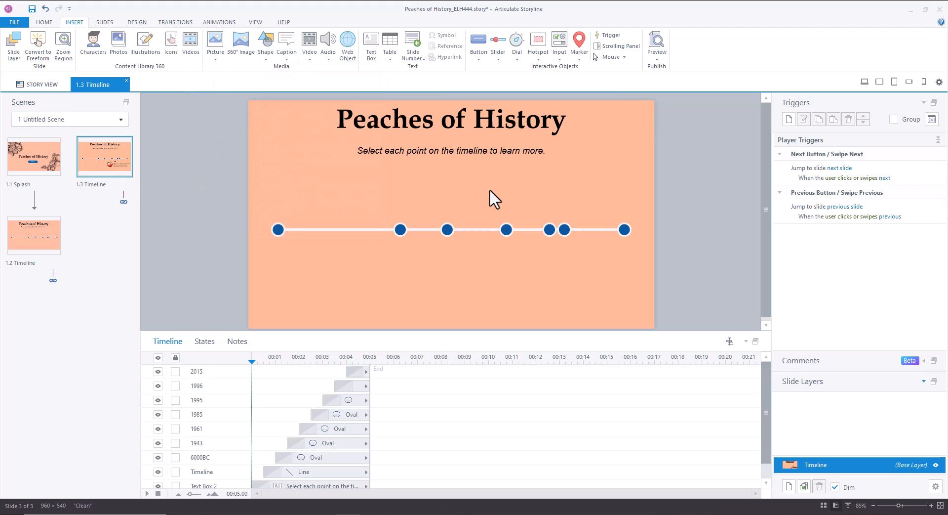
pyautogui.moveTo(265, 150)
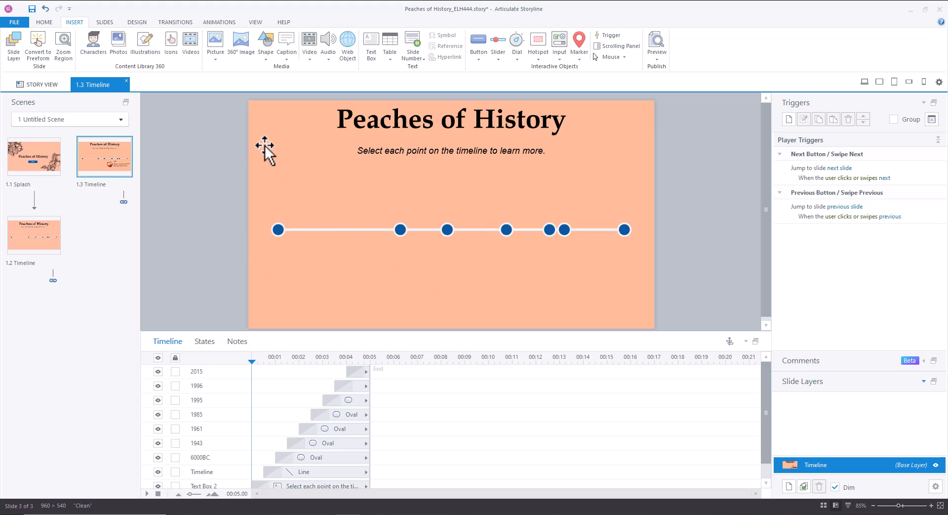
pyautogui.moveTo(259, 75)
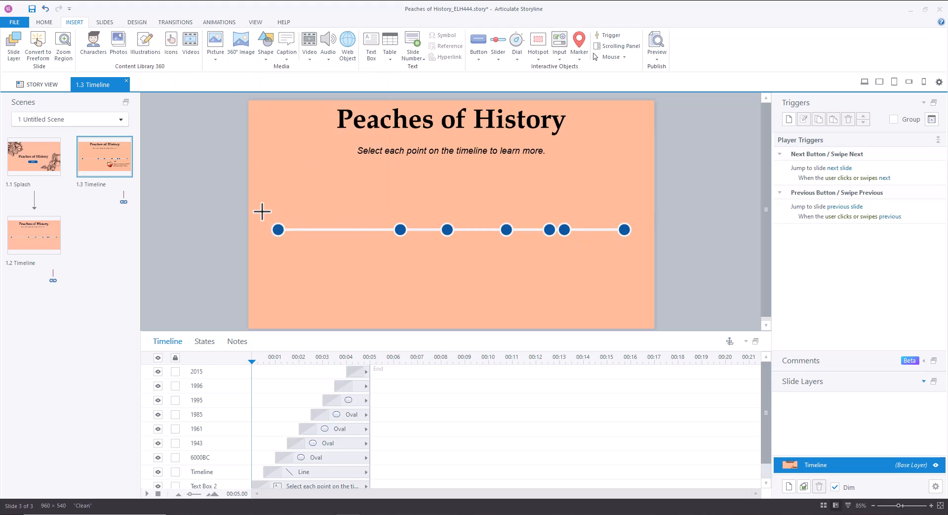
# - Draw a rectangle across the whole timeline row with 99% fill transparency
pyautogui.moveTo(262, 211); pyautogui.dragTo(649, 251)
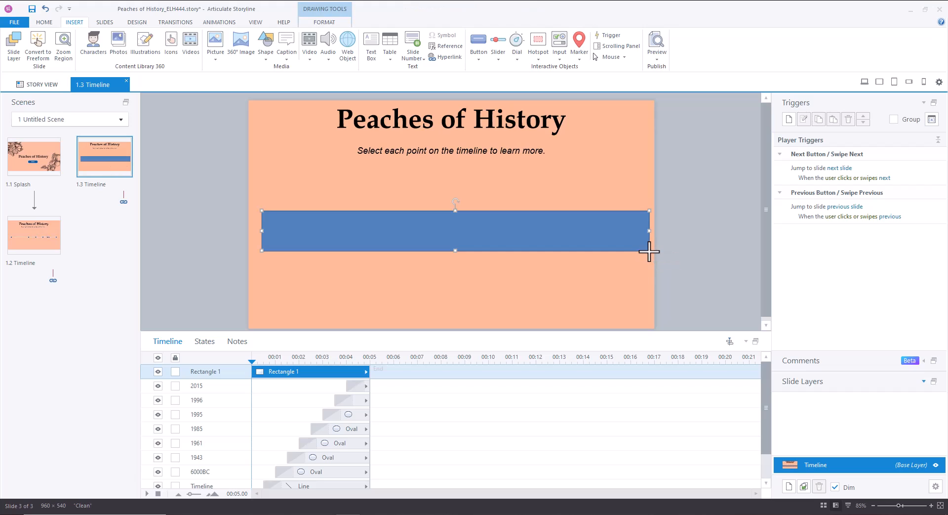
pyautogui.moveTo(400, 237)
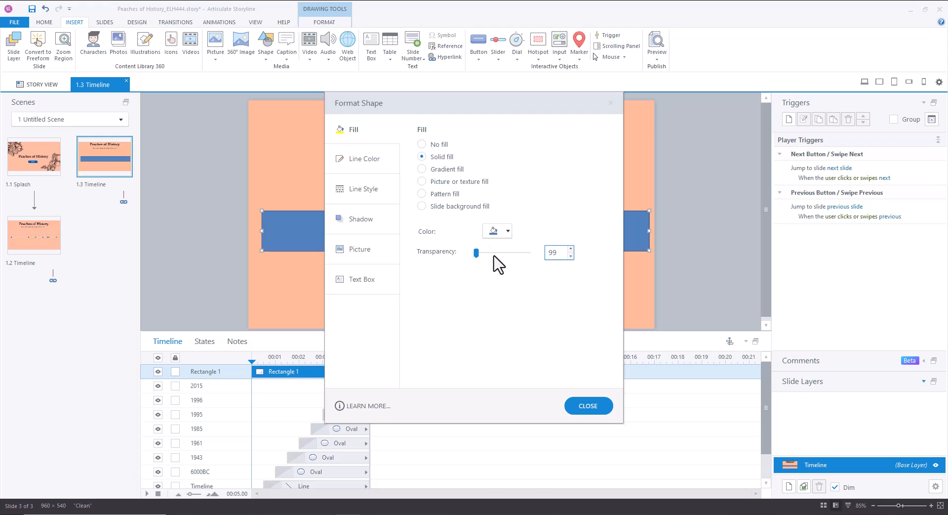
pyautogui.click(587, 405)
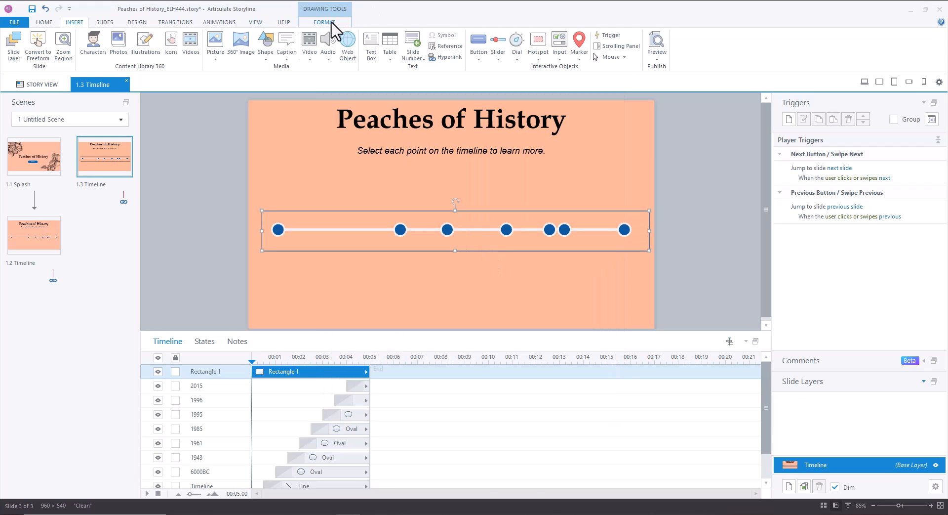
pyautogui.click(324, 22)
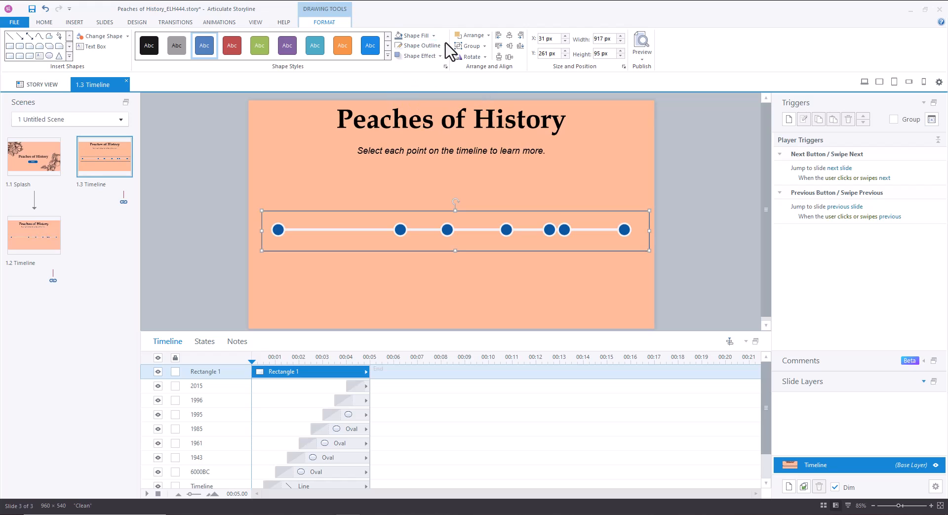
pyautogui.click(418, 46)
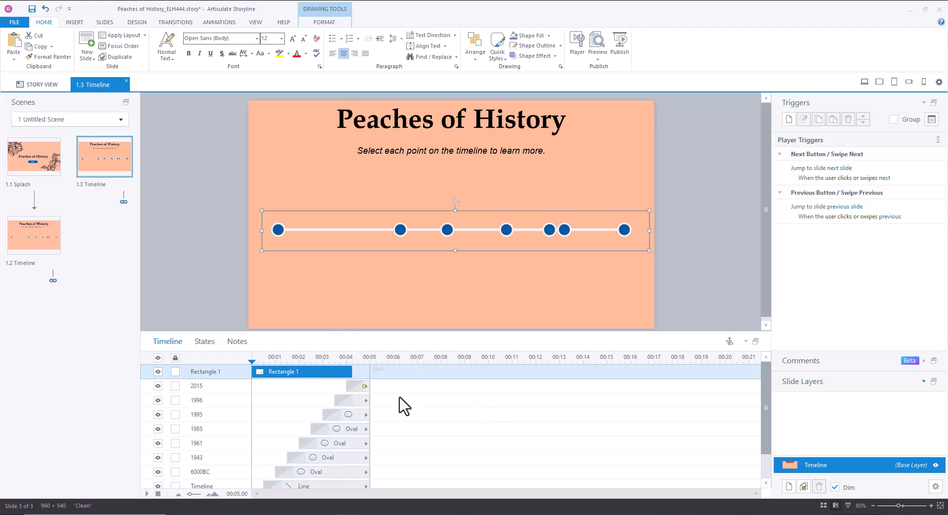
pyautogui.moveTo(665, 191)
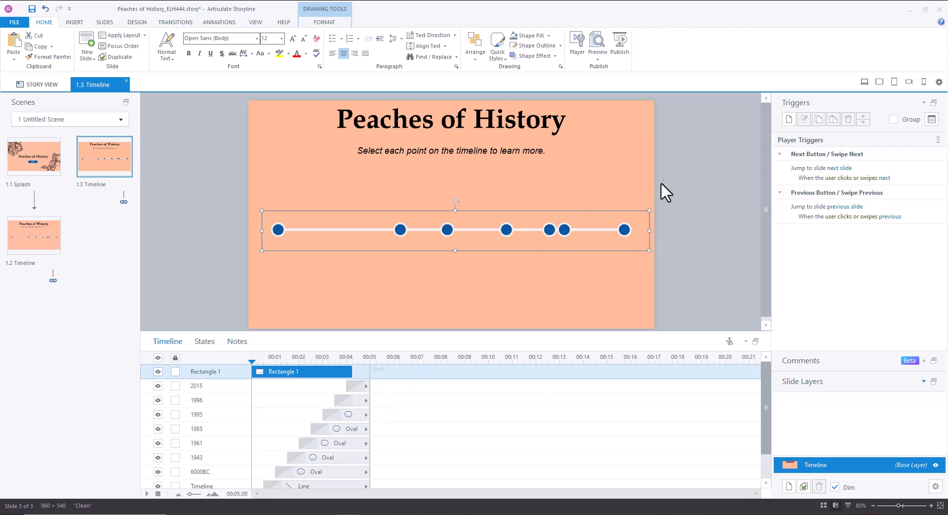
pyautogui.moveTo(655, 177)
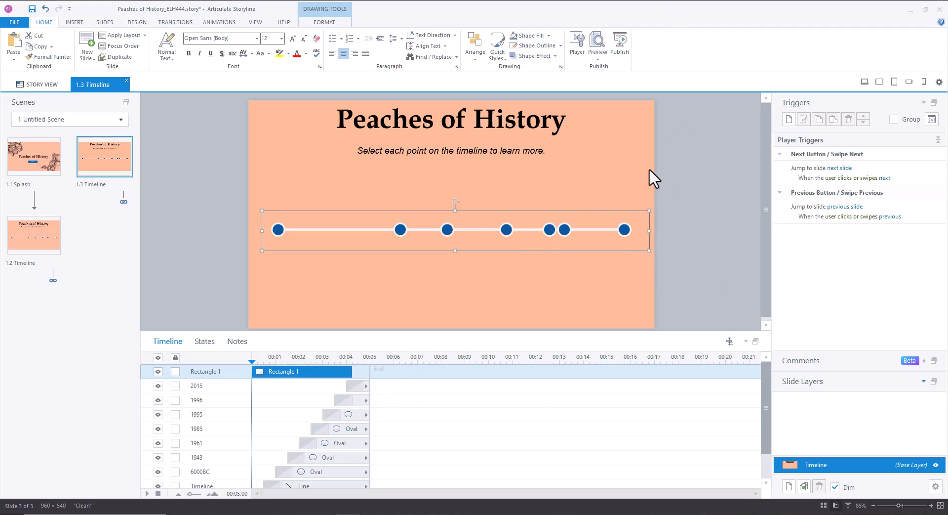
pyautogui.moveTo(785, 280)
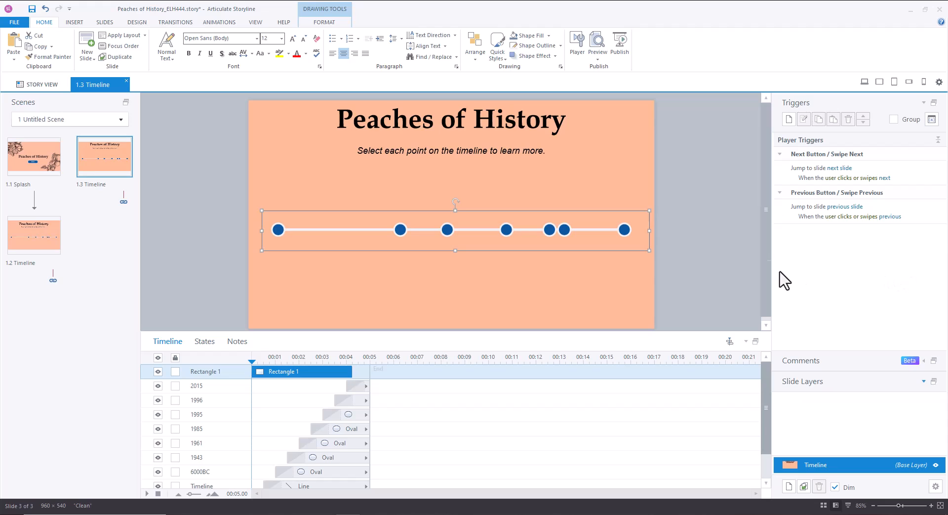
pyautogui.moveTo(350, 321)
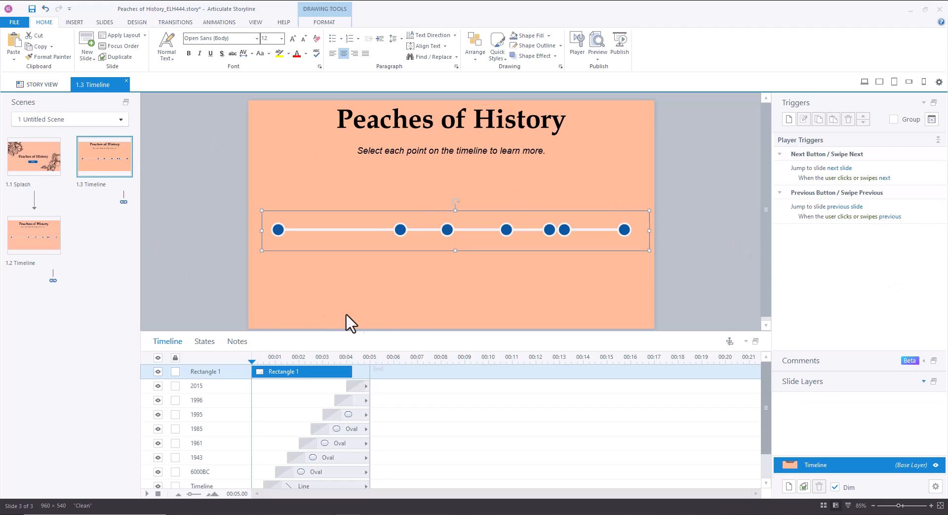
# - Open the Home tab's Preview dropdown to show the preview choices
pyautogui.click(597, 46)
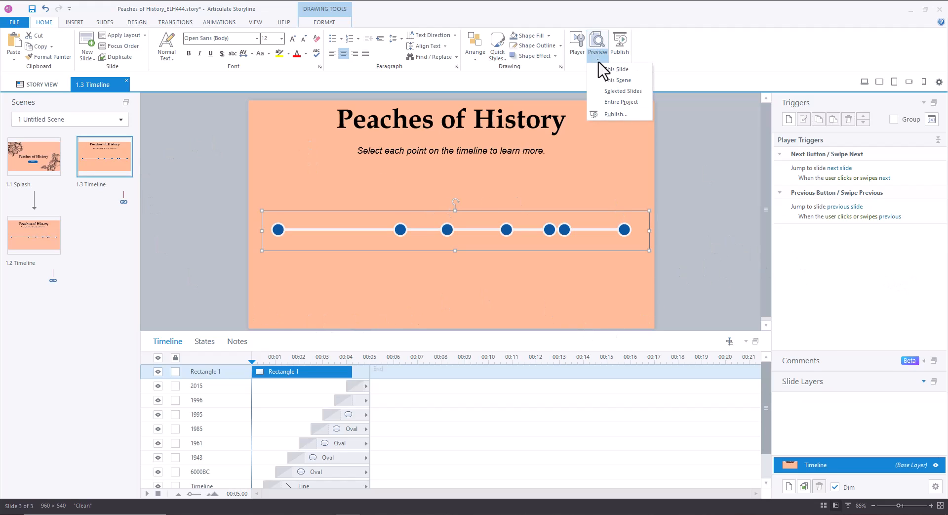